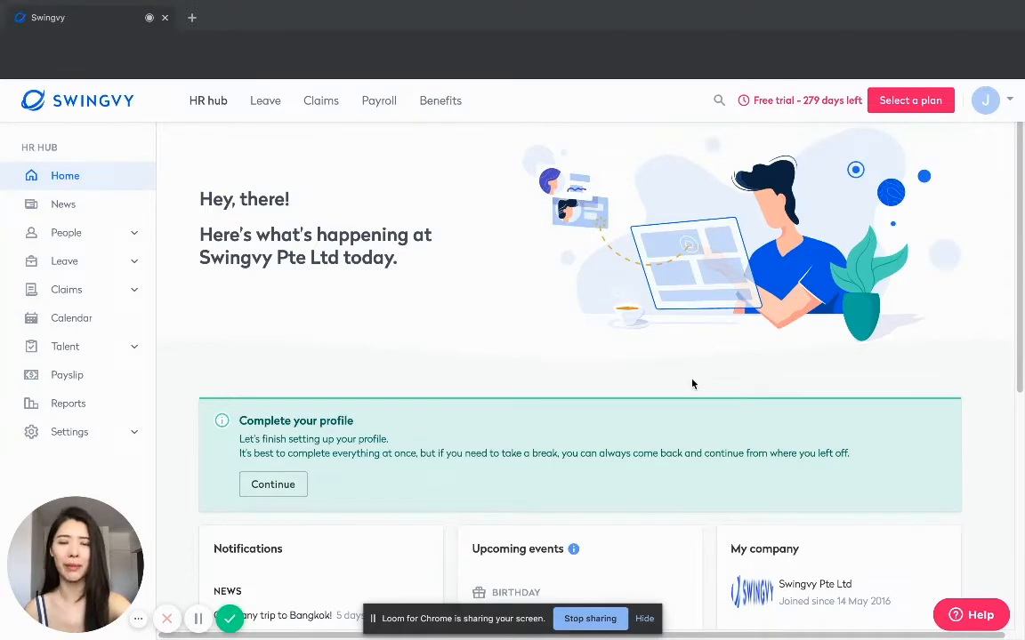
Step: Bring up the News page listing the six company news posts with creators and dates
scroll(down, 3)
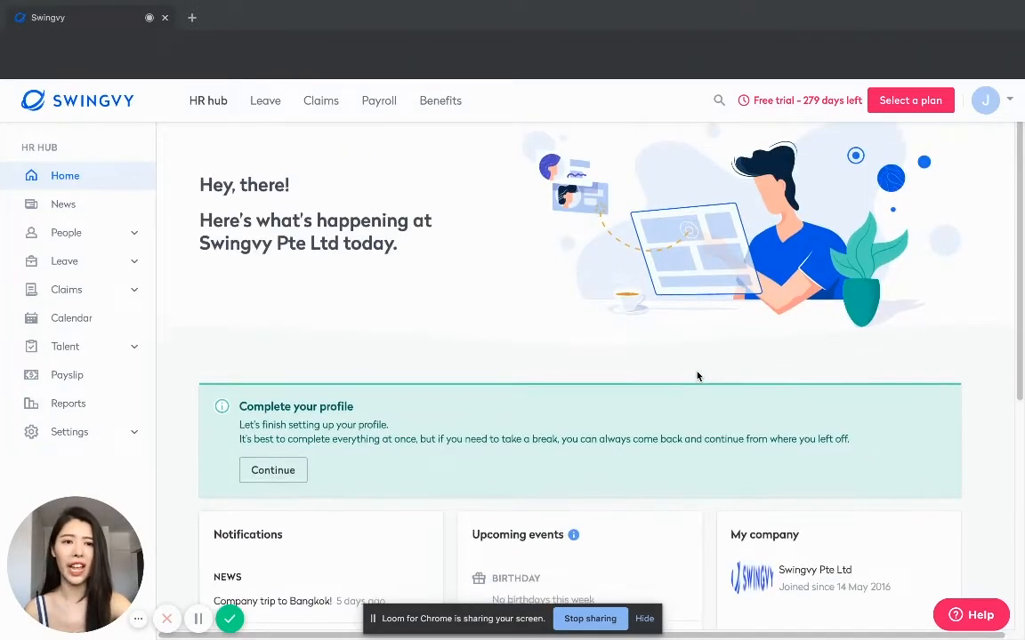
scroll(down, 3)
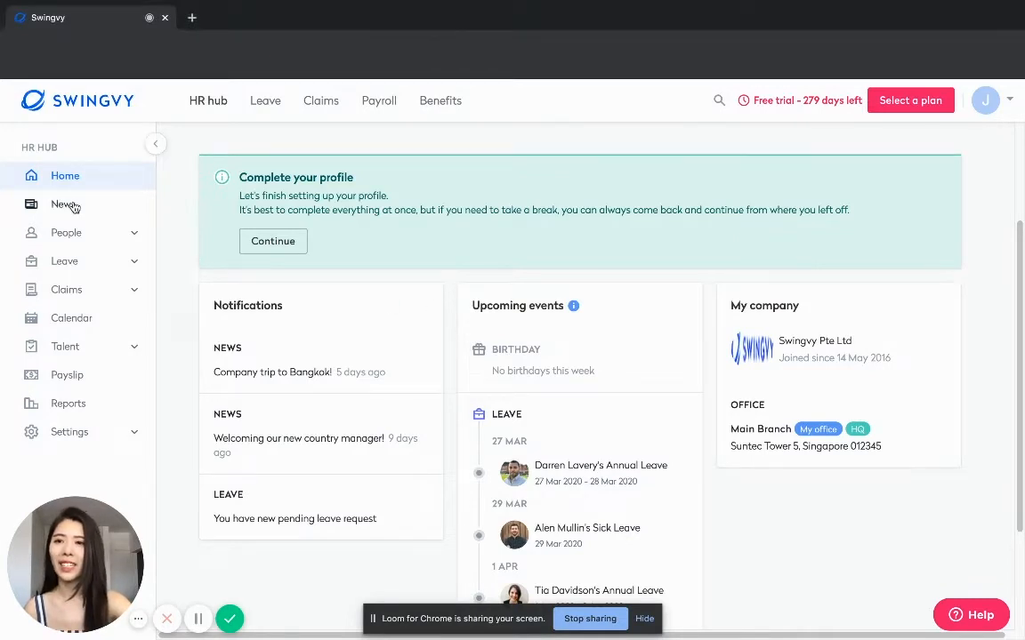
click(64, 203)
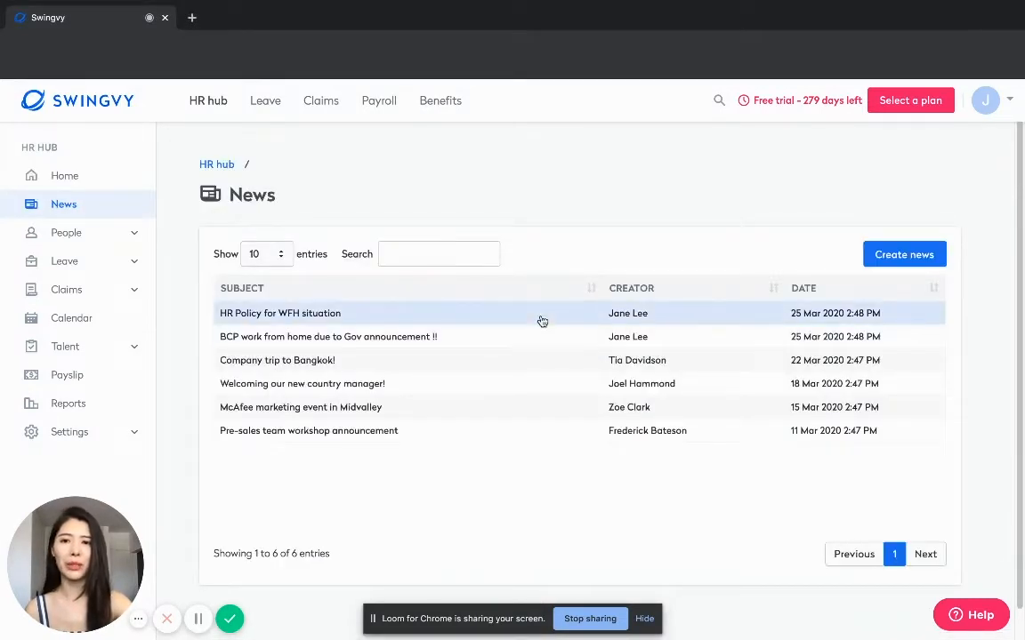
mouse_move(541, 345)
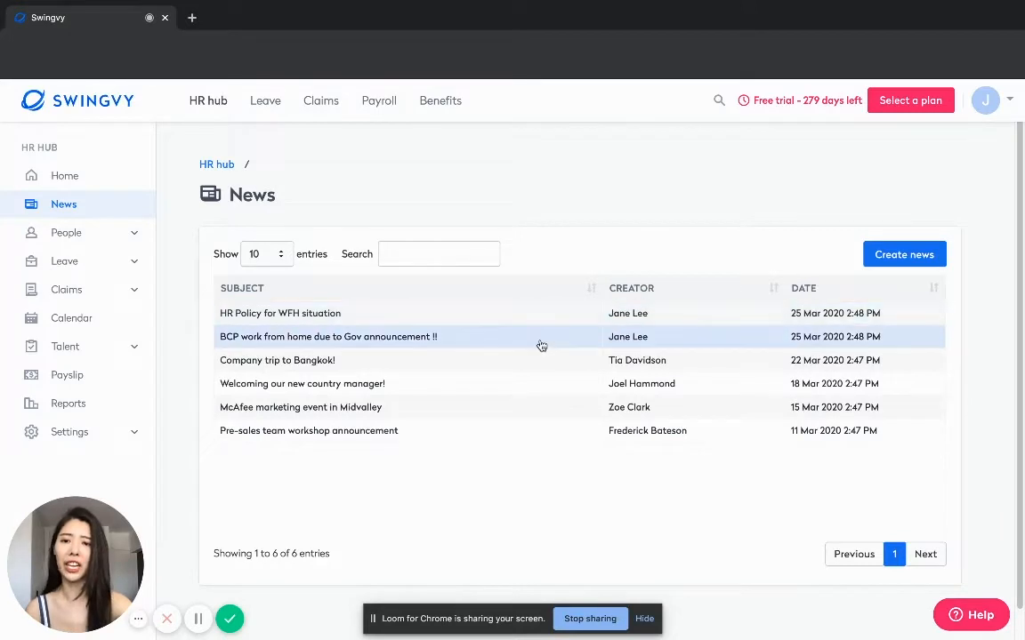
mouse_move(537, 342)
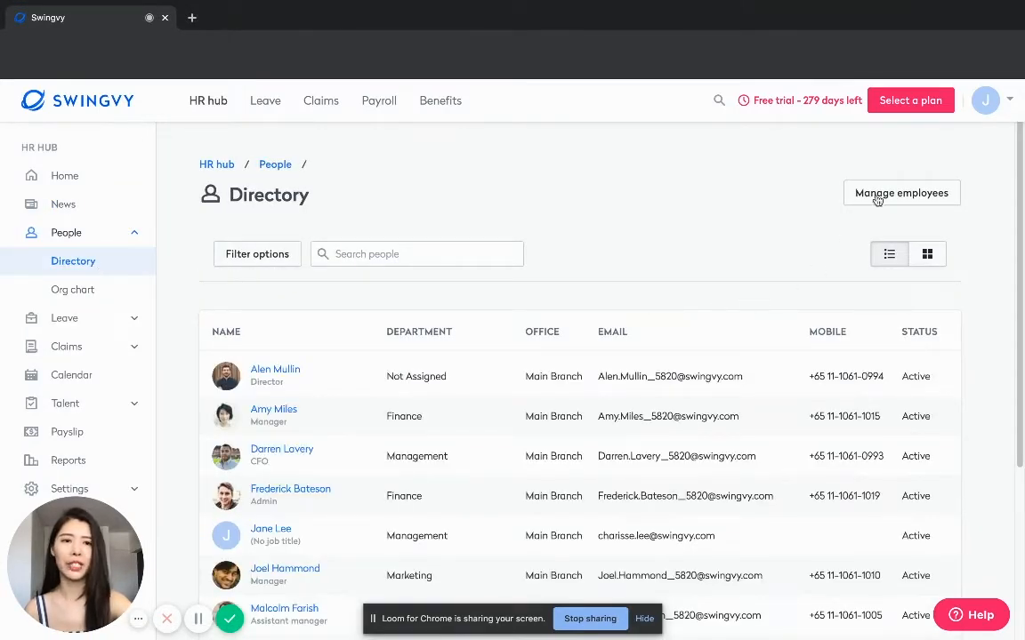
Step: Go to Manage employees and bring up the bulk employee upload dialog
click(900, 192)
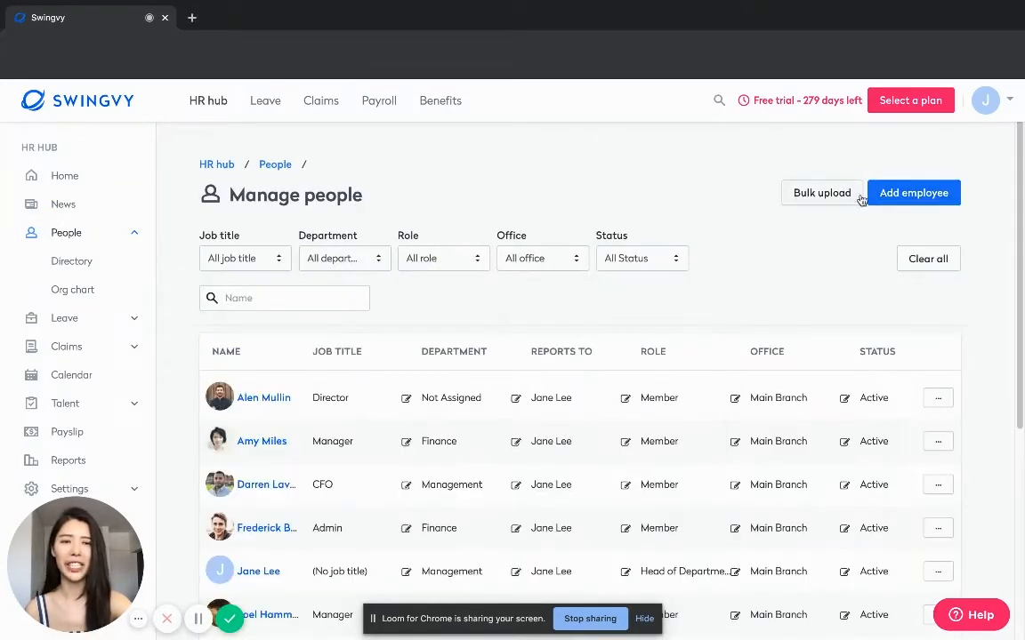
click(822, 192)
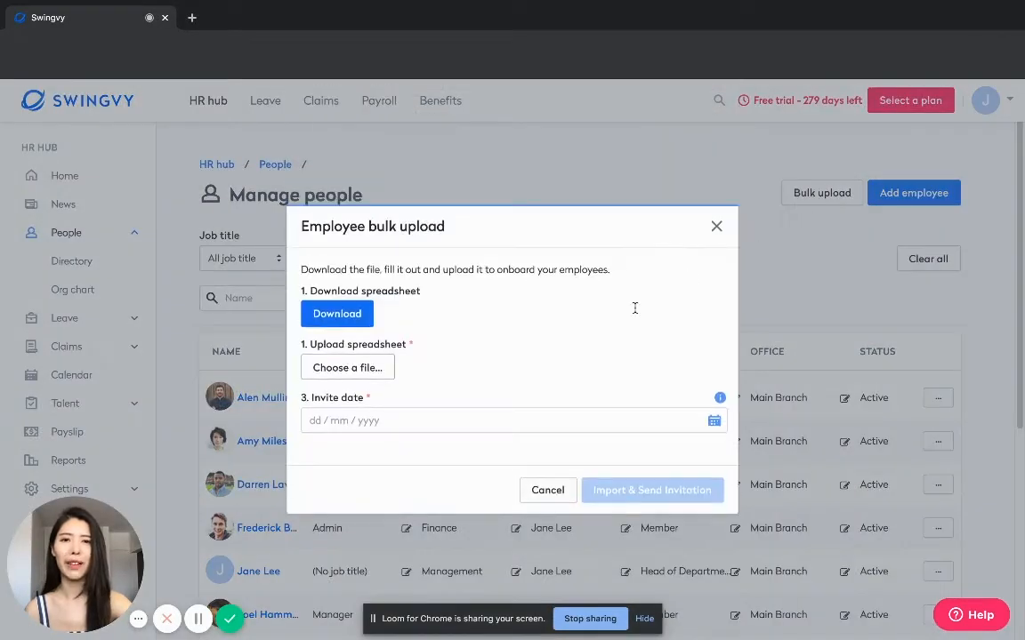
mouse_move(296, 338)
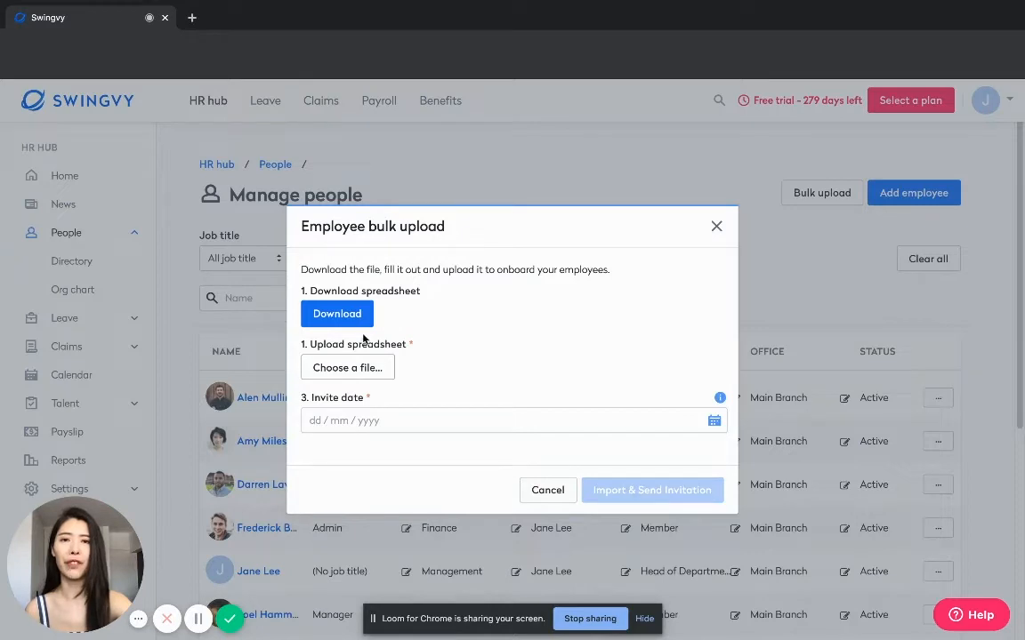
mouse_move(715, 221)
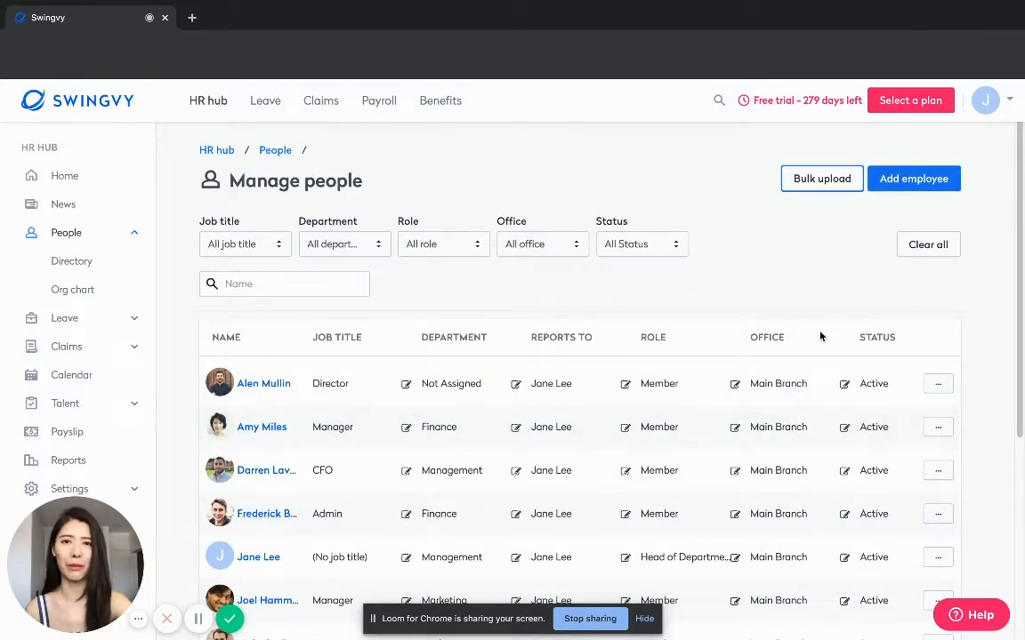
click(75, 290)
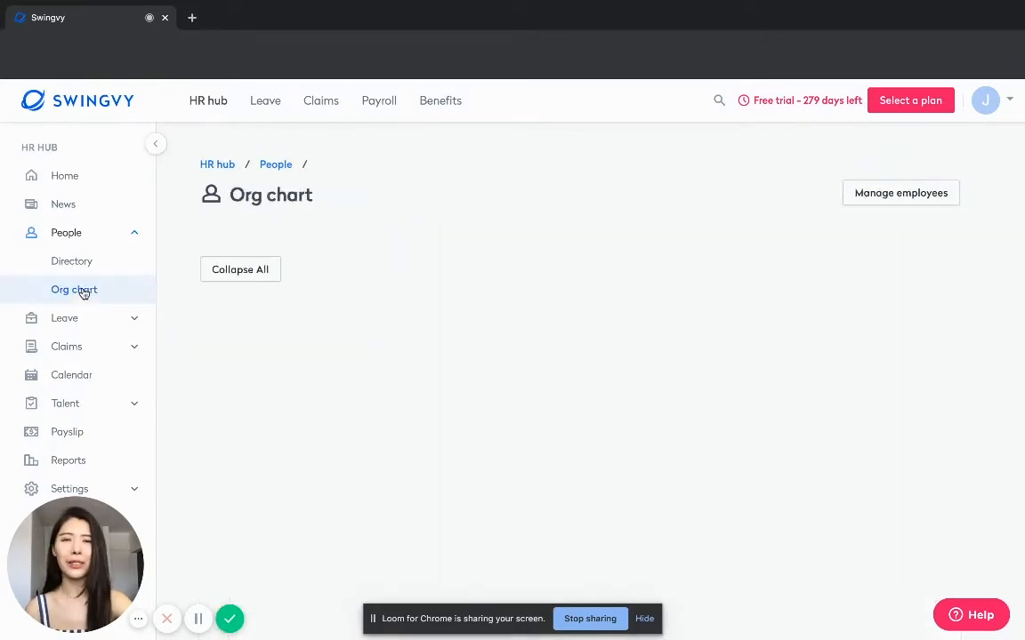
click(75, 288)
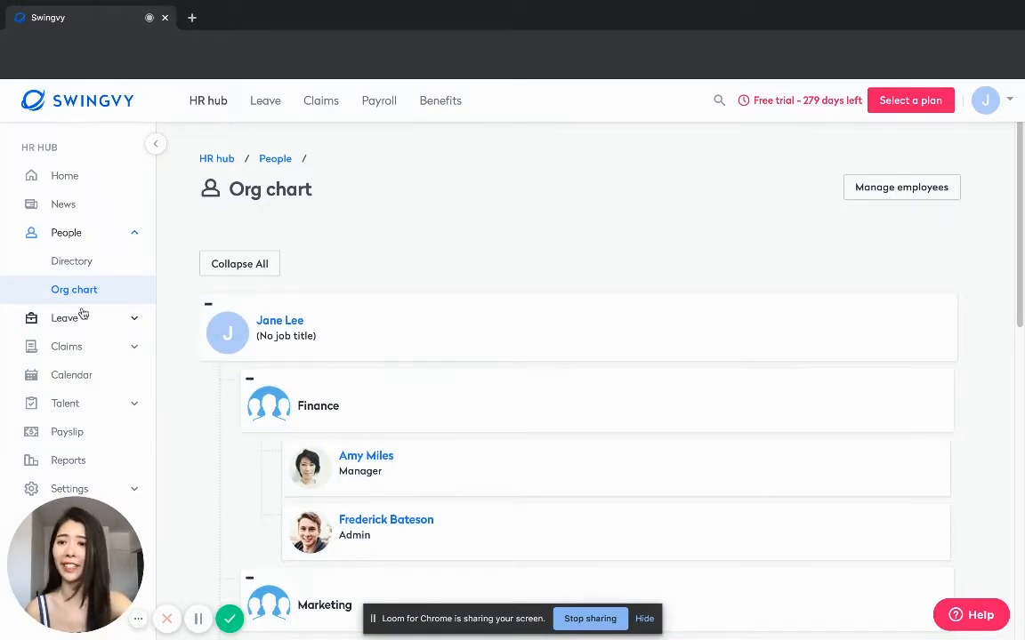
Step: Start an Annual leave request dated 30 March 2020 on the Leave request page
click(71, 288)
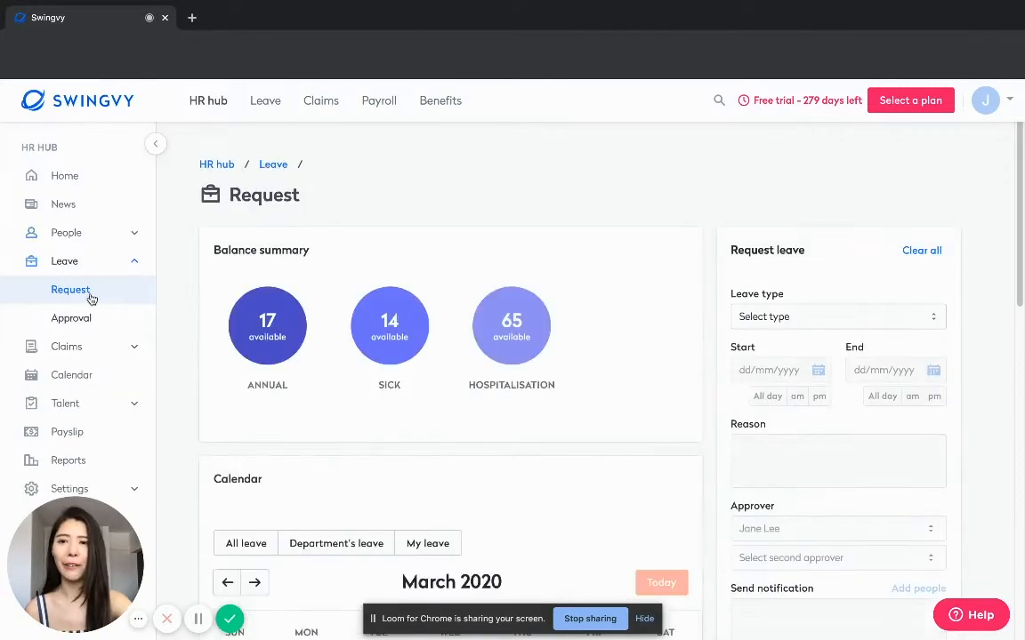
click(427, 542)
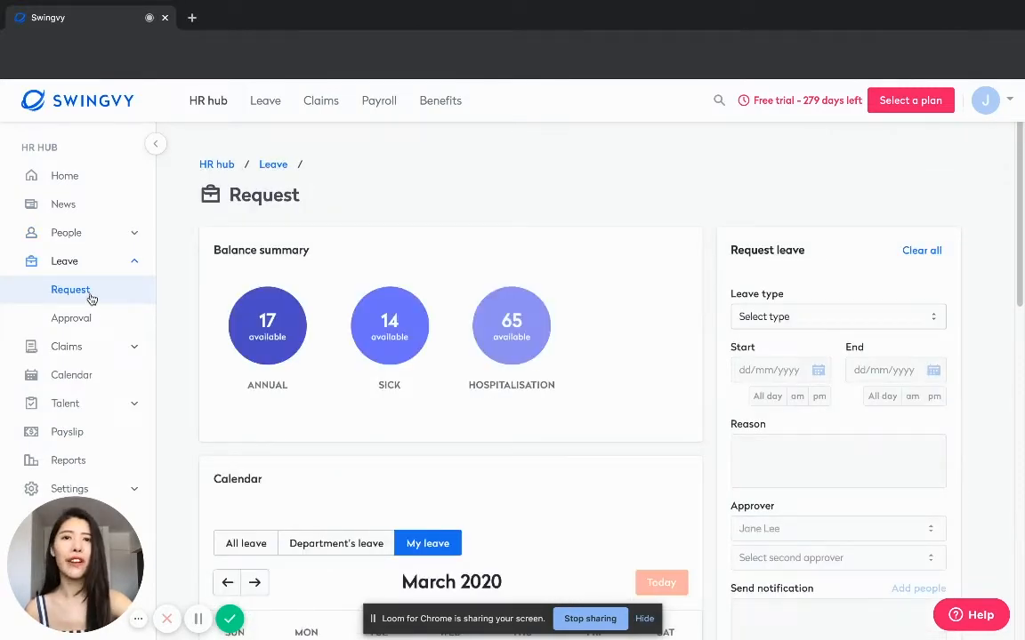
click(836, 316)
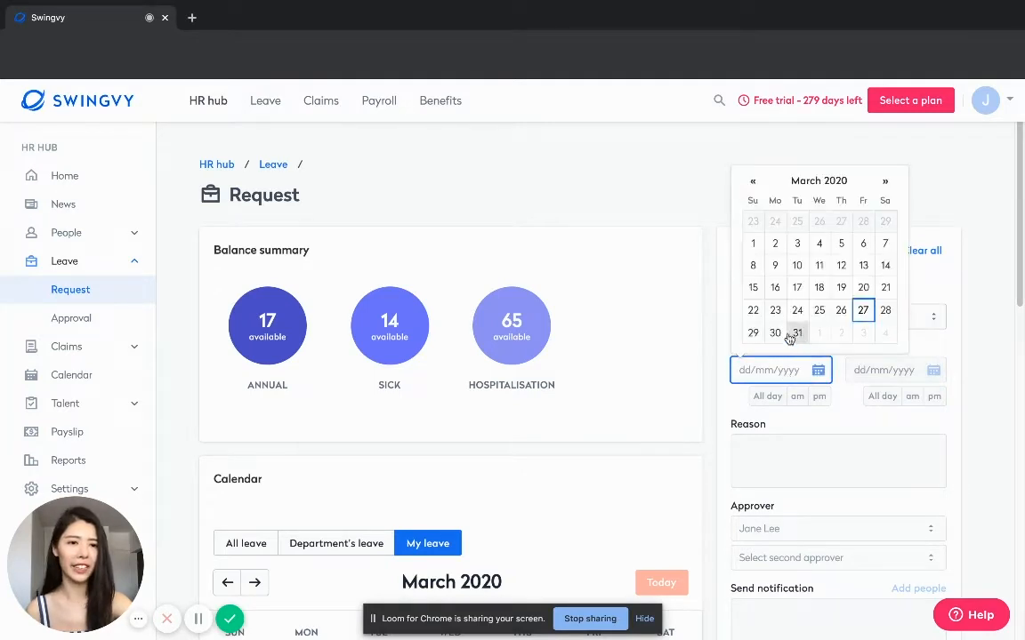
click(776, 332)
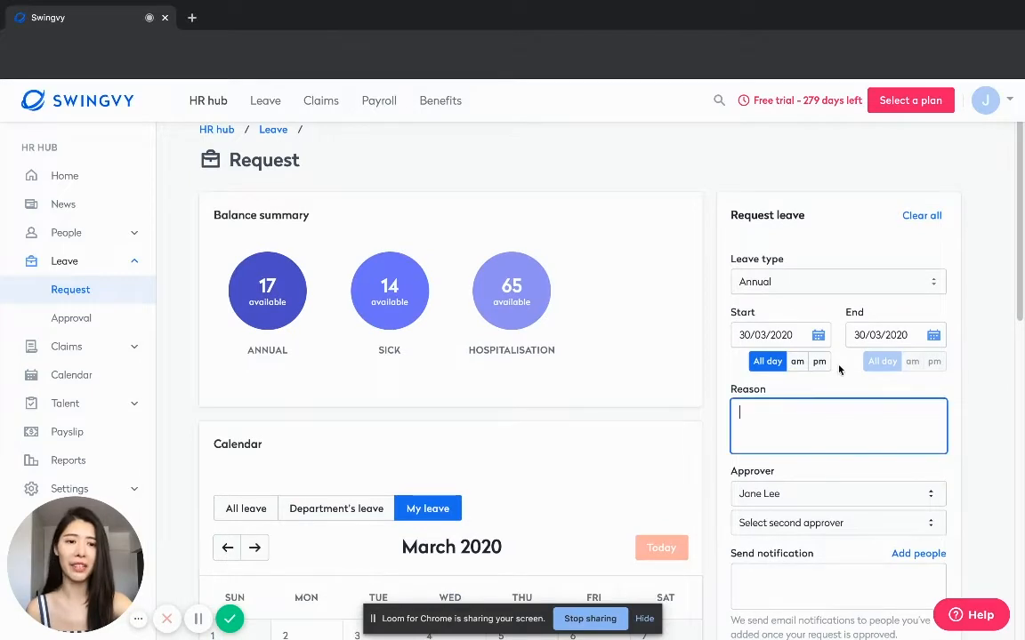
click(836, 366)
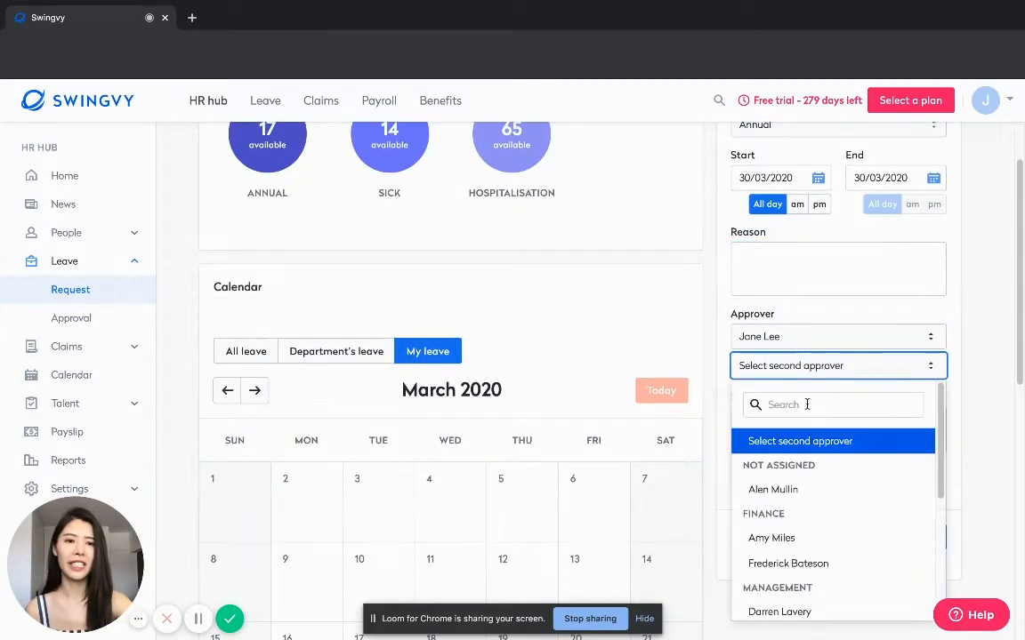
click(772, 537)
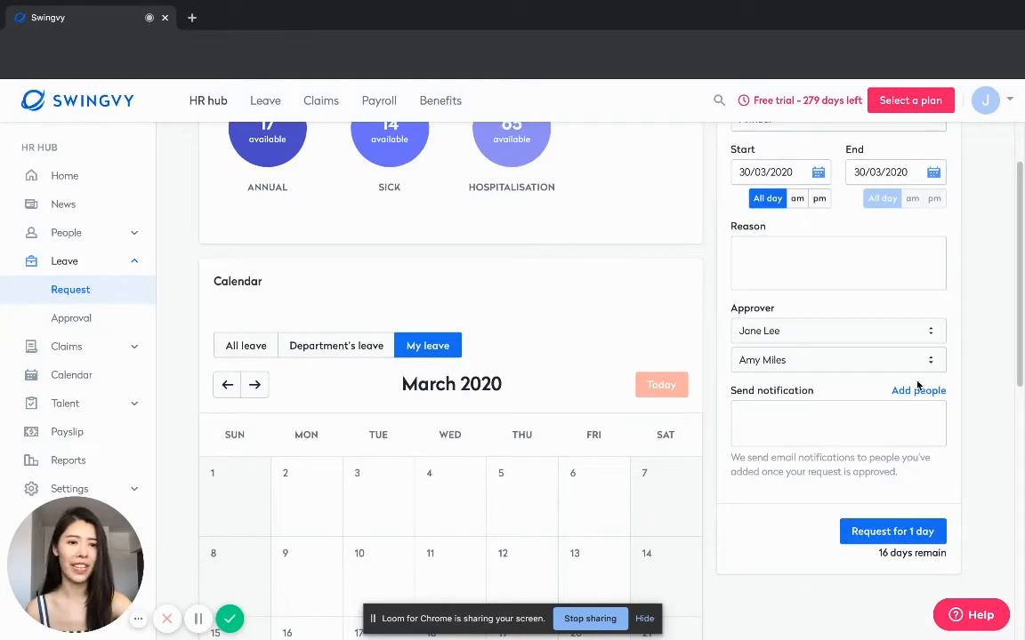
click(918, 389)
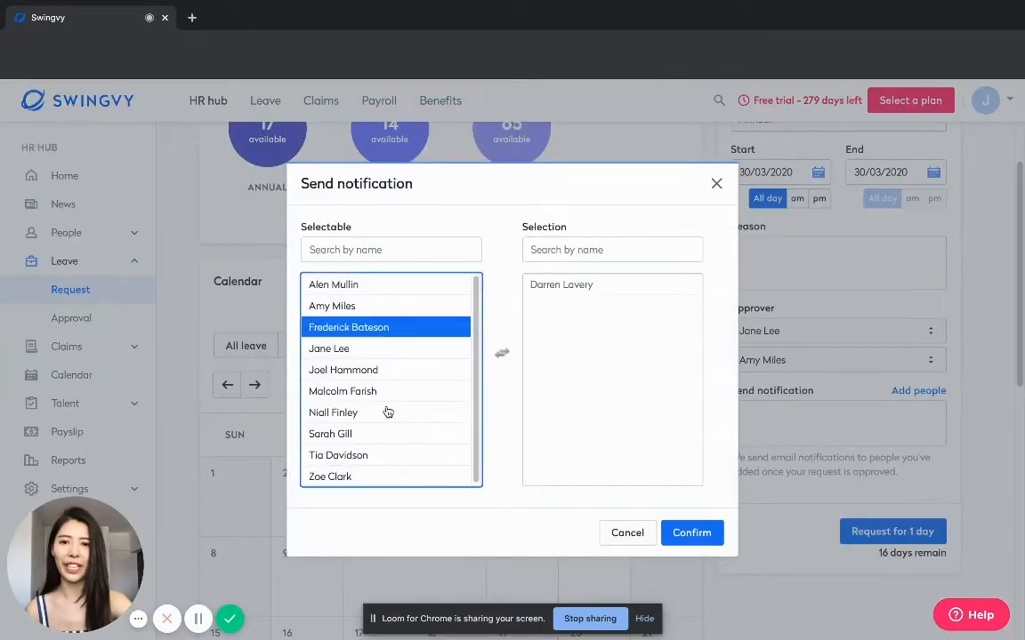
click(691, 534)
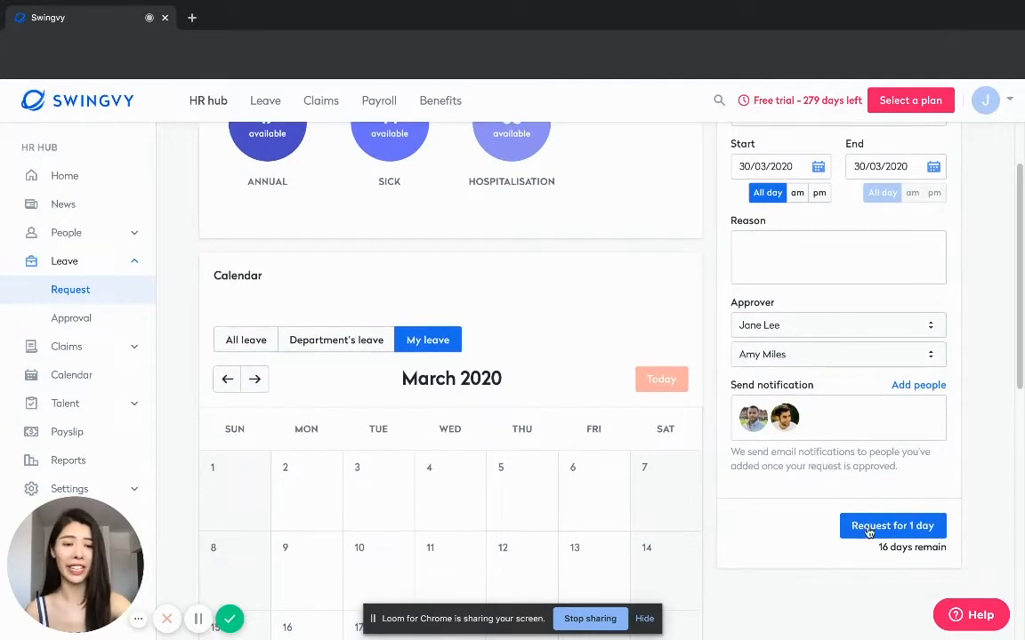
Step: Submit the one-day leave request
click(893, 526)
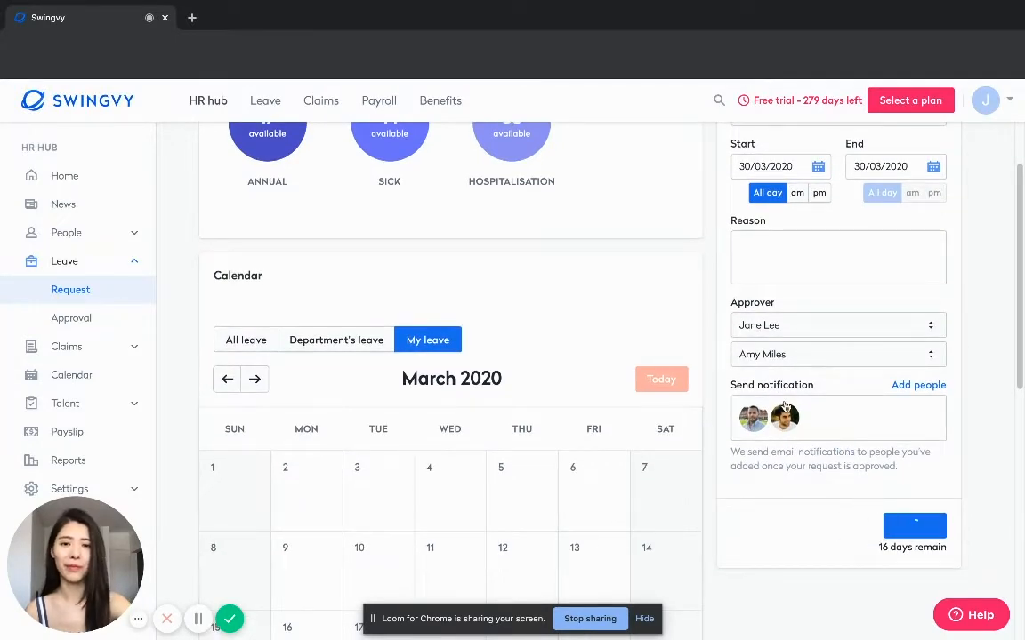
click(915, 524)
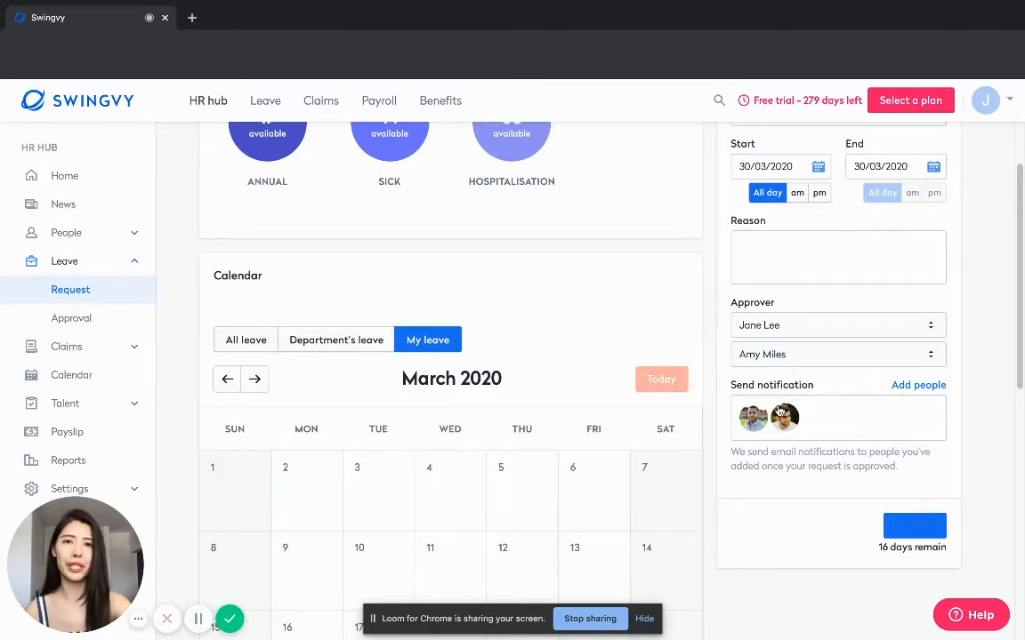
click(914, 525)
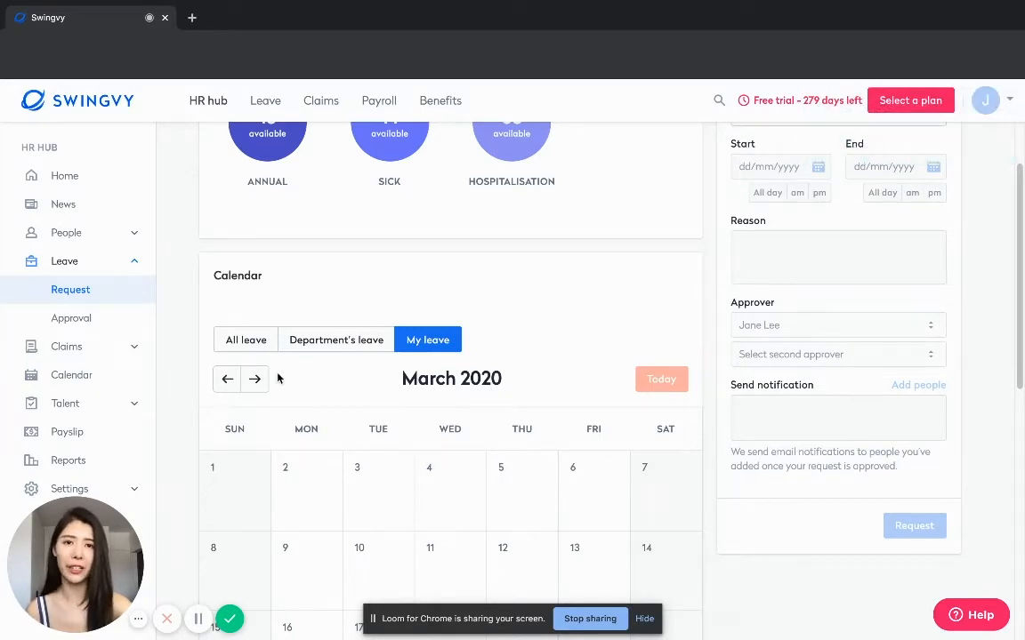
Step: Create a new claim report under My claims titled 'March 2020' and begin adding a claim
click(66, 288)
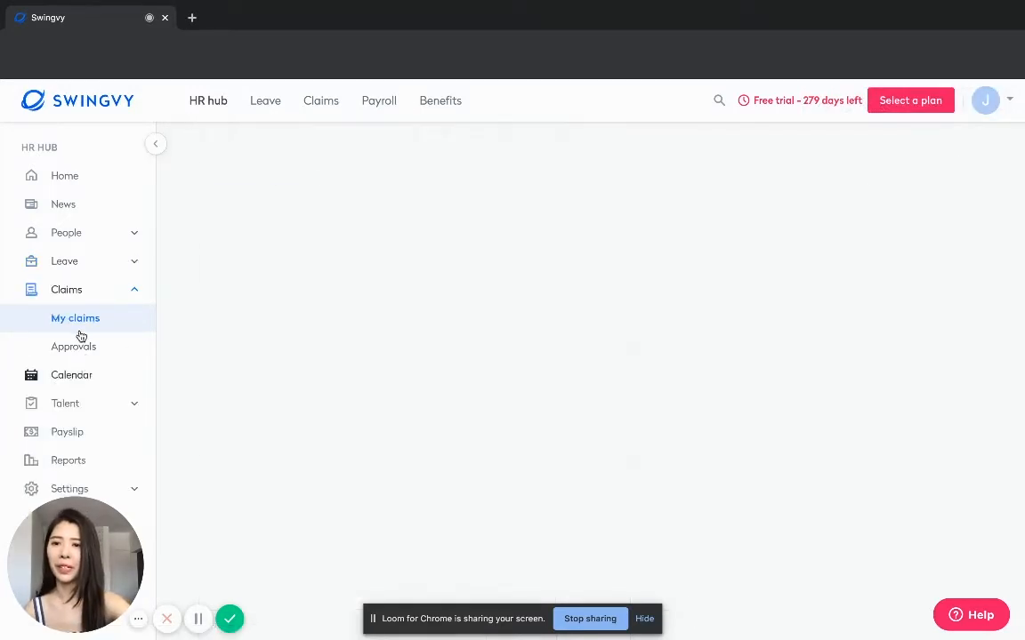
click(75, 316)
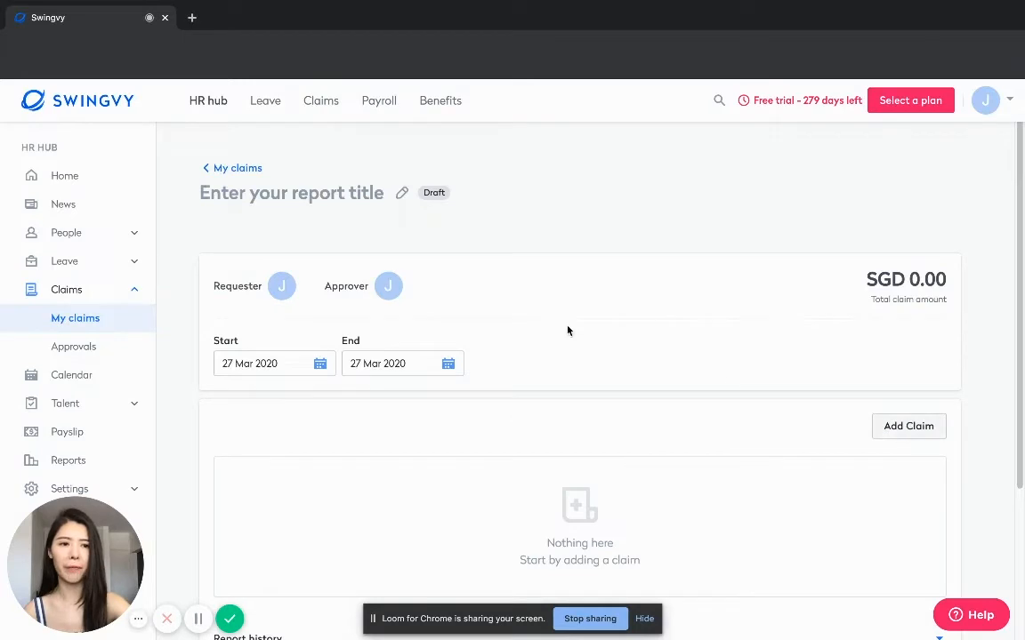
click(292, 192)
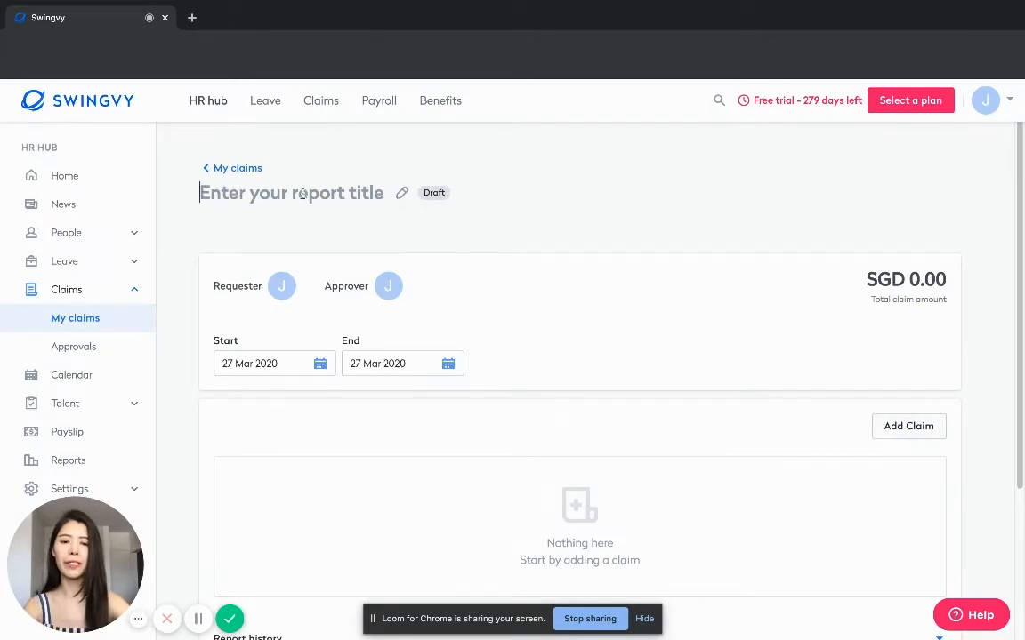
text(March 2020)
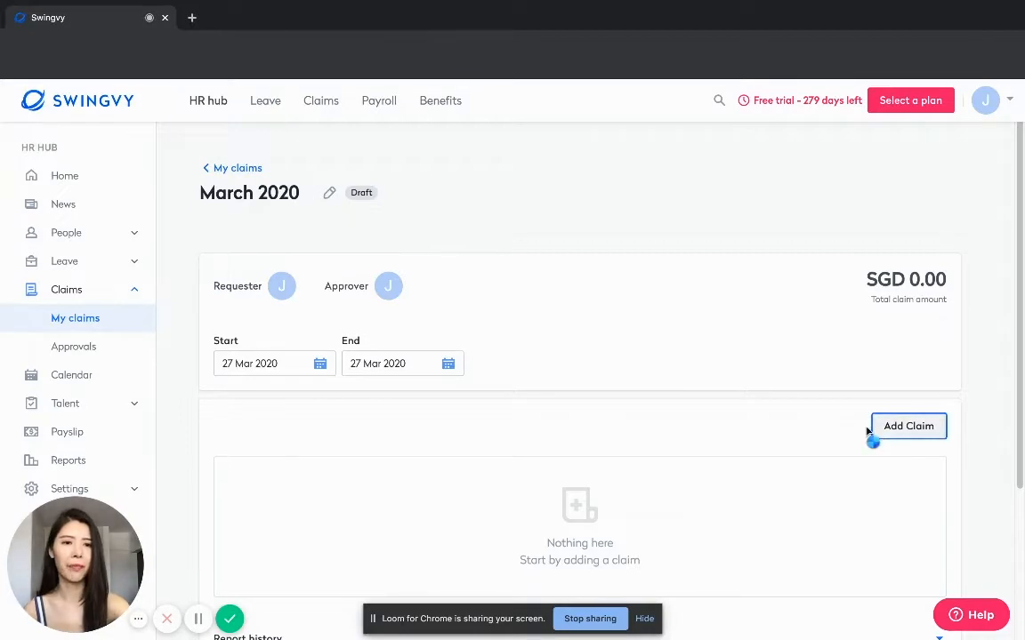
click(907, 425)
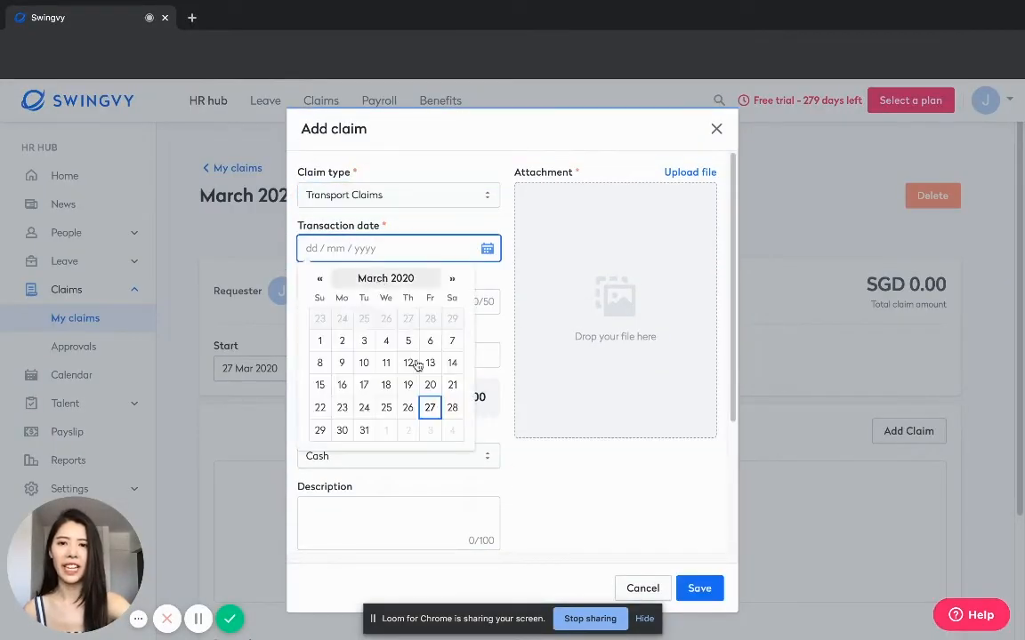
Step: Date the claim 27 March, attach the receipt, and enter merchant Grab with amount 21
click(430, 408)
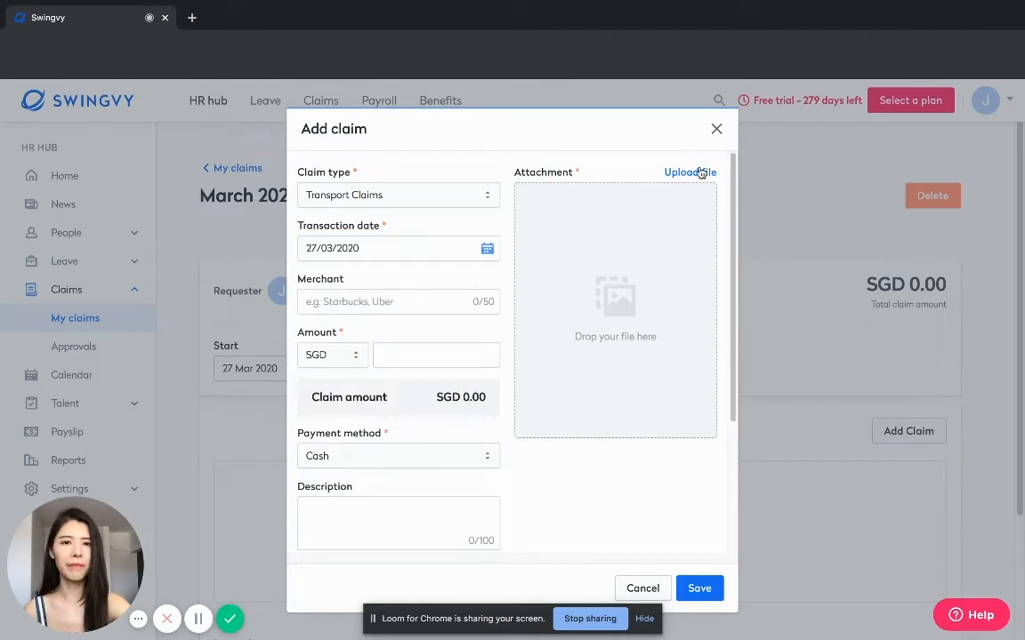
click(690, 171)
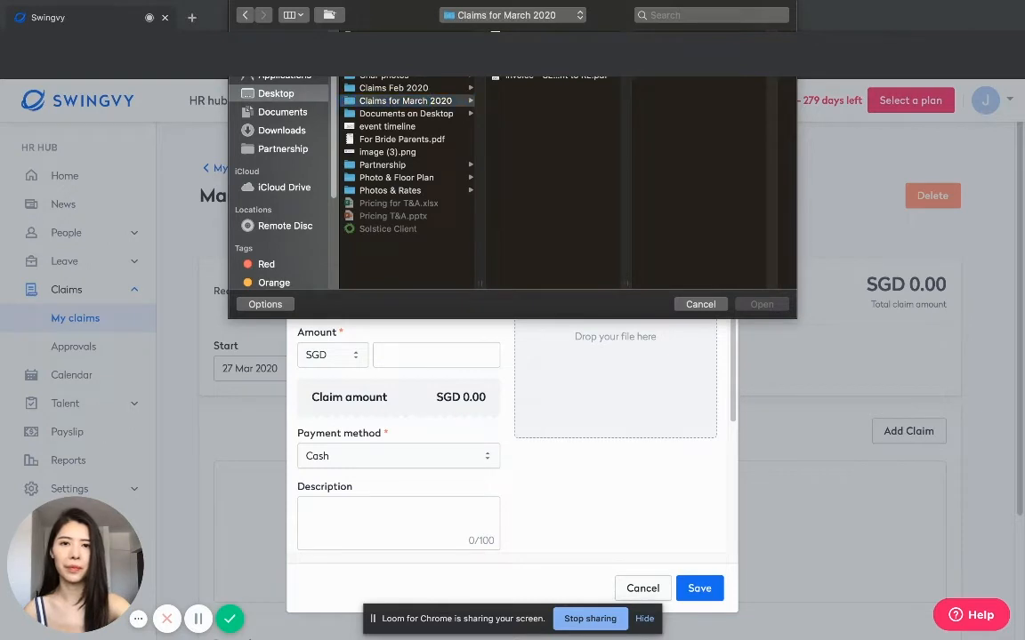
click(701, 302)
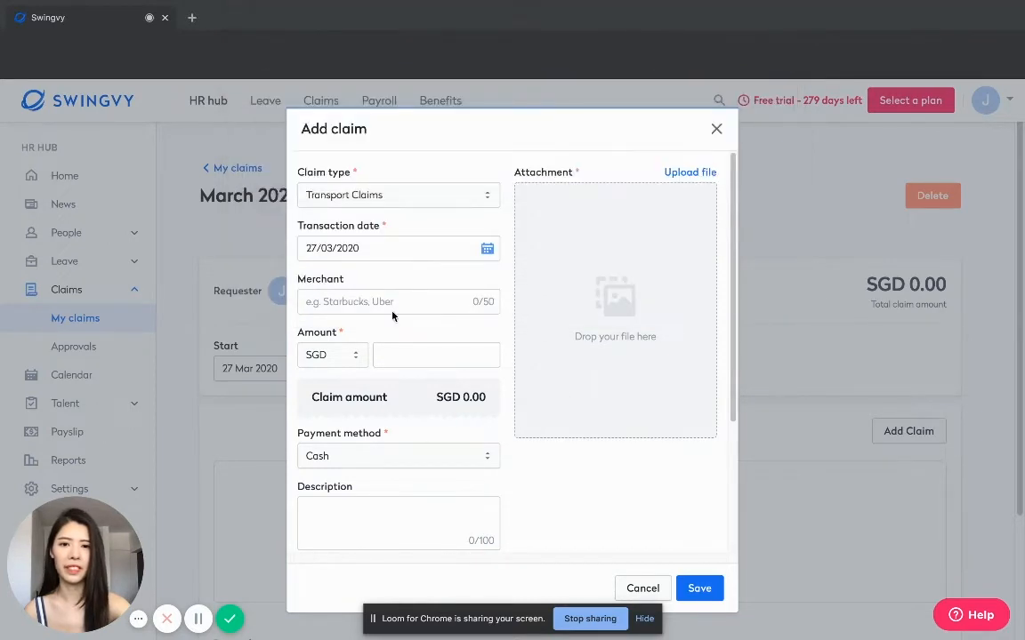
text(Grab)
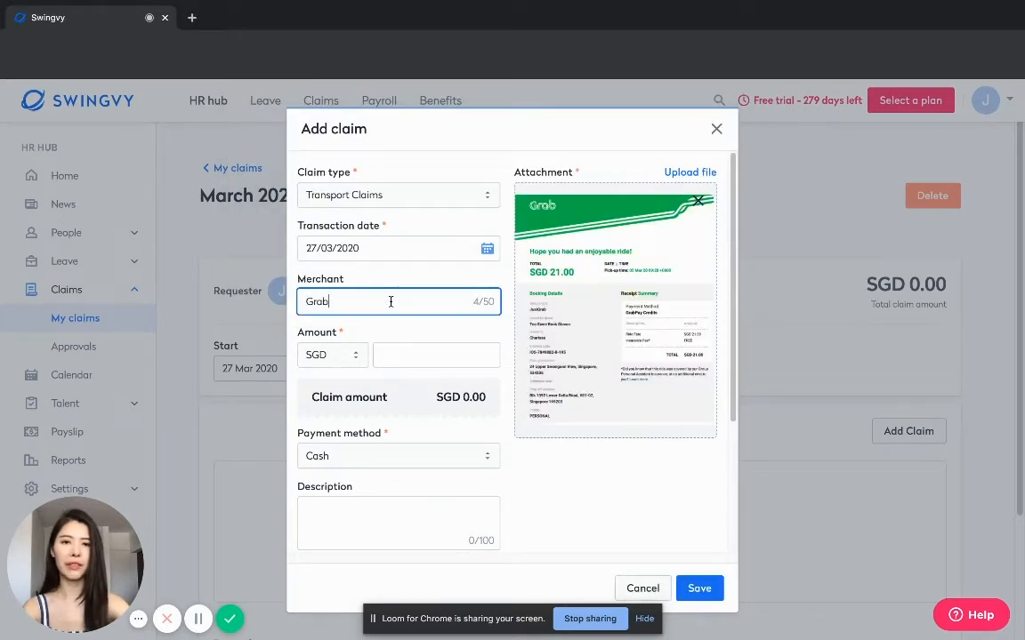
text(21)
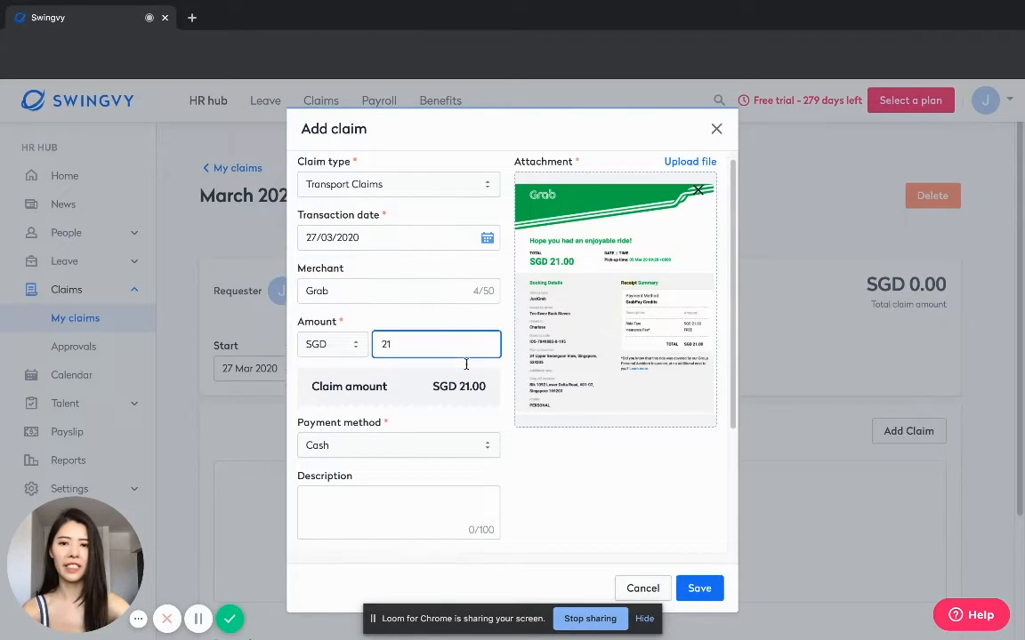
scroll(down, 3)
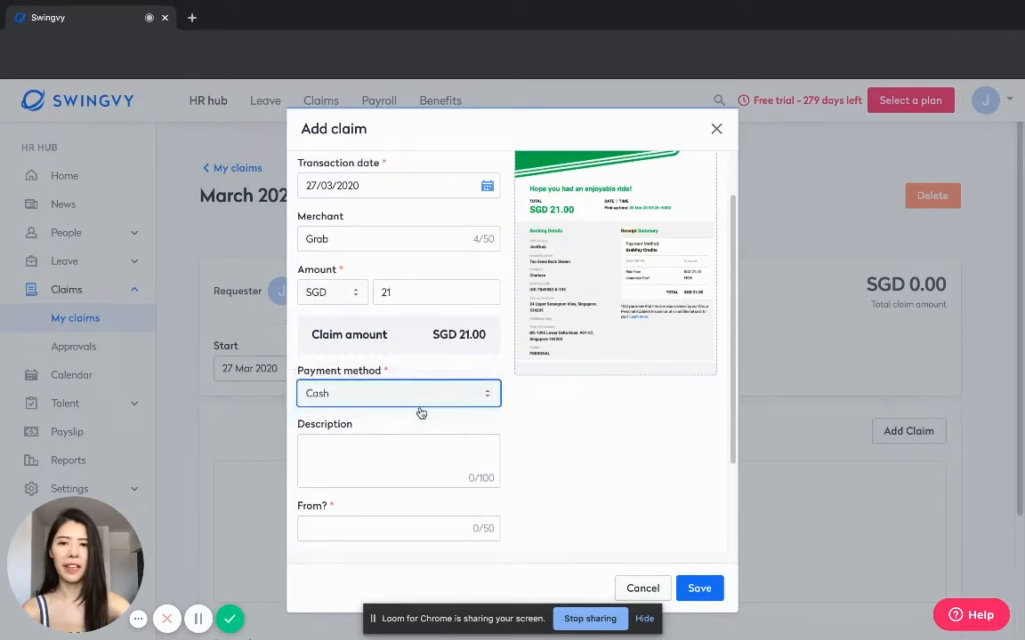
Step: Enter trip from Serangoon to Lower Delta Road with a client purpose and save the claim
click(399, 393)
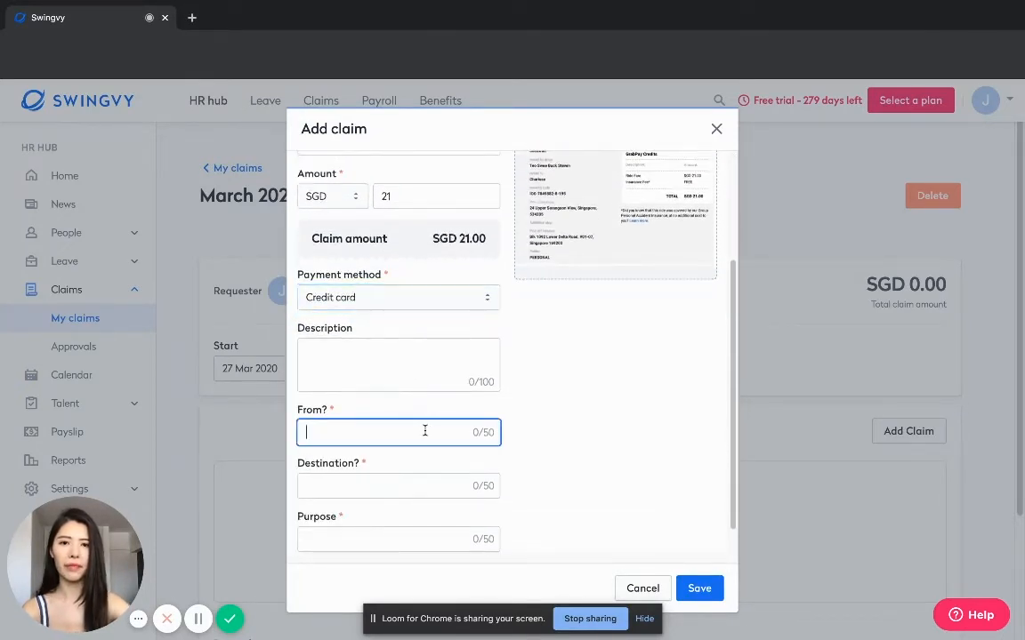
text(Serangoon)
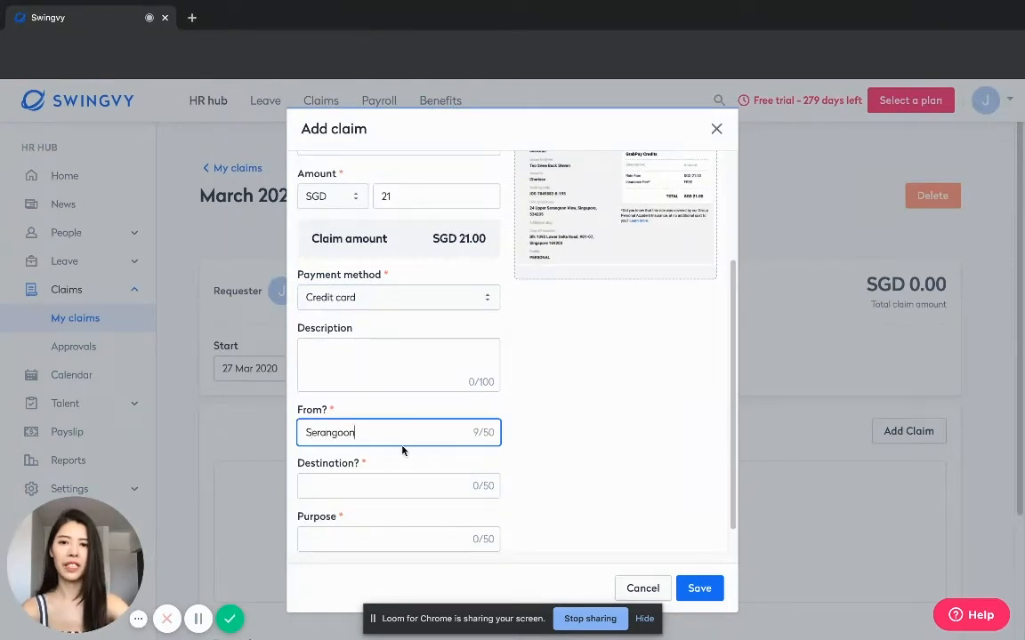
click(398, 486)
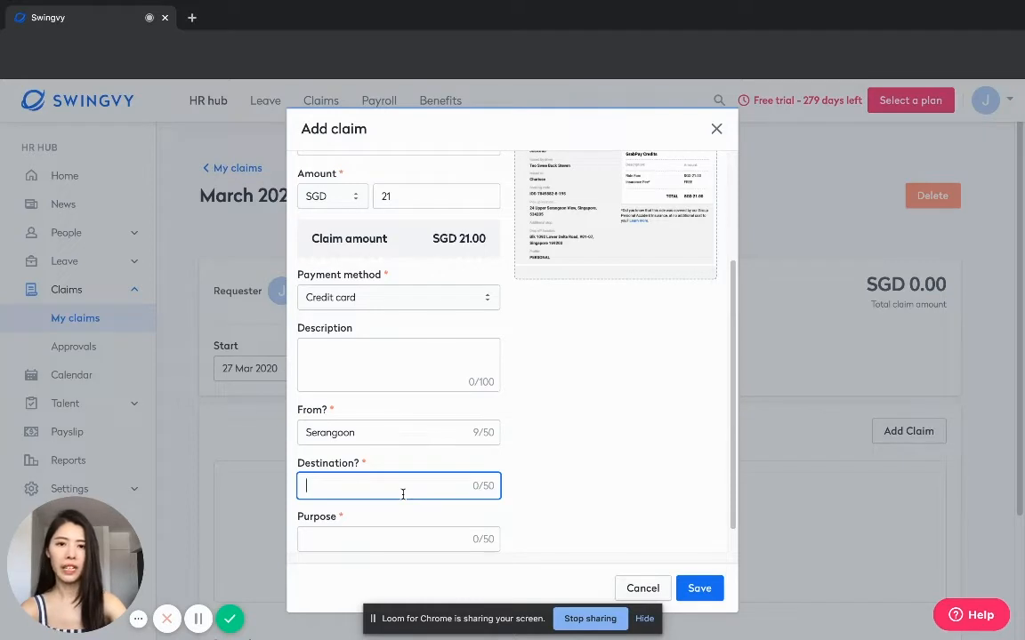
text(Lower Delta Road)
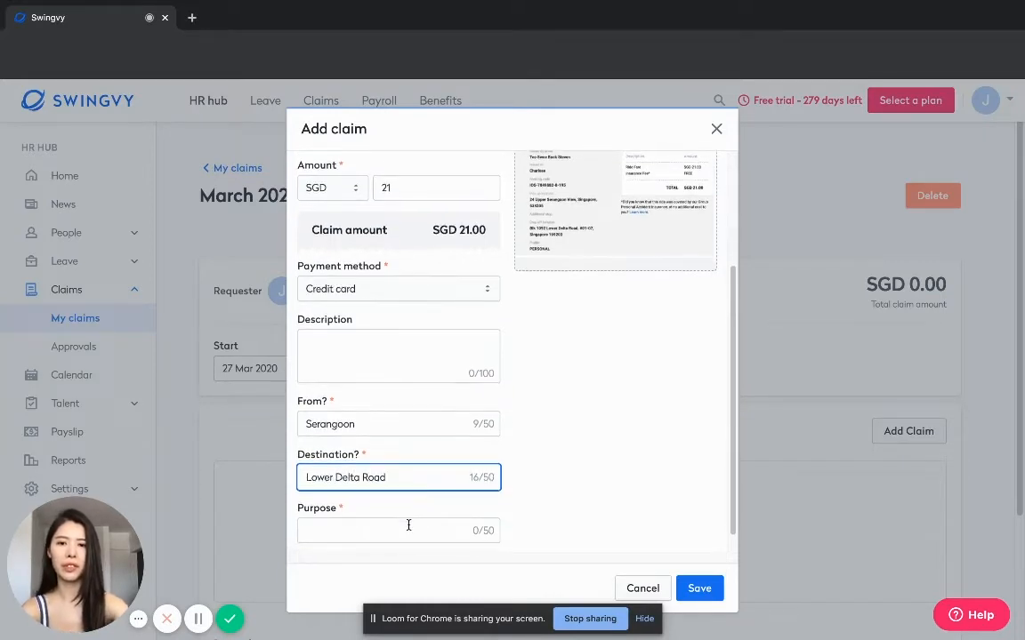
click(398, 530)
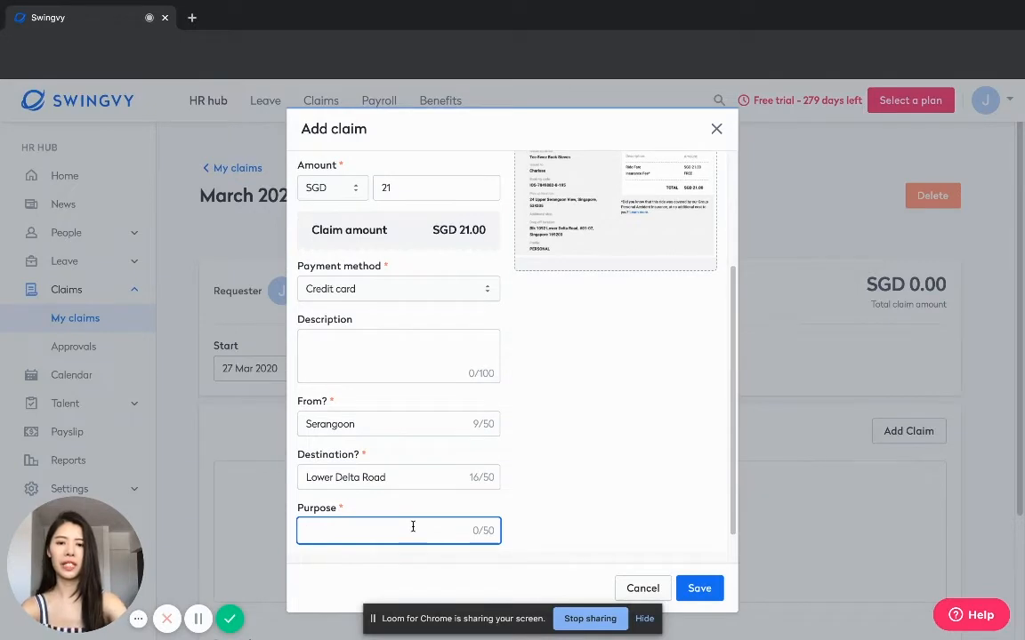
text(Clients Meeting)
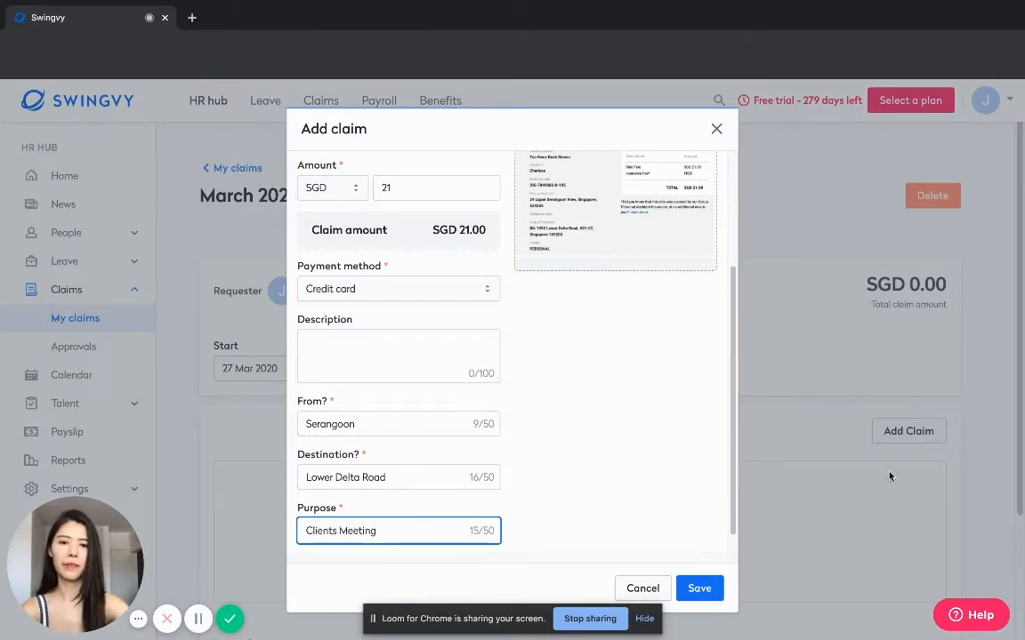
click(699, 587)
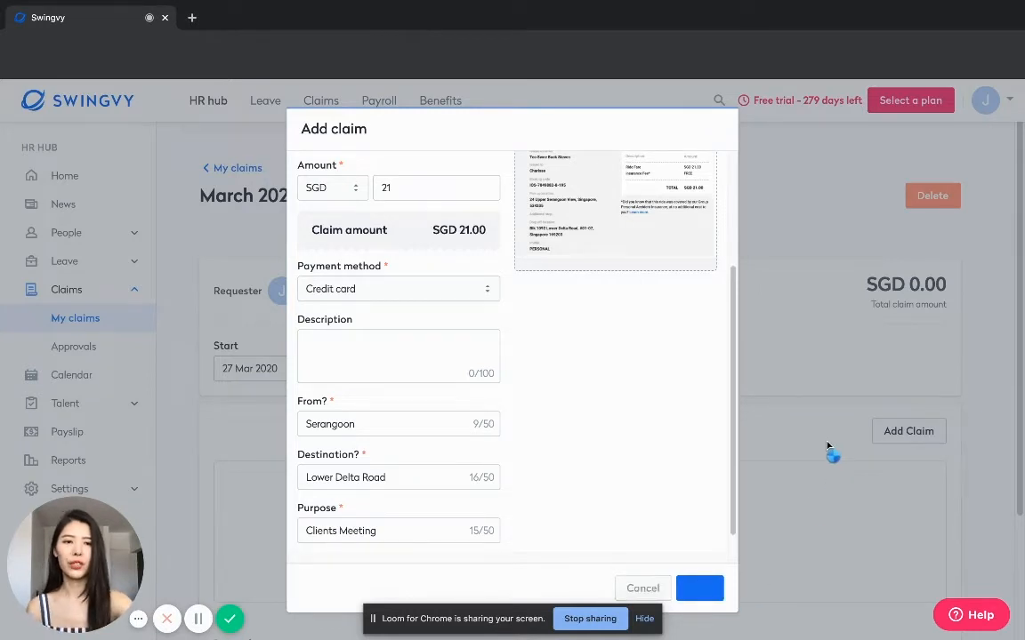
click(701, 587)
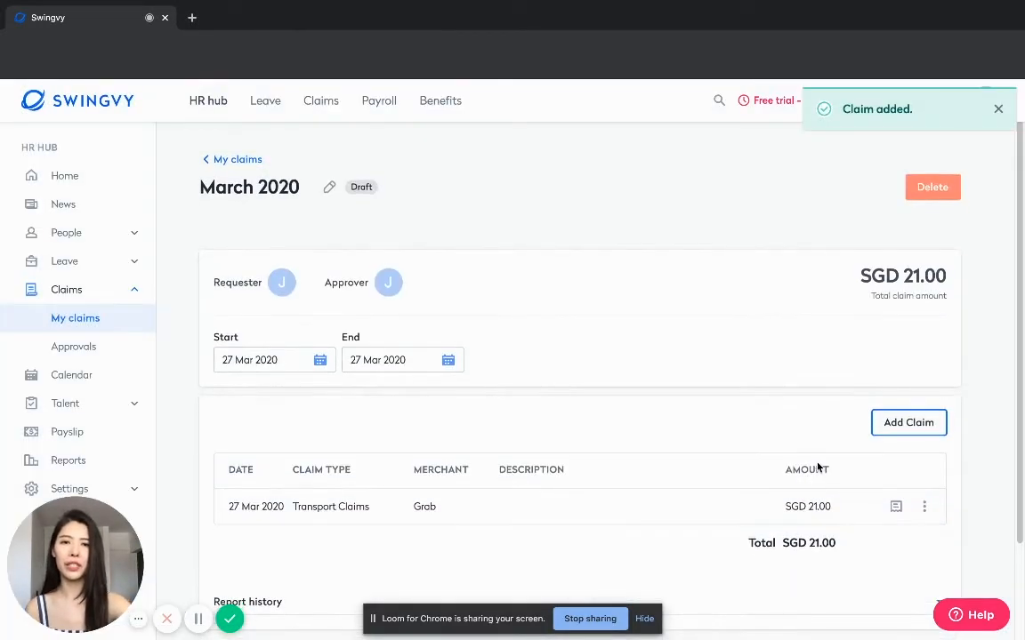
Step: Submit the March 2020 claim report to the approver
click(930, 540)
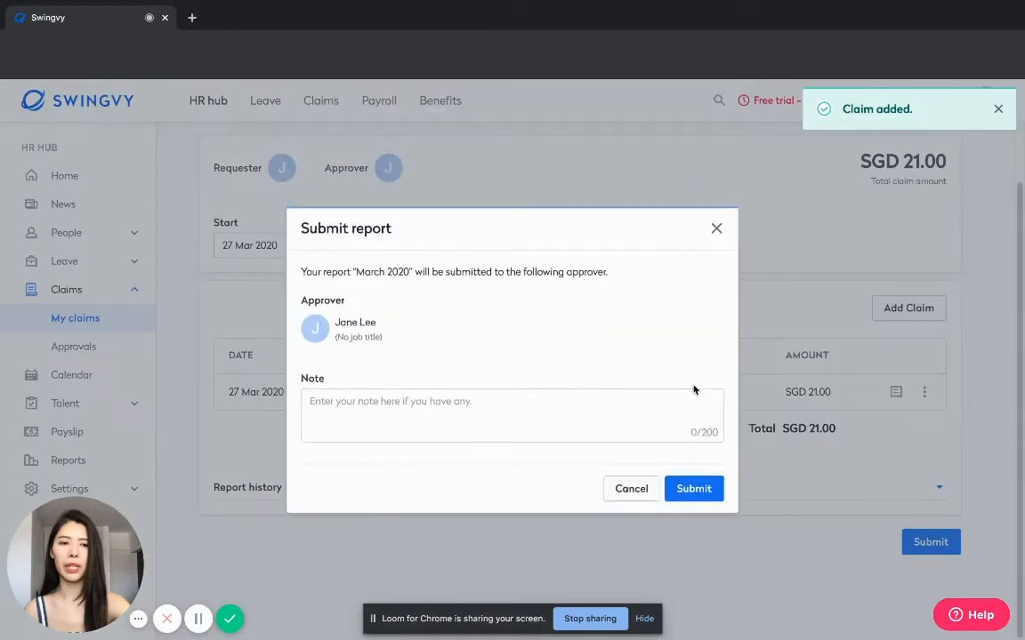
click(693, 488)
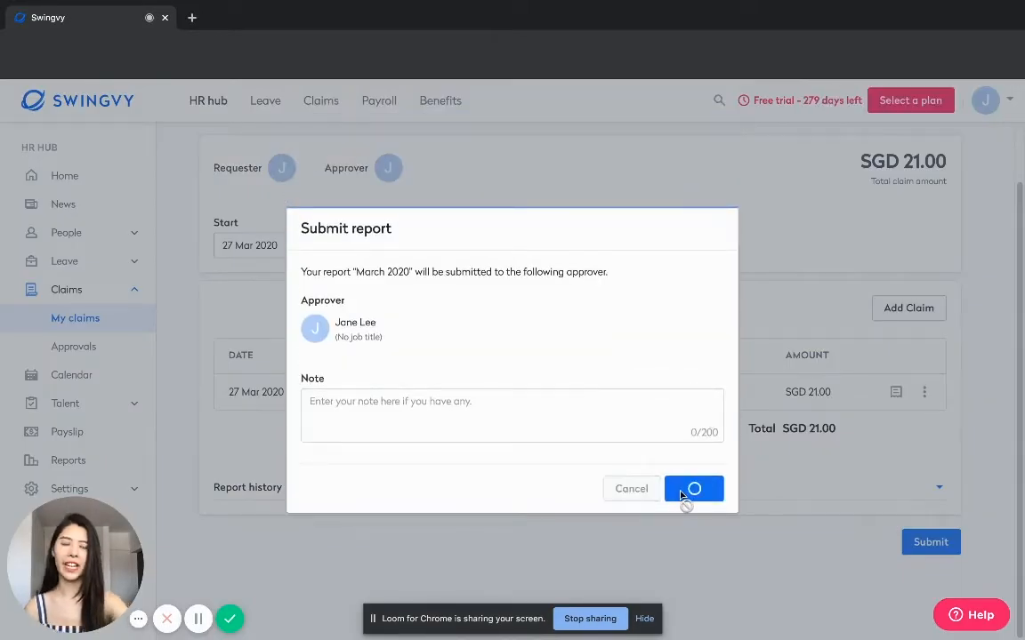
click(694, 487)
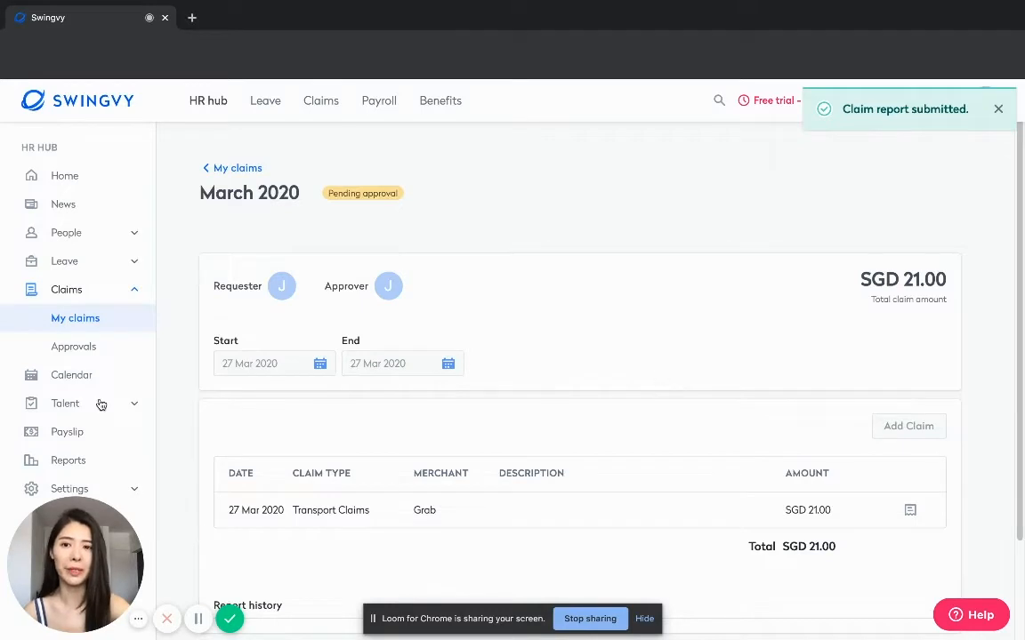
Step: From Claims Approvals, view the Grab claim's details and close them
click(75, 345)
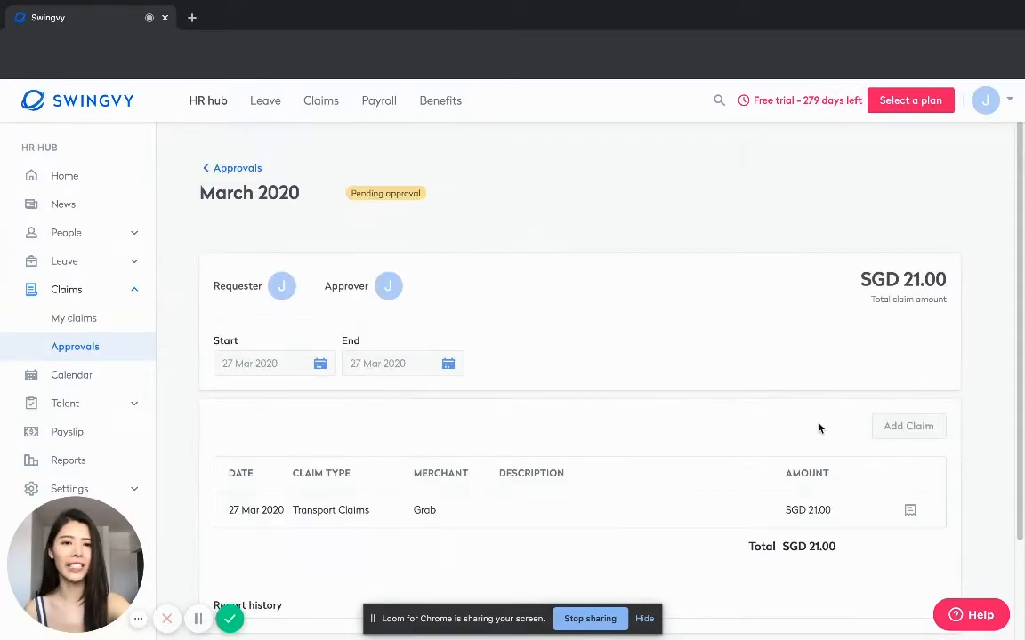
click(911, 508)
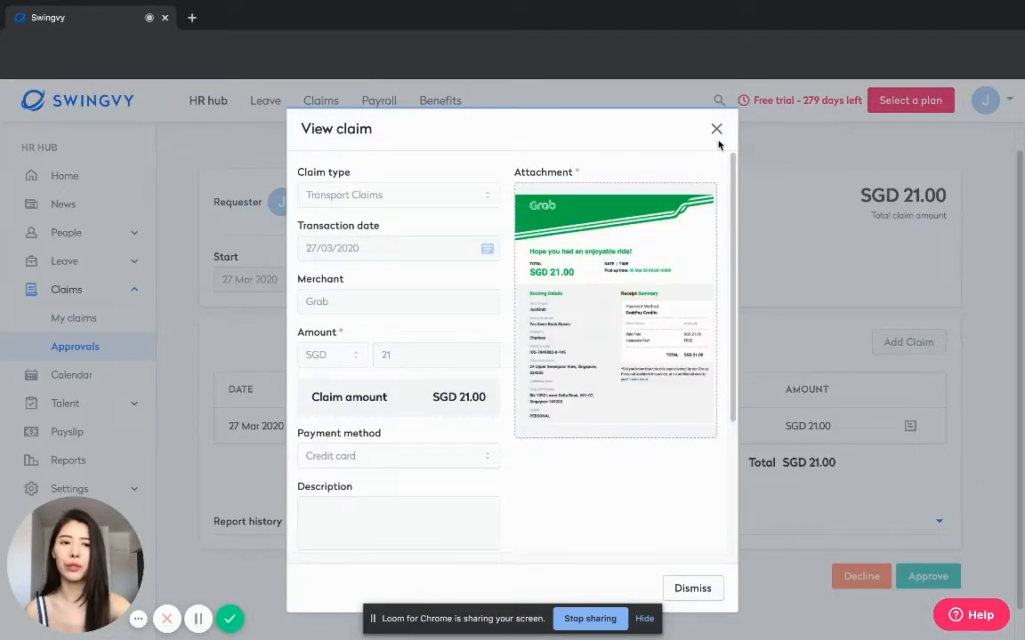
click(715, 128)
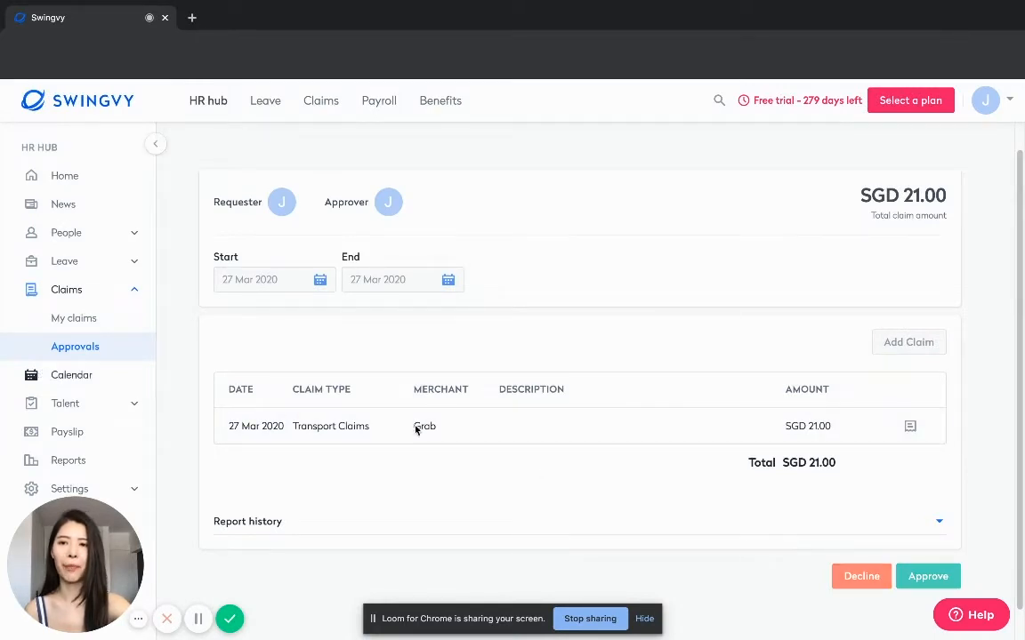
Step: Look over the company calendar, then show My goals with the two draft 2020 goals
click(71, 374)
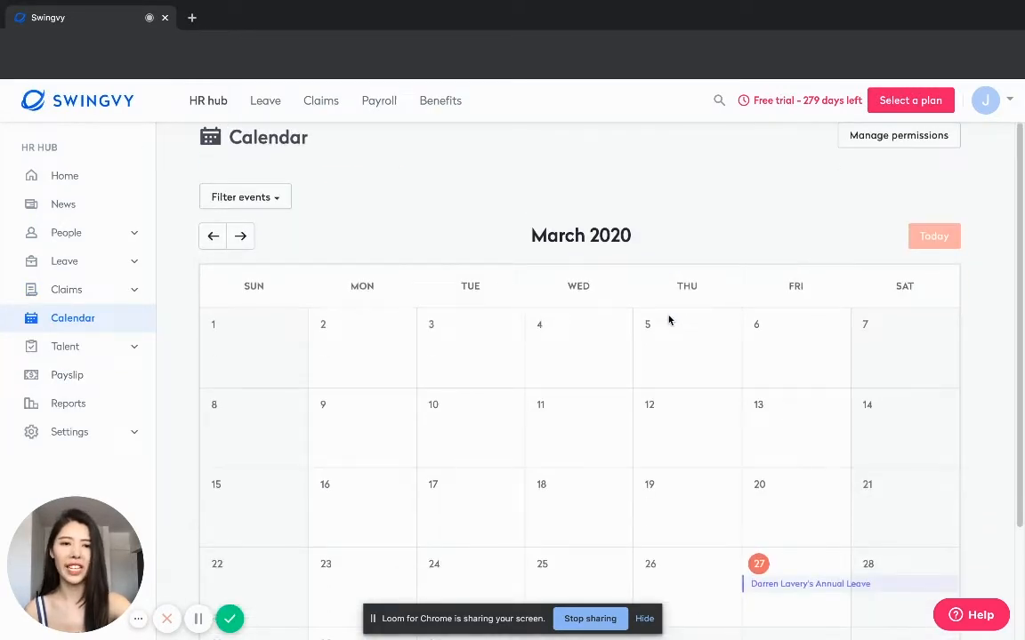
scroll(down, 3)
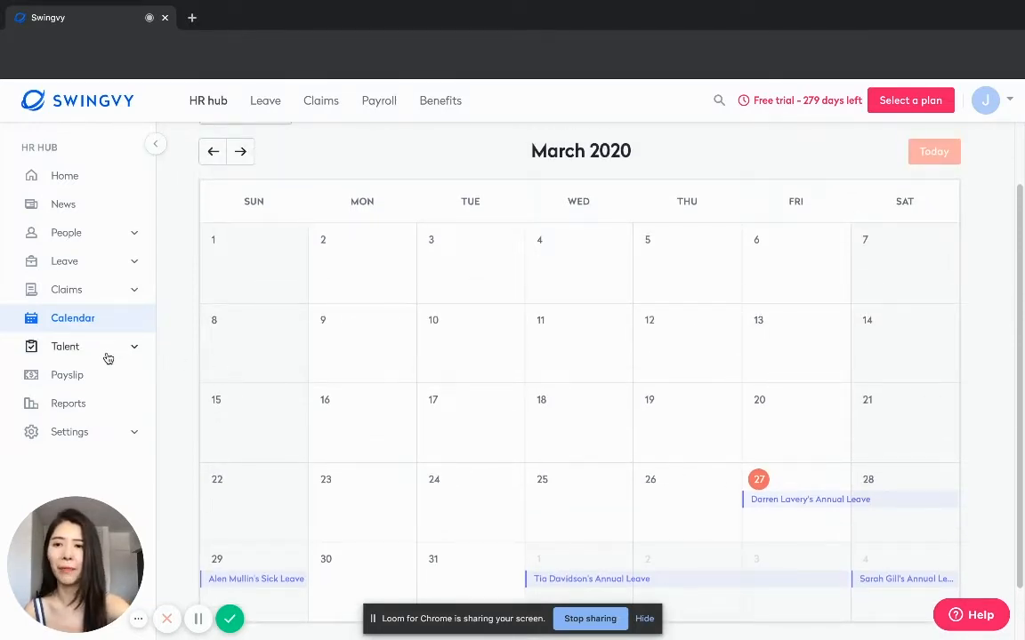
click(68, 374)
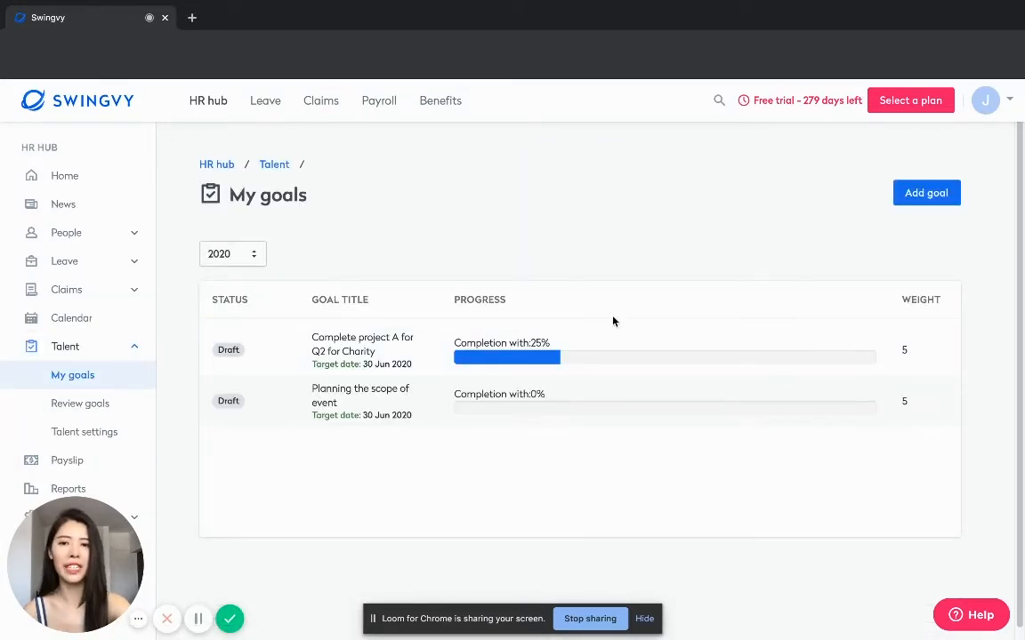
mouse_move(887, 363)
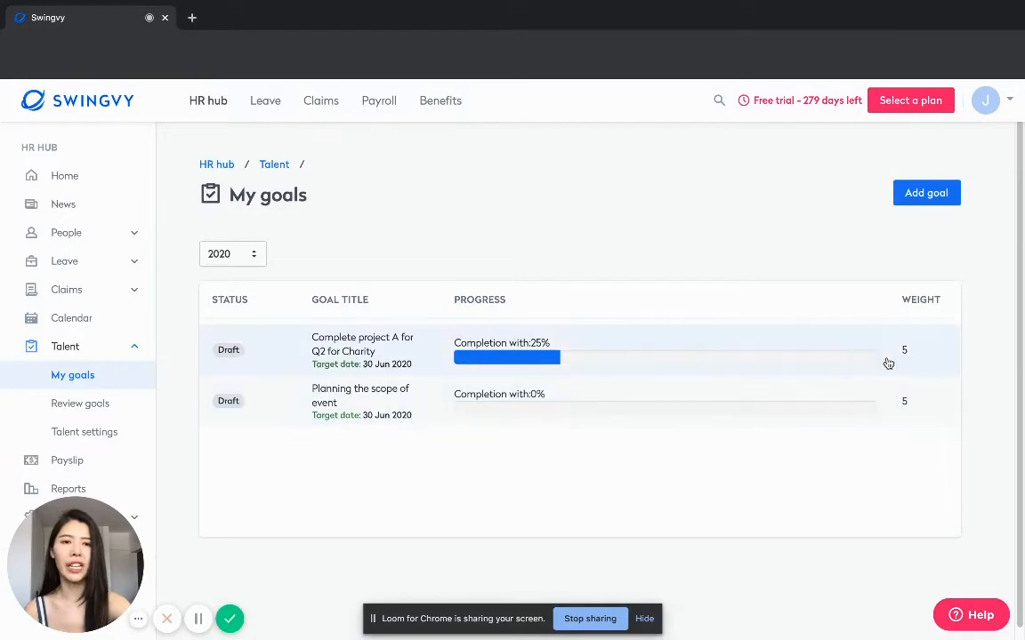
mouse_move(619, 367)
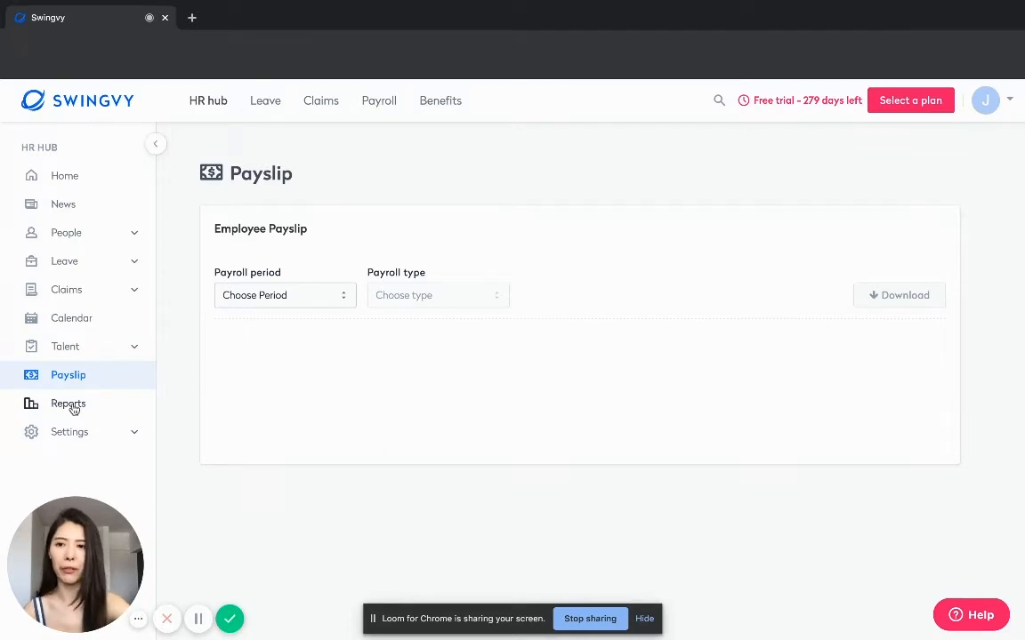
Step: Set the profile report to cover all 11 employees and all 42 information types
click(67, 402)
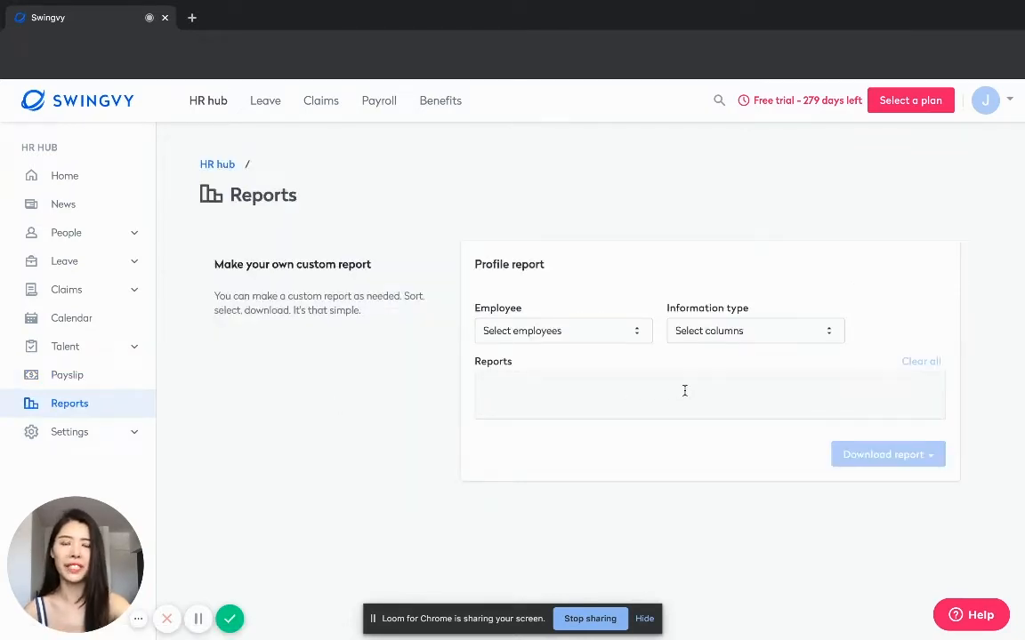
click(560, 329)
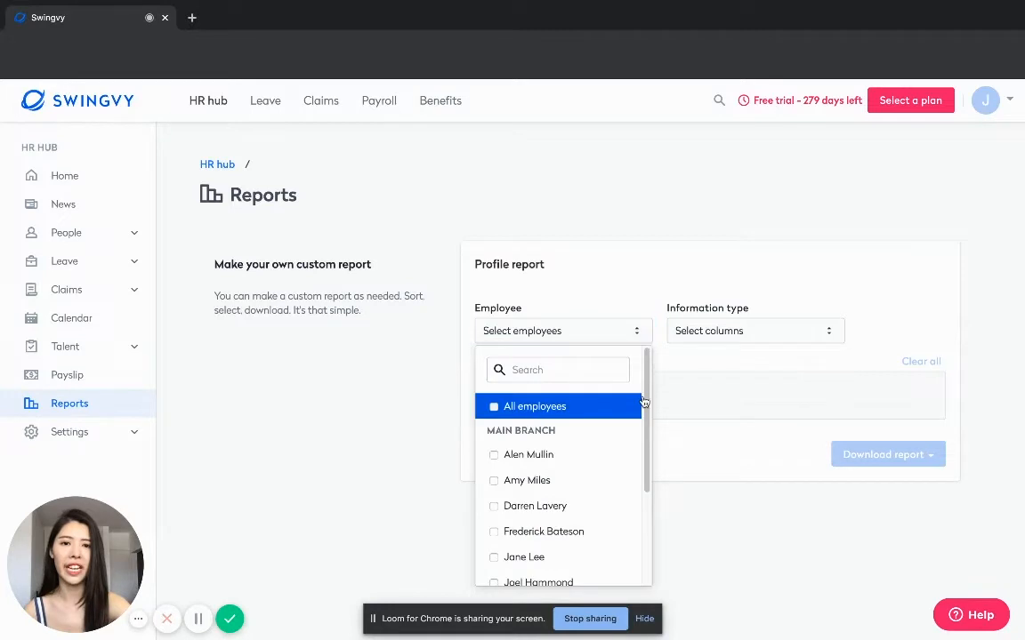
click(755, 329)
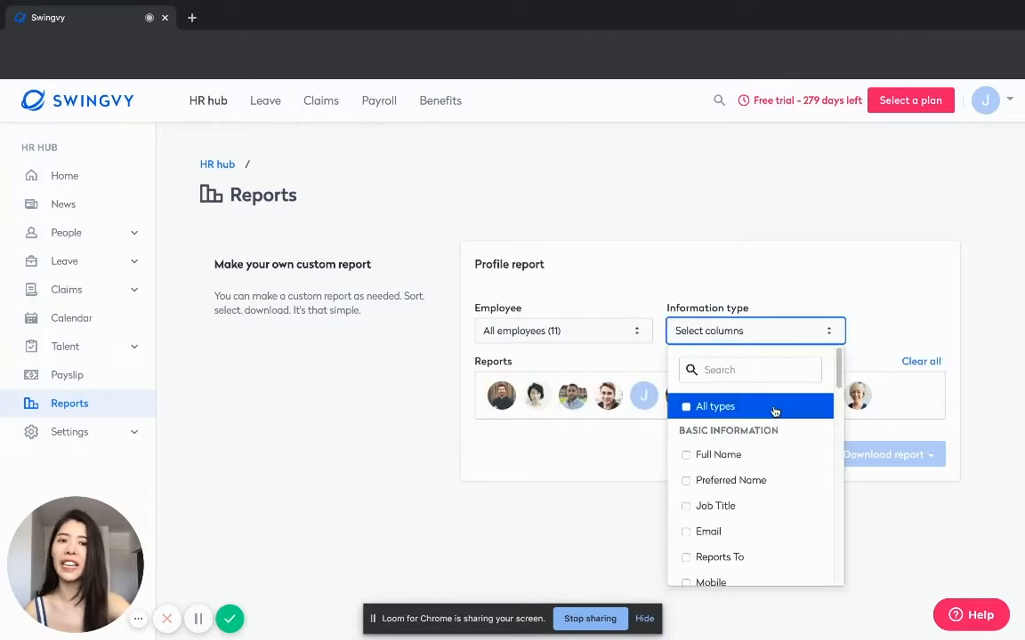
click(715, 406)
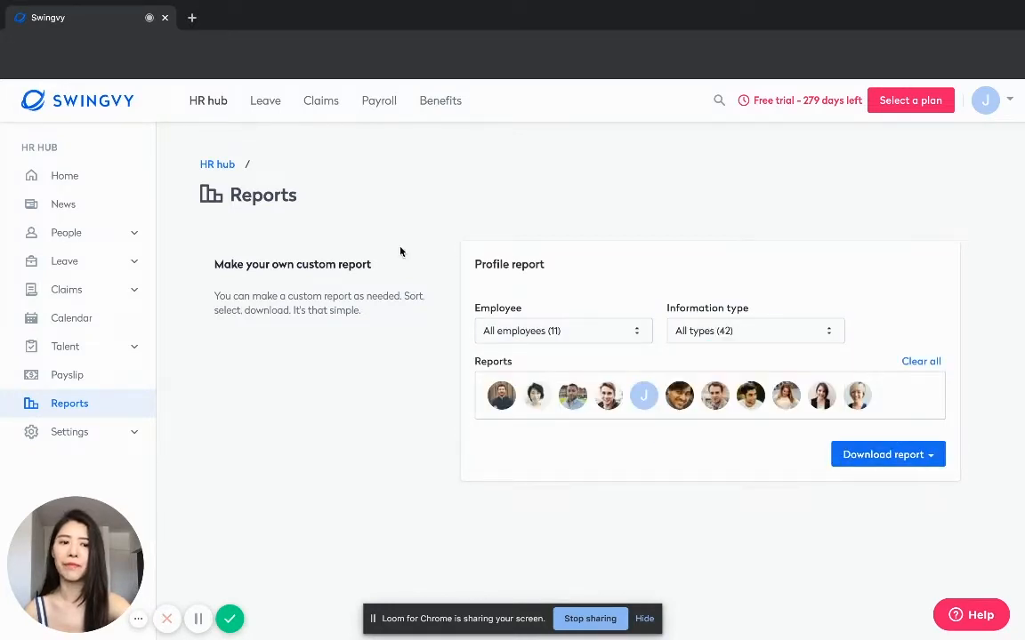
click(265, 100)
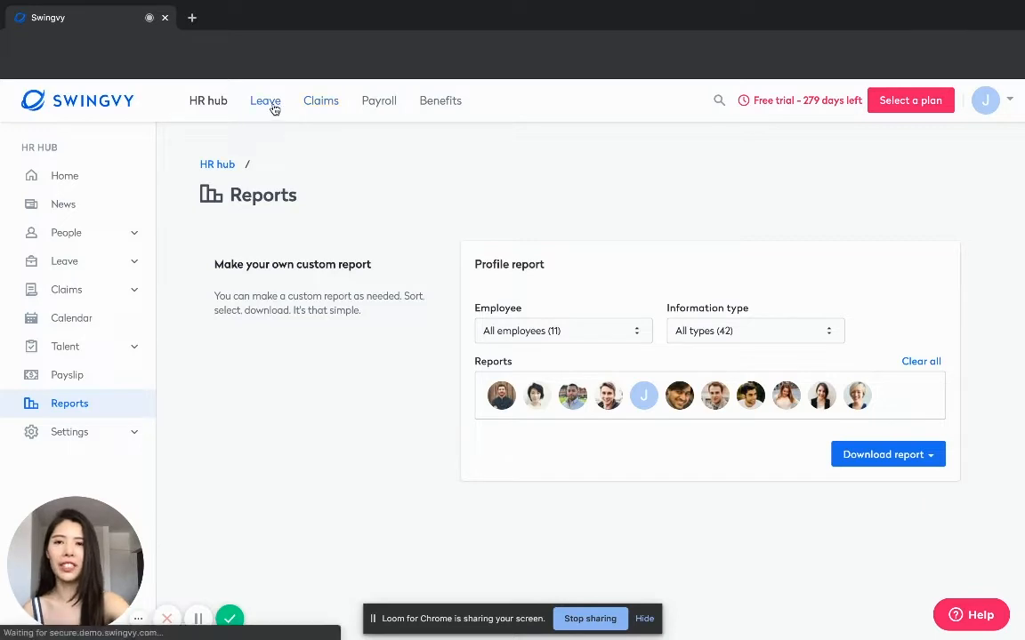
Step: Show Main Branch leave policies and start a new policy named Compensation Leave
click(265, 100)
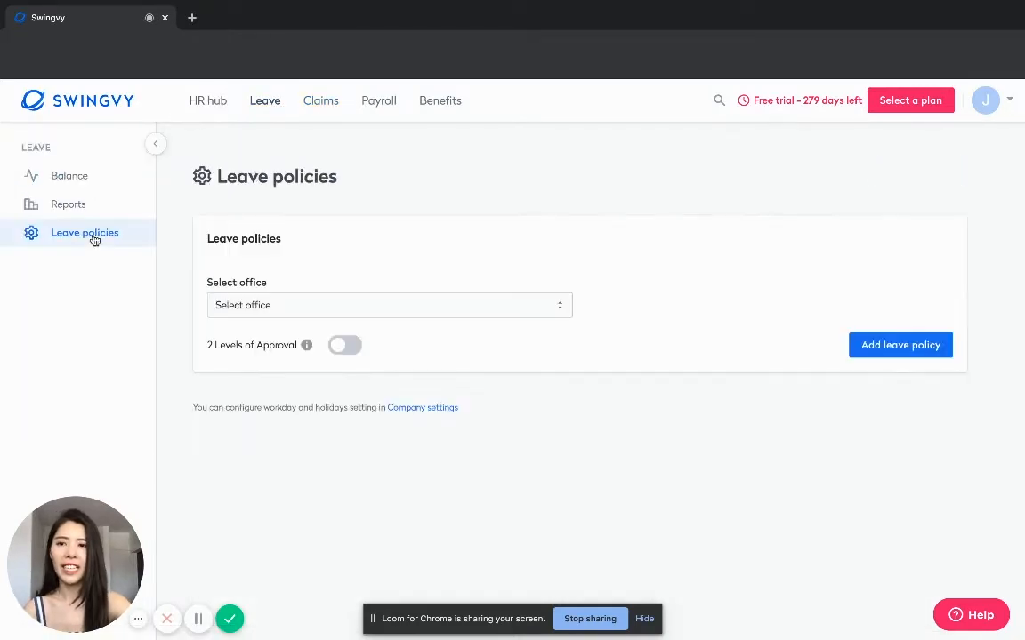
click(345, 345)
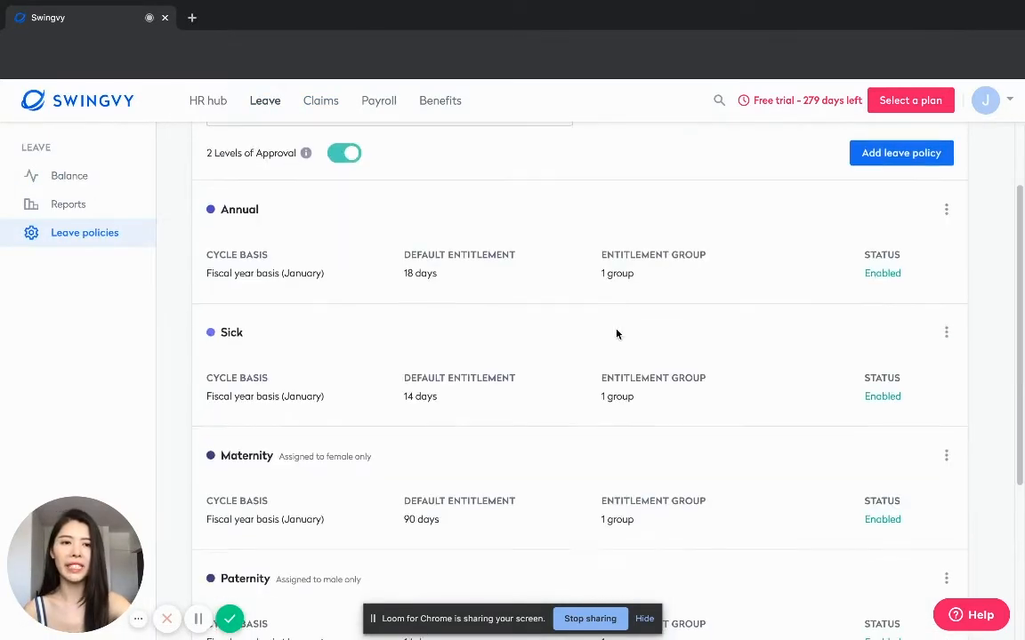
scroll(down, 3)
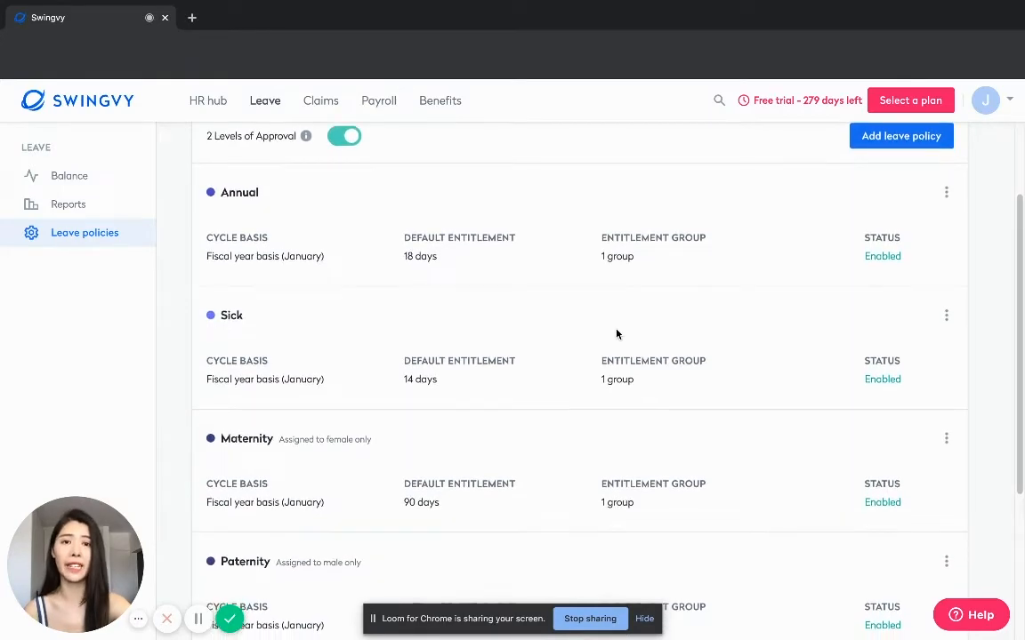
scroll(down, 3)
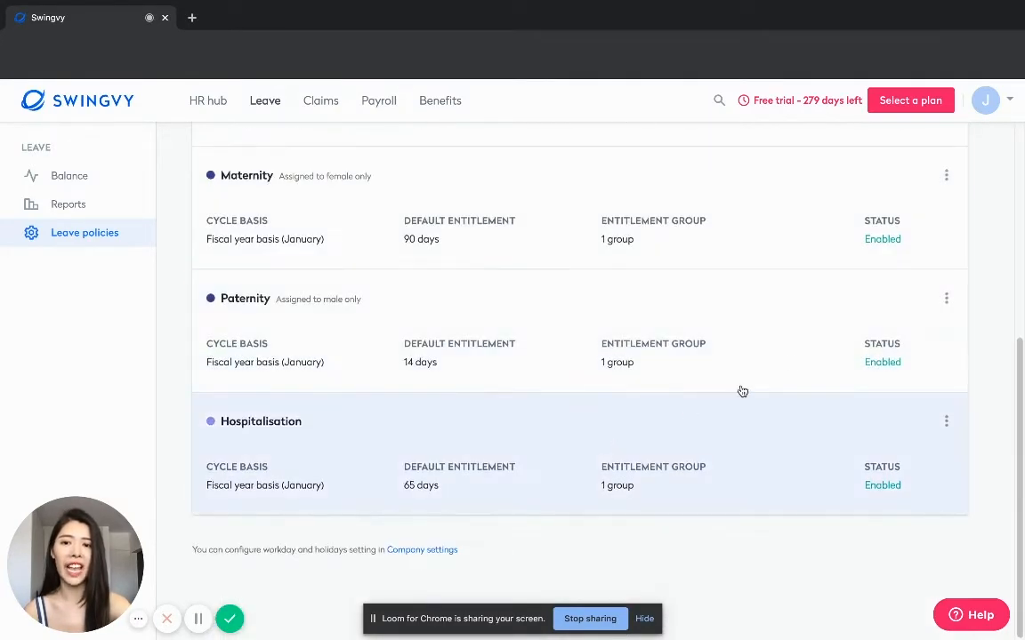
scroll(up, 3)
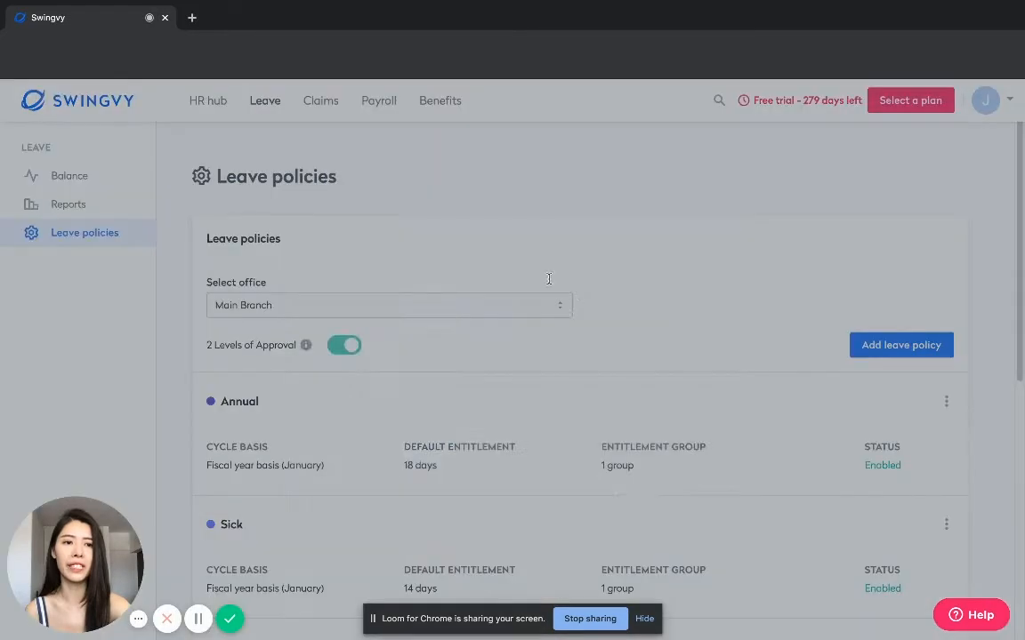
text(Compensation LEave)
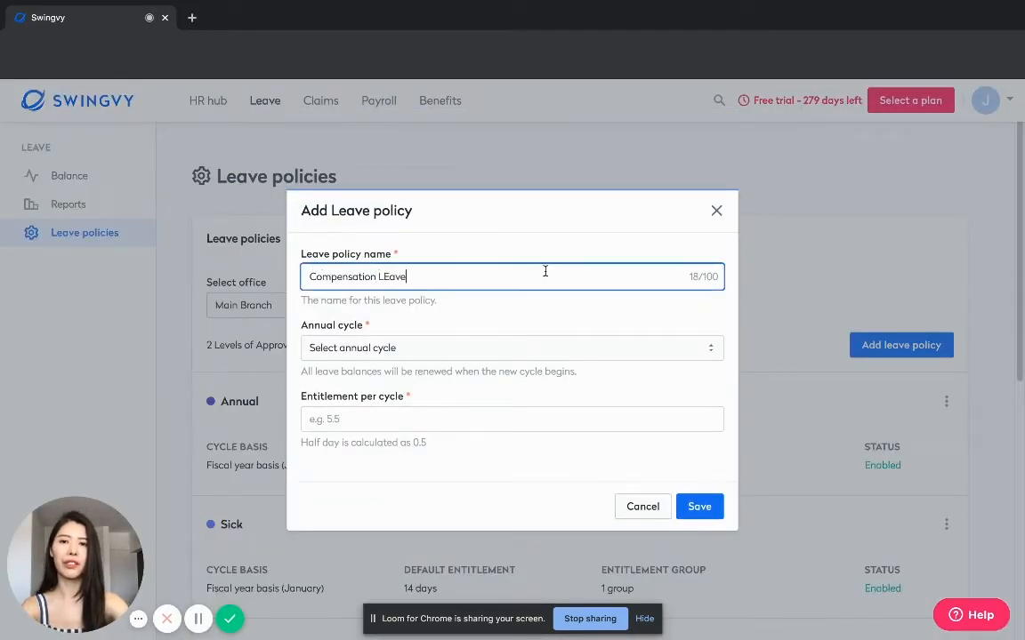
key(Backspace)
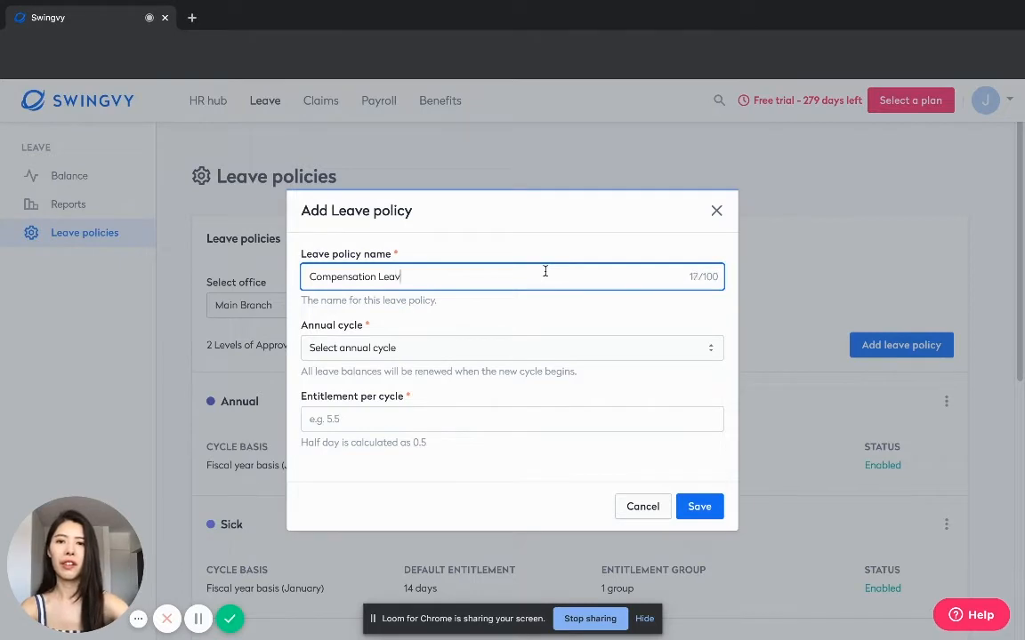
Step: Set the policy's annual cycle to January and save it
click(512, 346)
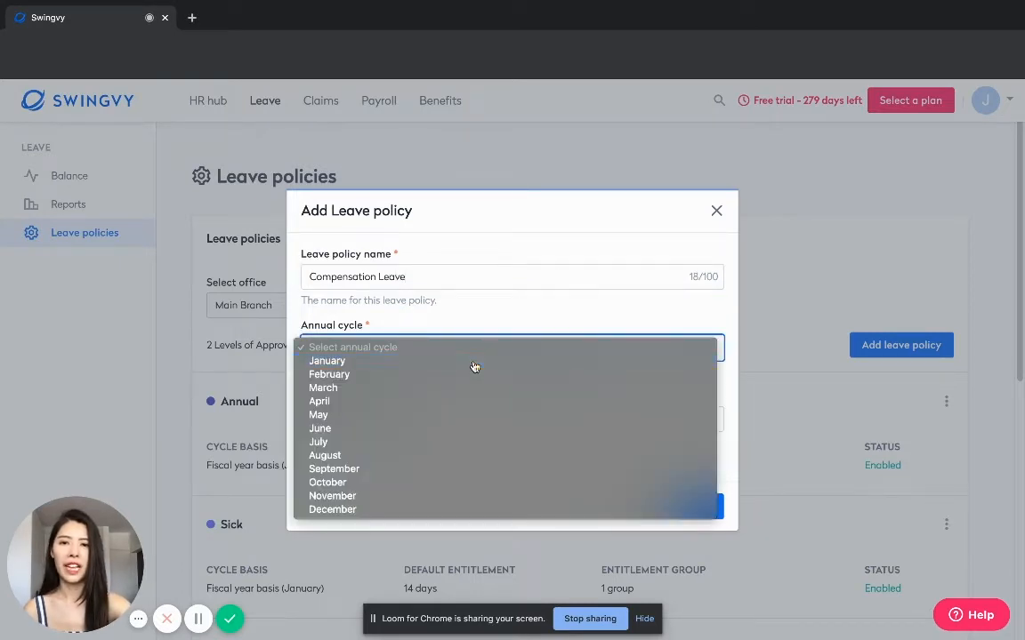
click(327, 359)
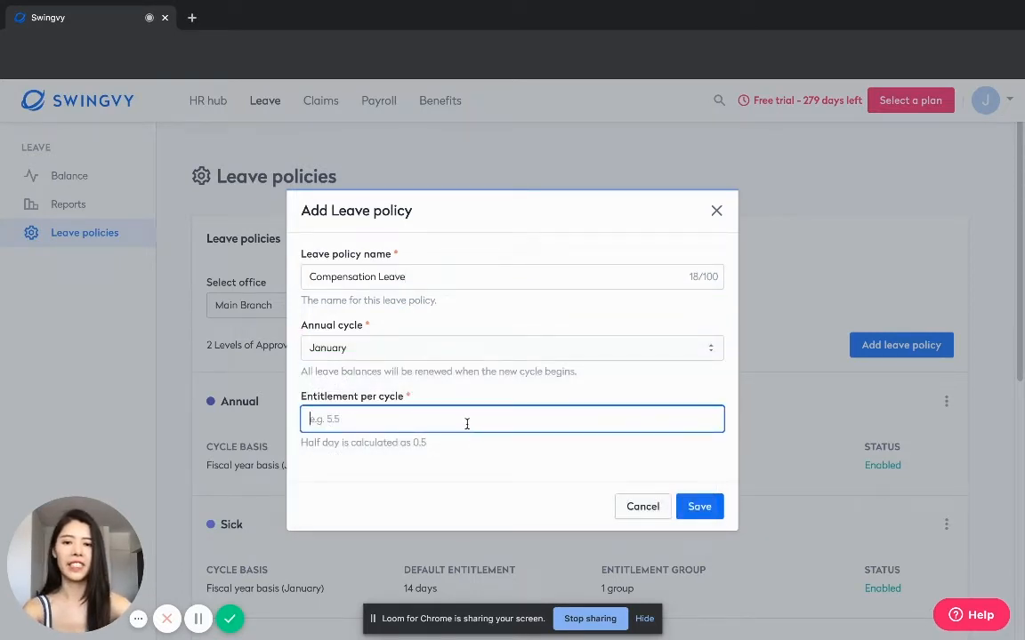
click(699, 505)
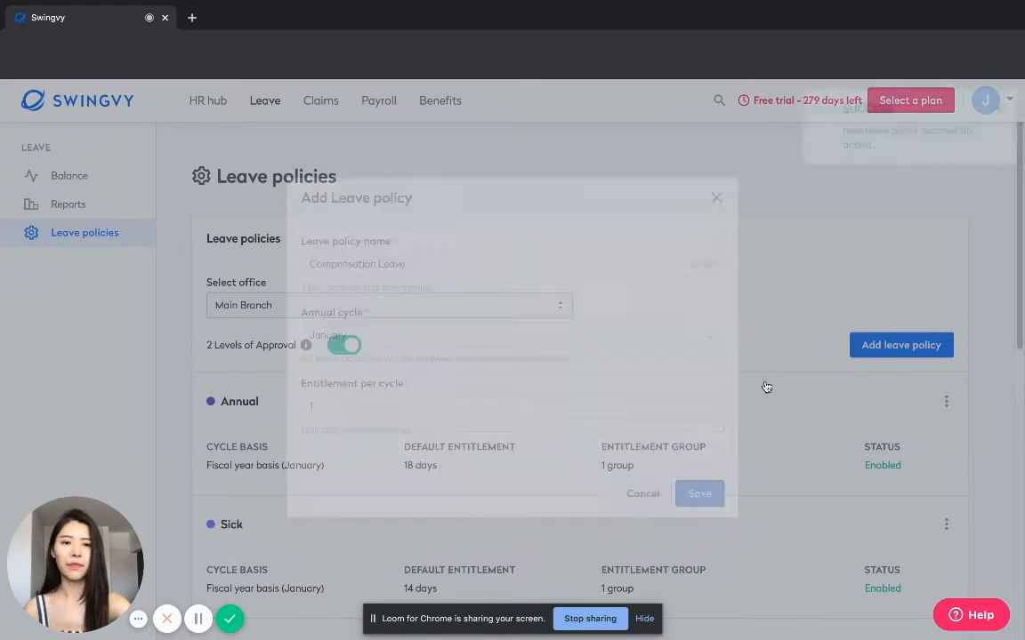
click(699, 494)
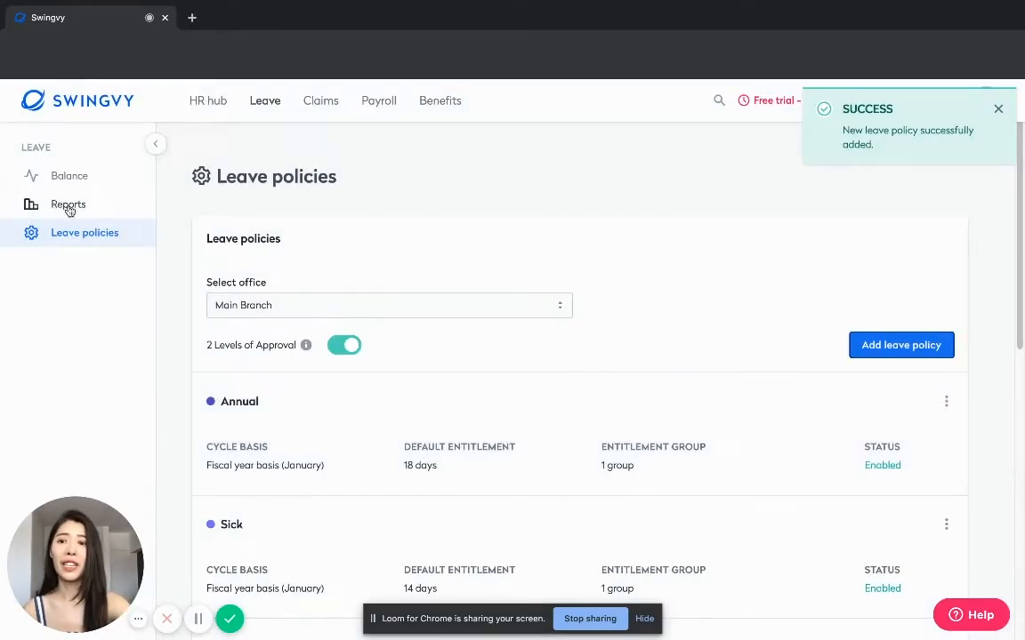
Step: Check employee leave balances, then head to the Claims section
click(69, 176)
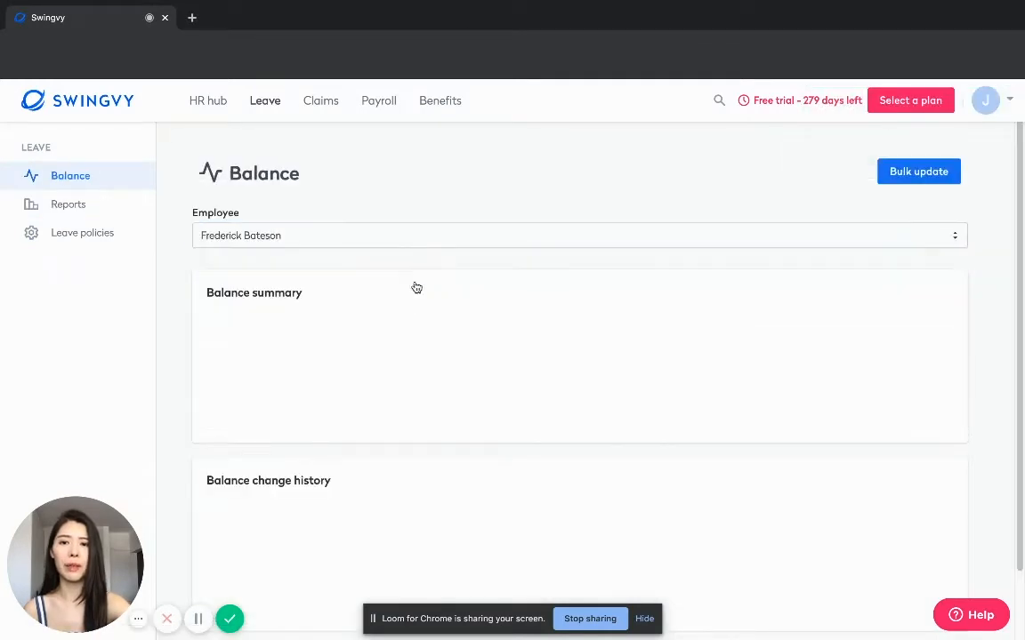
click(580, 235)
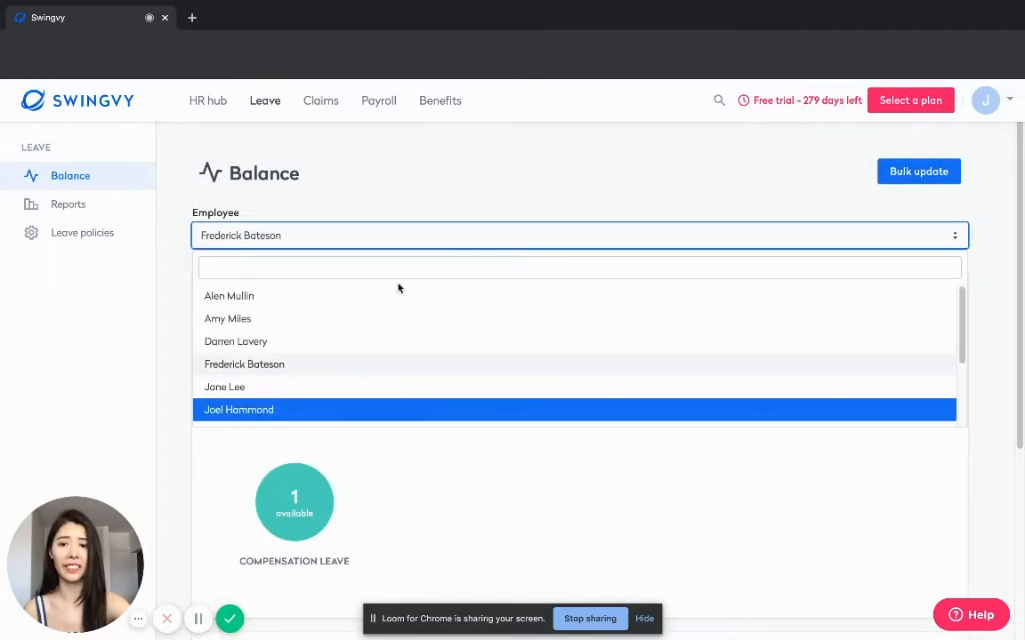
click(320, 100)
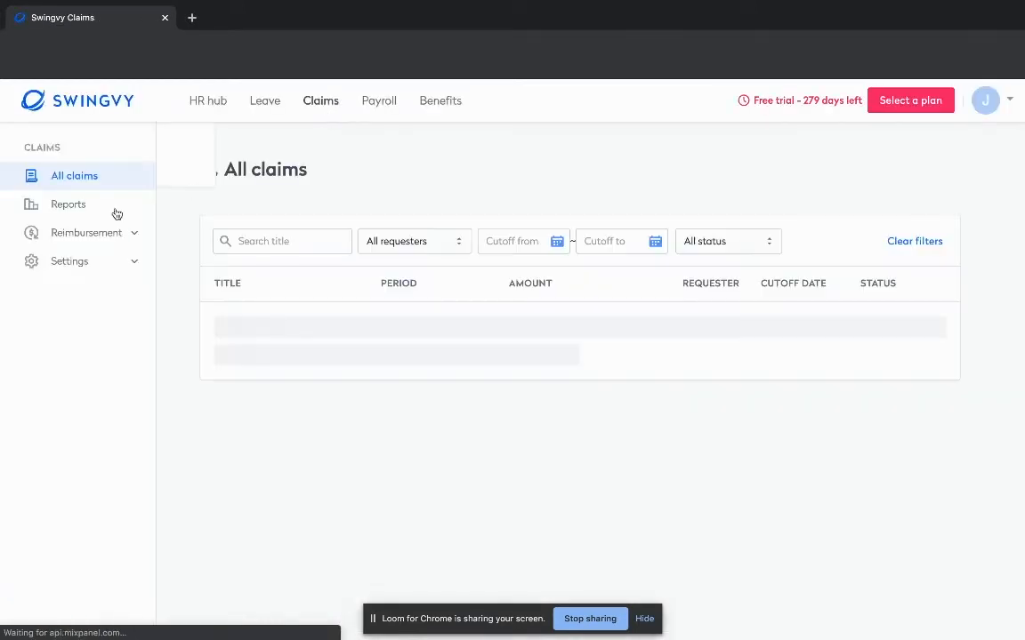
Step: Review the claims reports and submit-to-payroll page, then go to the Payroll home page
click(68, 203)
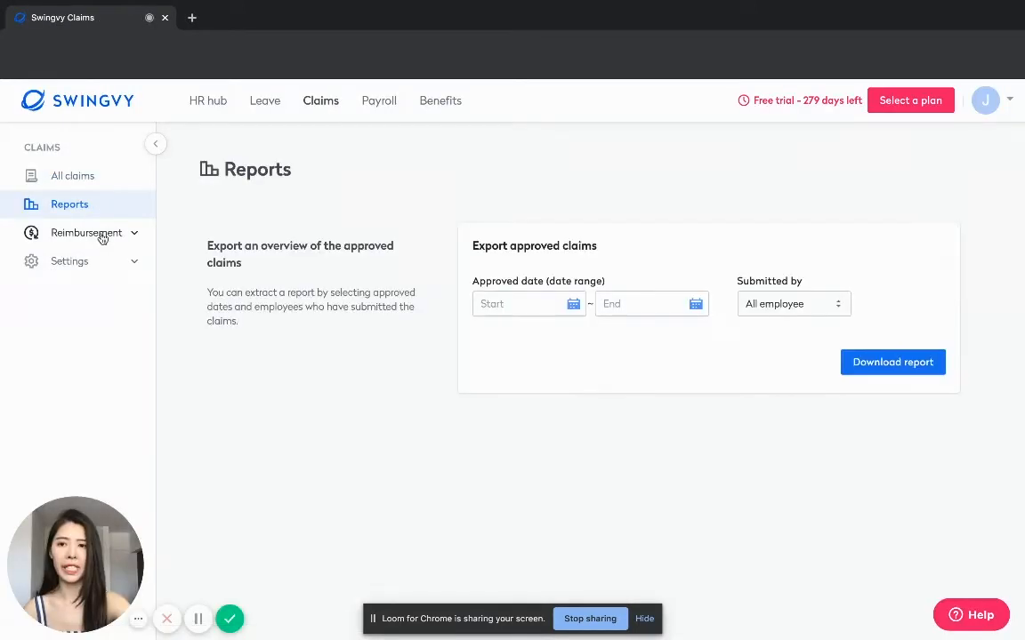
click(86, 231)
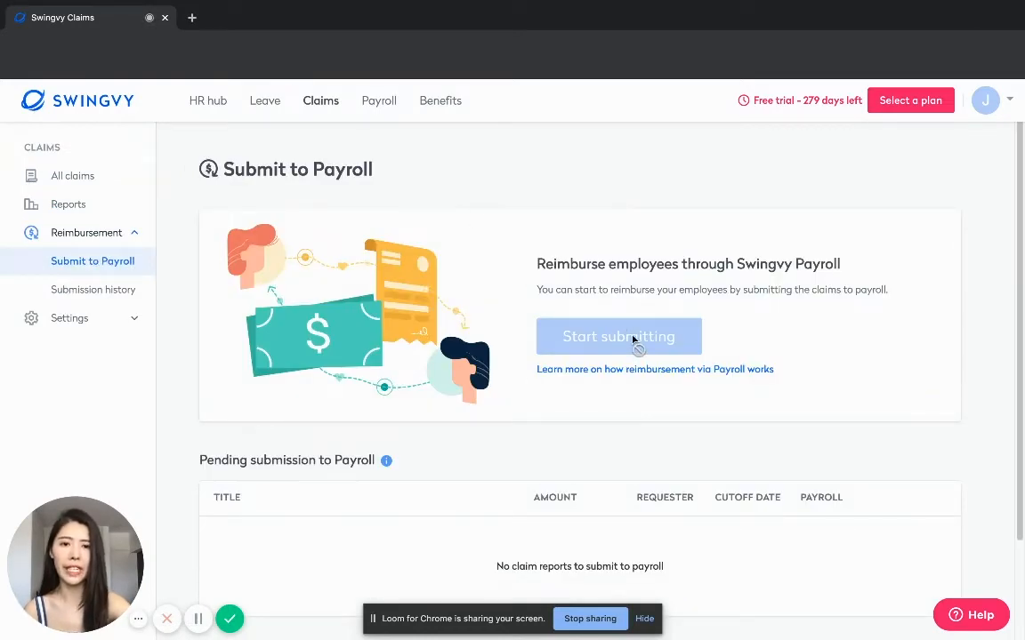
mouse_move(768, 216)
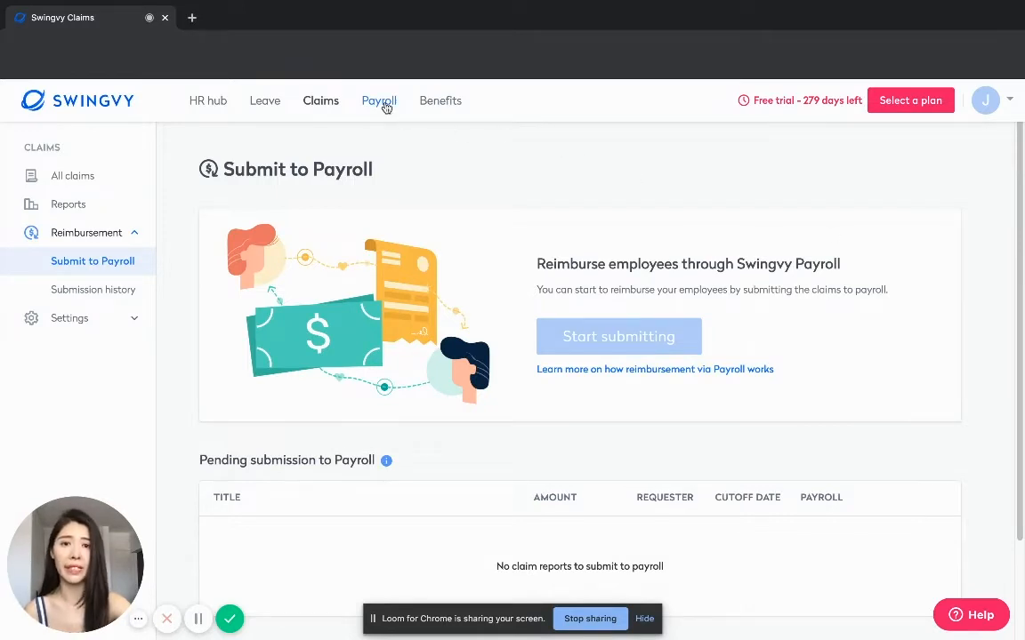
click(377, 100)
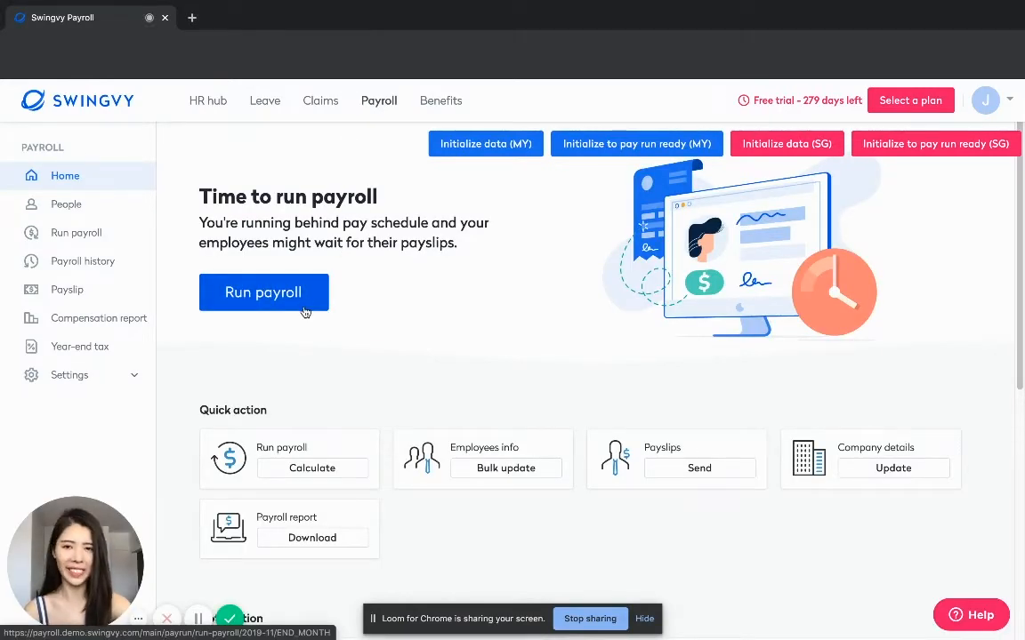
click(263, 291)
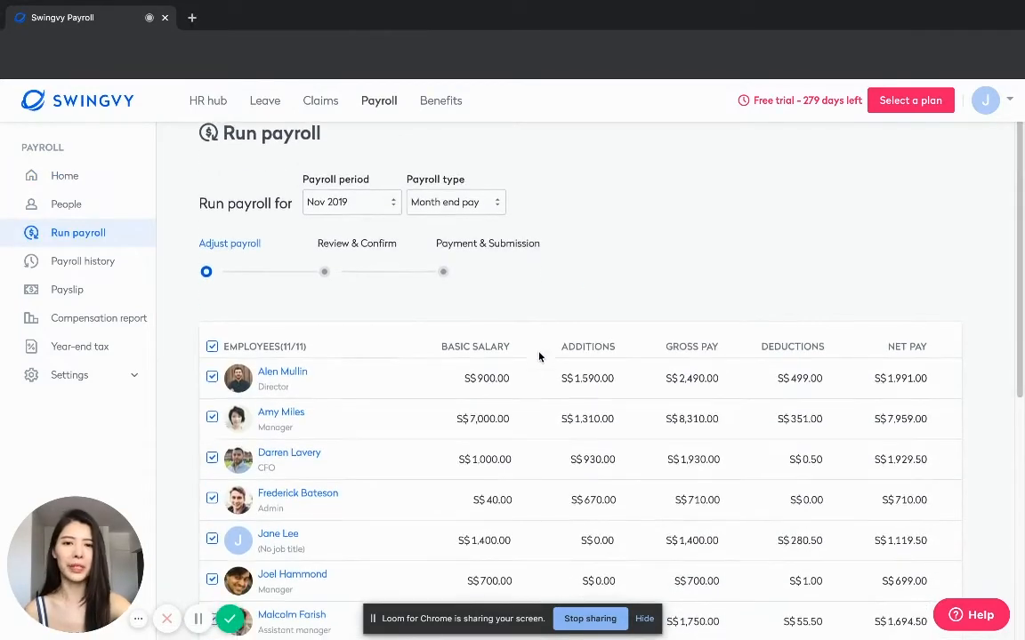
click(281, 363)
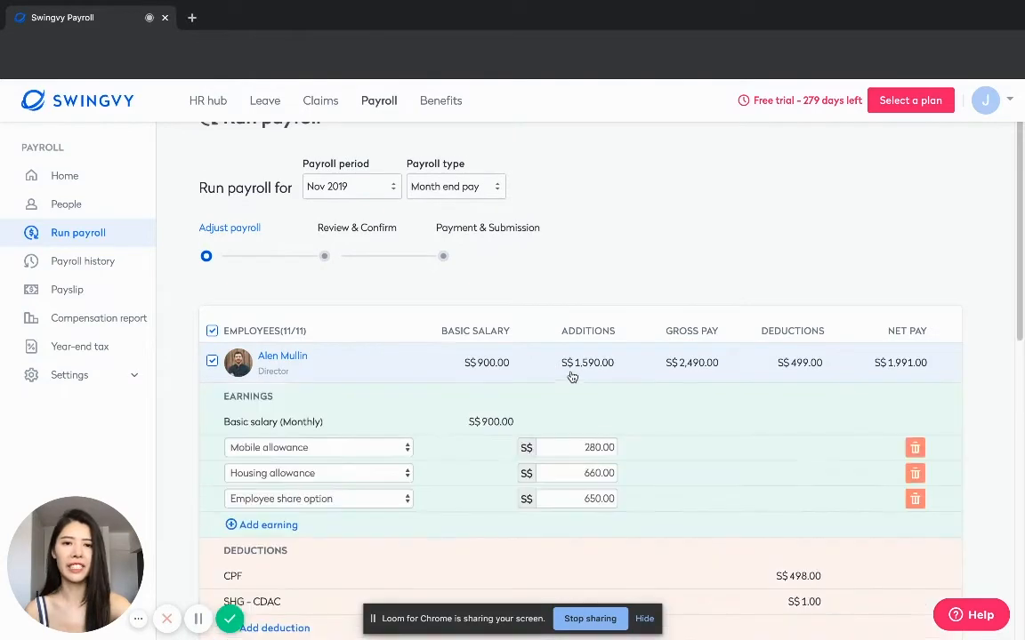
scroll(down, 3)
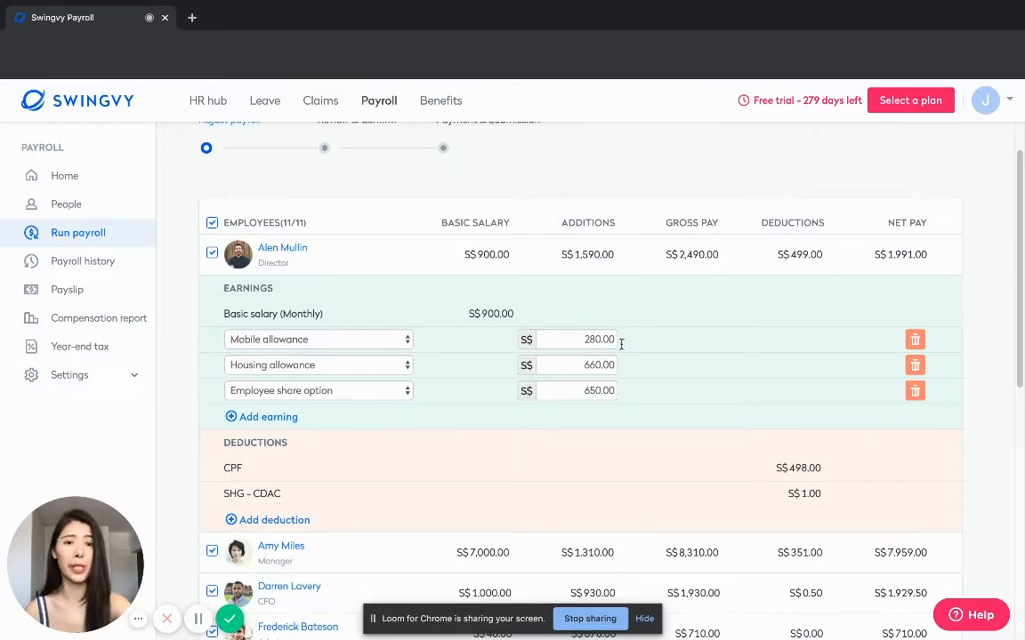
mouse_move(733, 306)
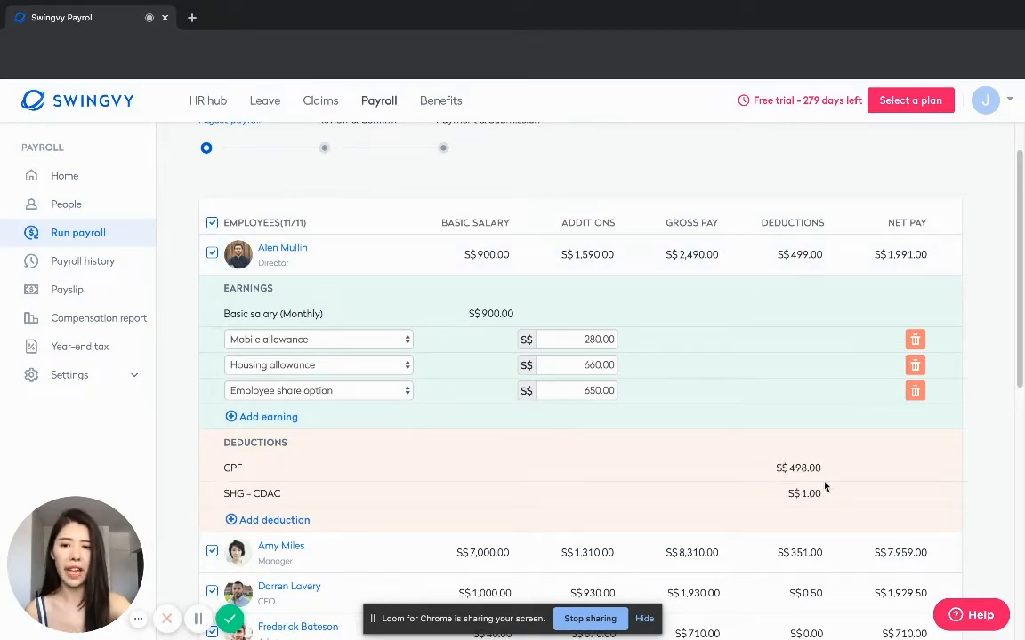
mouse_move(921, 245)
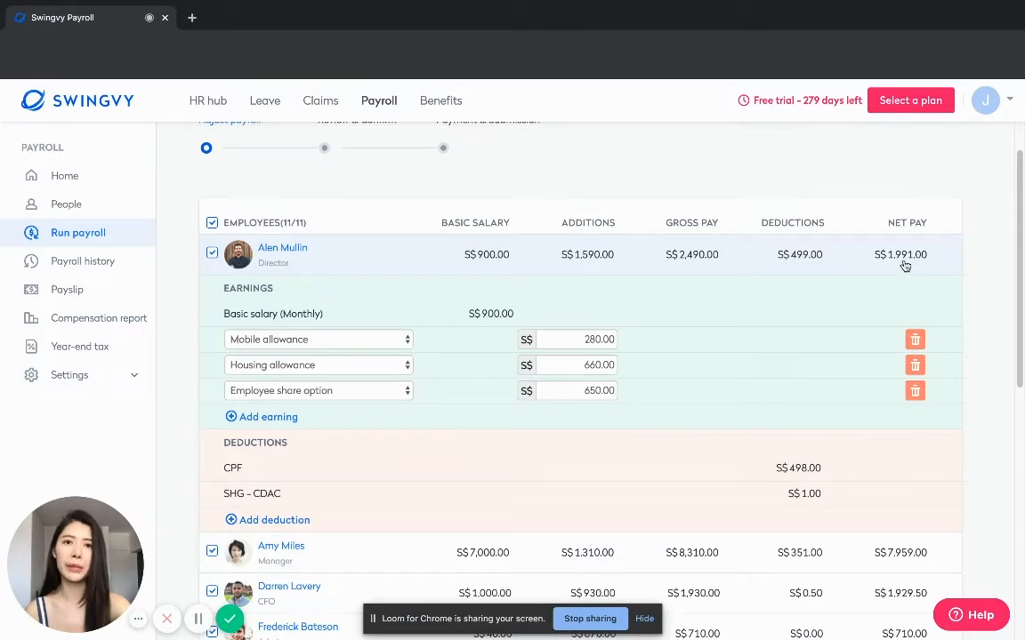
mouse_move(904, 274)
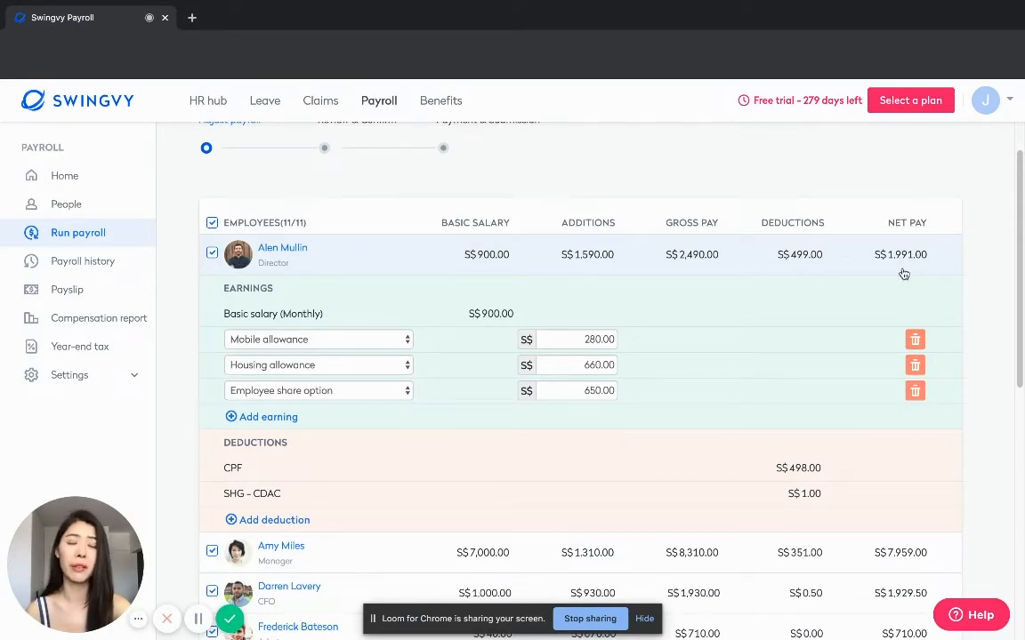
mouse_move(889, 277)
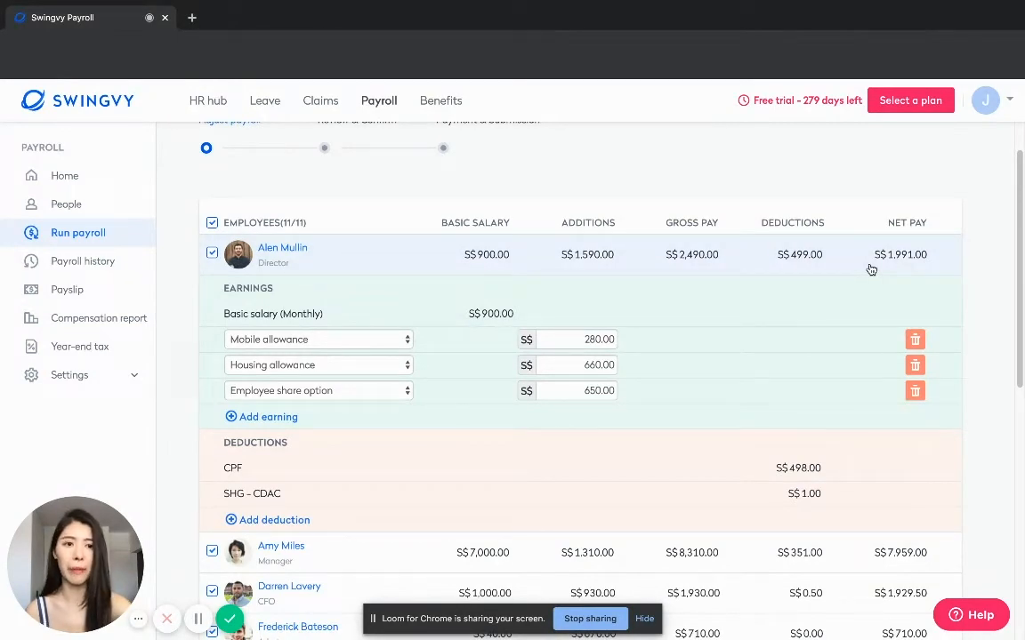
mouse_move(863, 268)
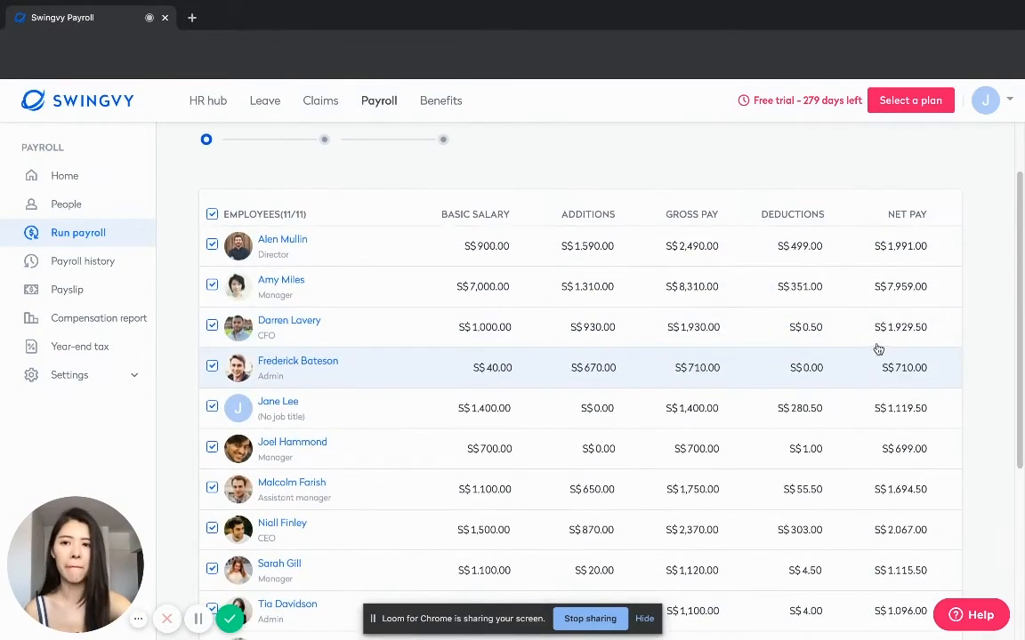
scroll(down, 3)
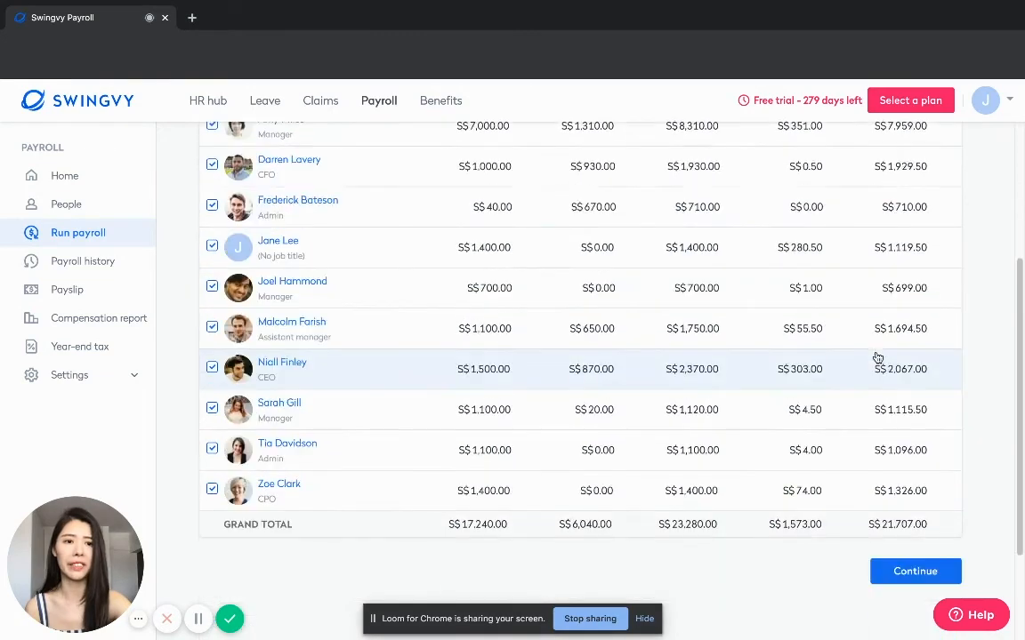
click(915, 571)
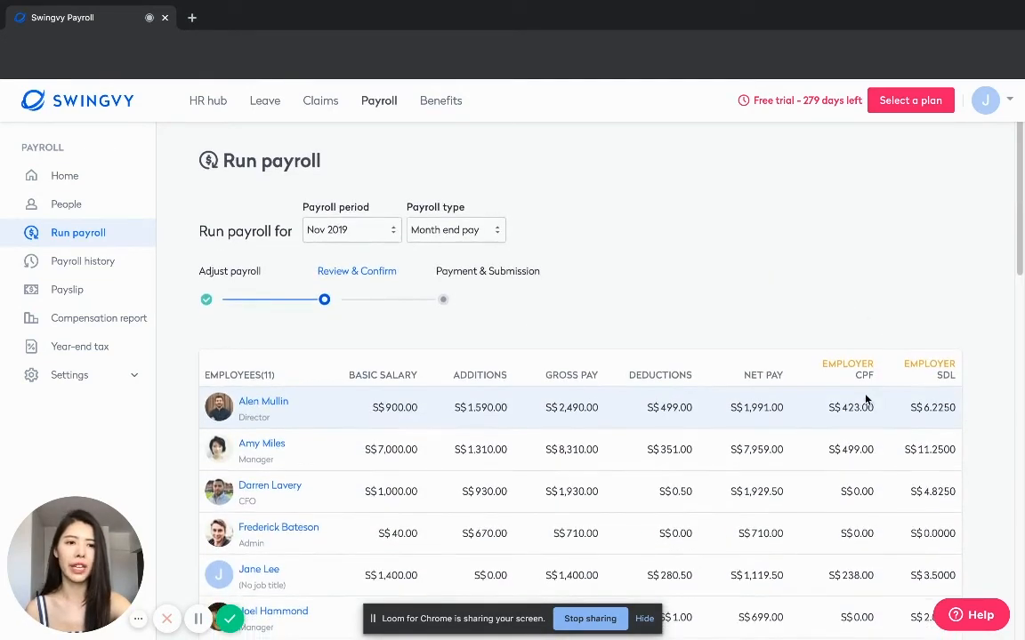
scroll(down, 3)
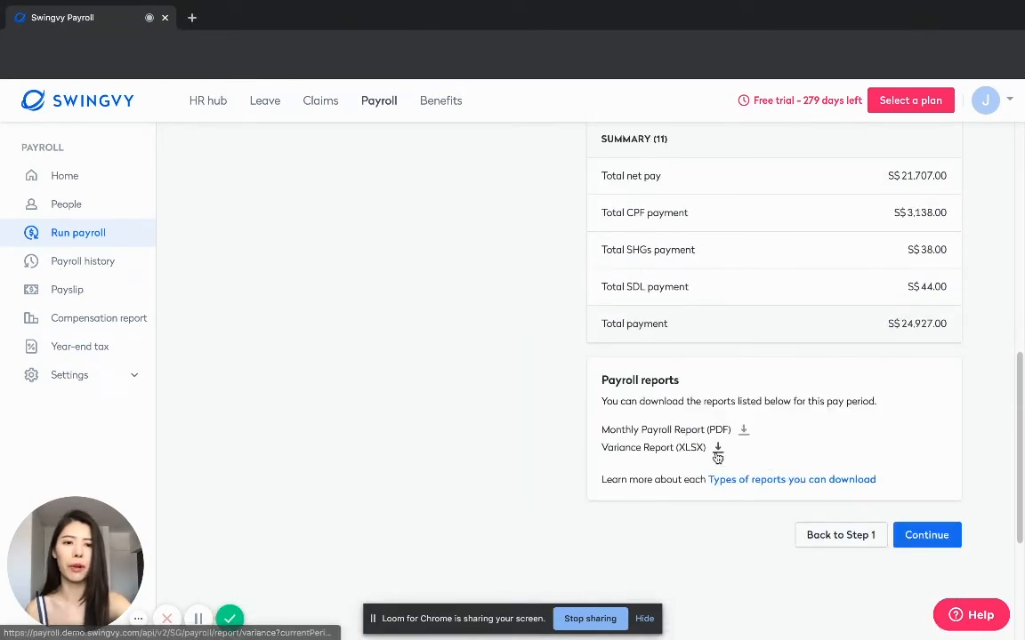
mouse_move(719, 449)
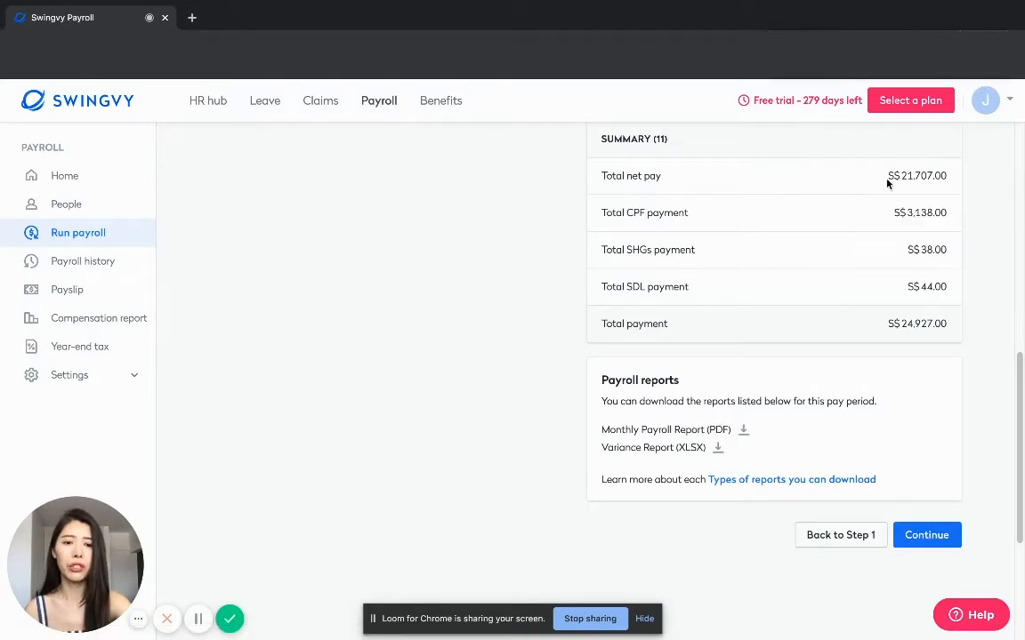
mouse_move(794, 345)
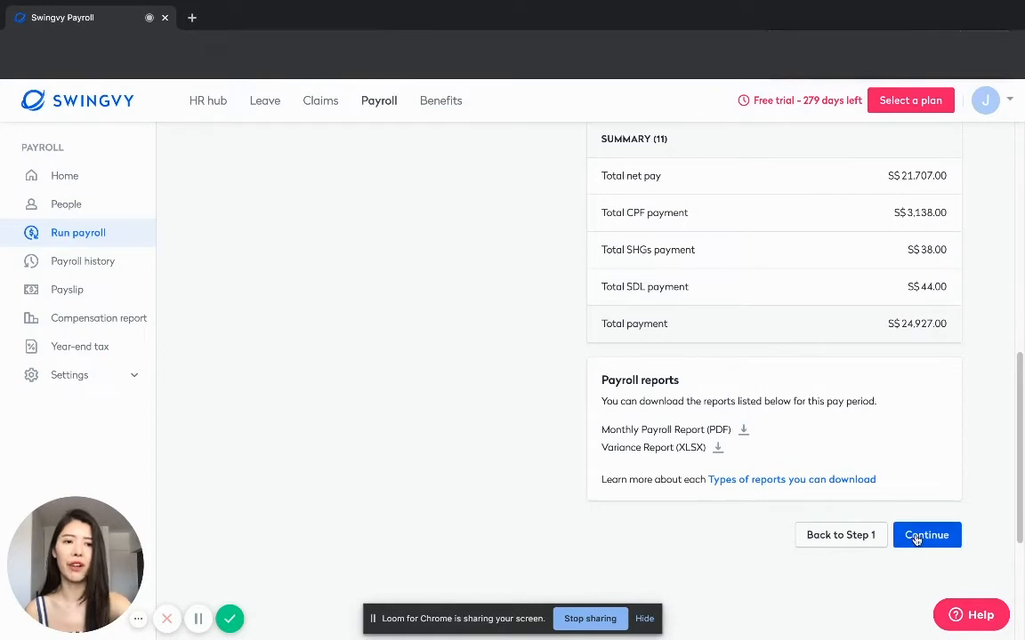
Step: Confirm the Nov 2019 payroll for submission and scroll through the summary
click(925, 533)
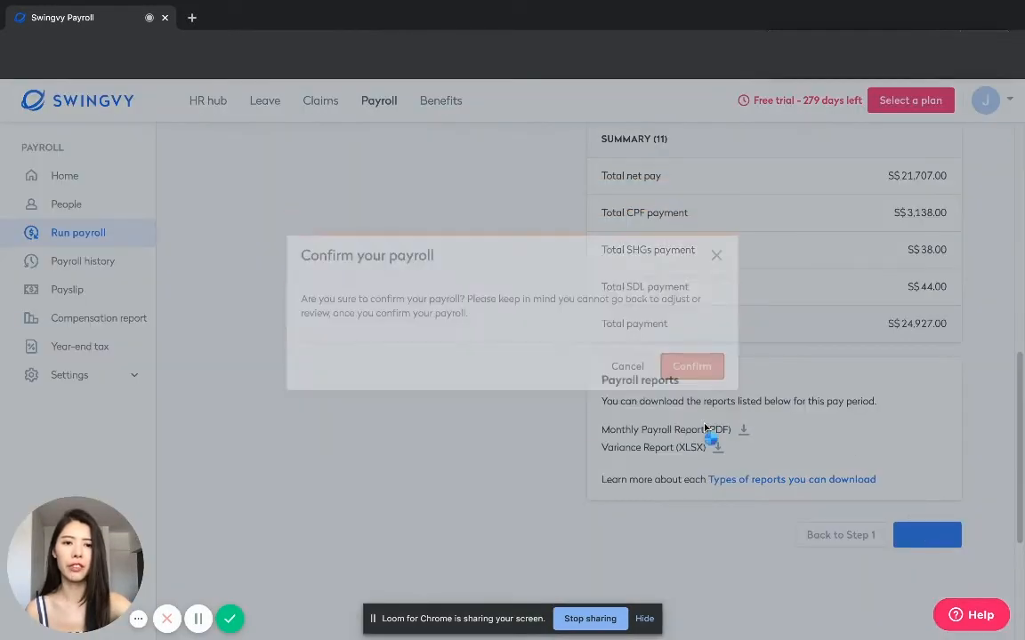
click(690, 366)
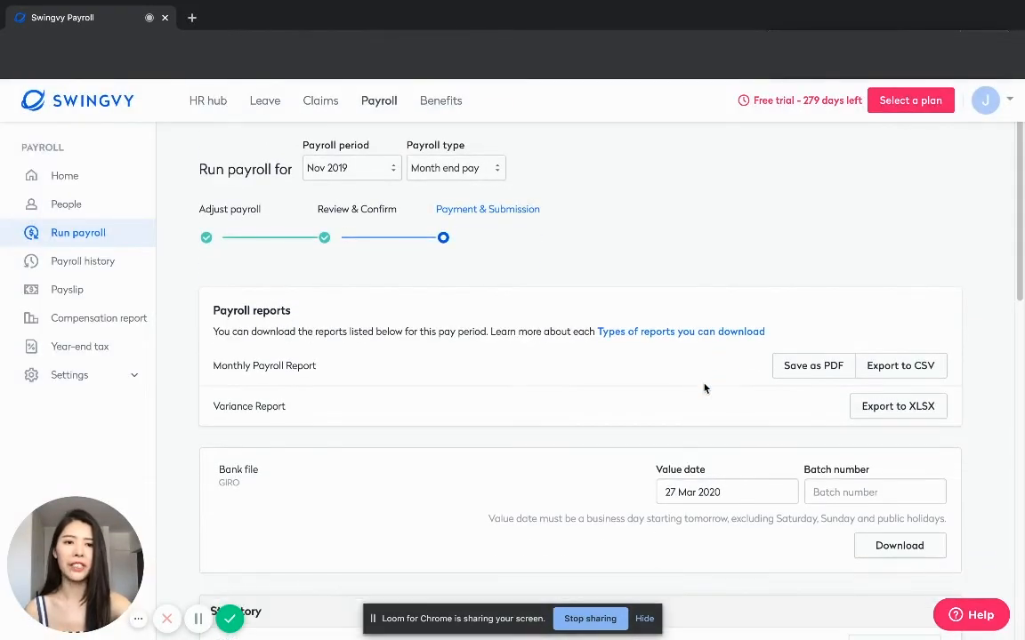
scroll(down, 3)
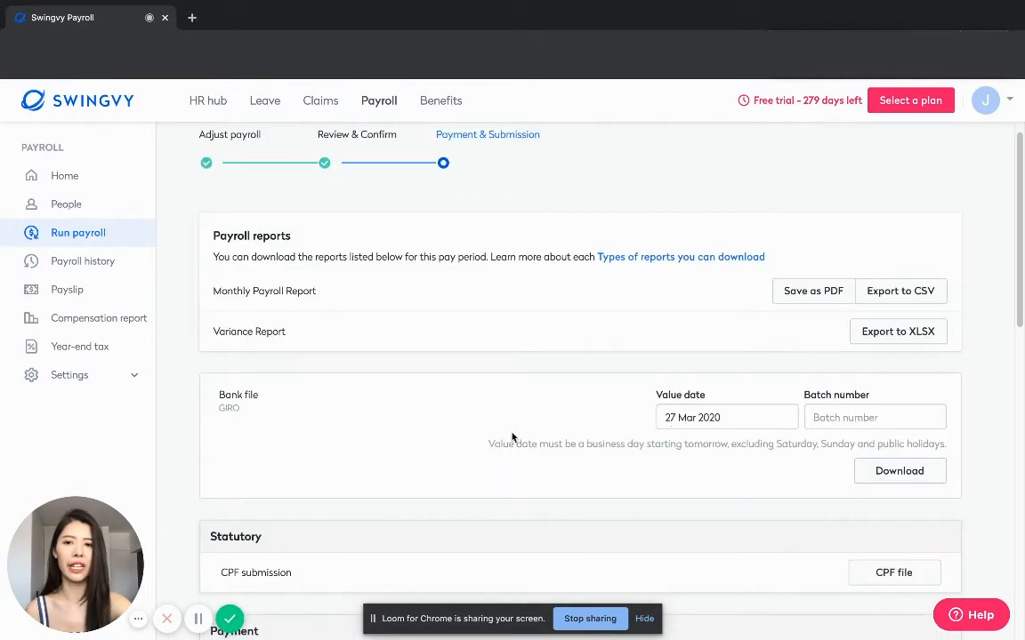
mouse_move(736, 429)
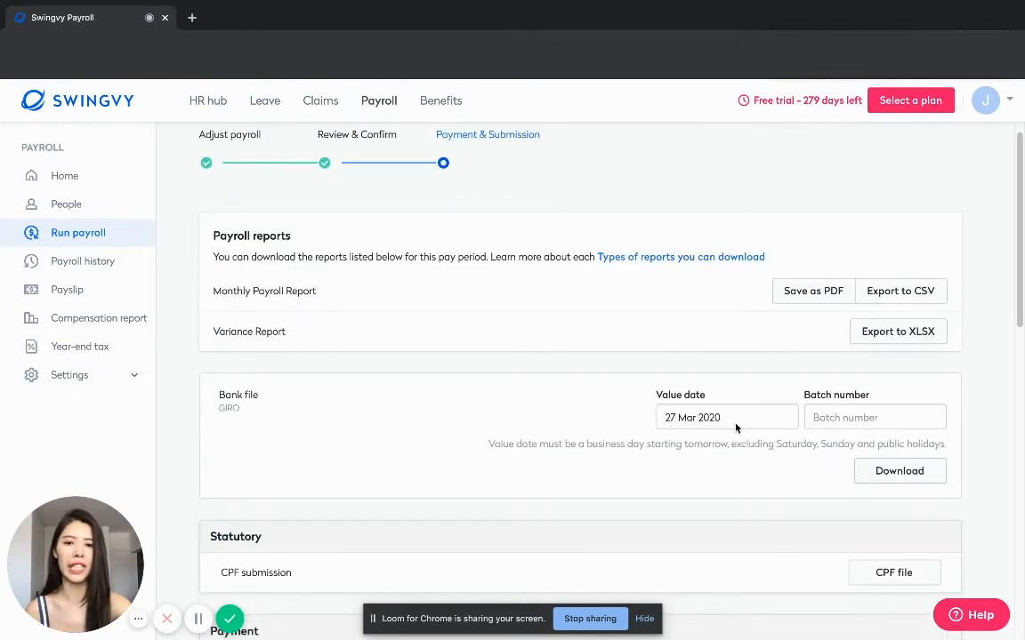
scroll(down, 3)
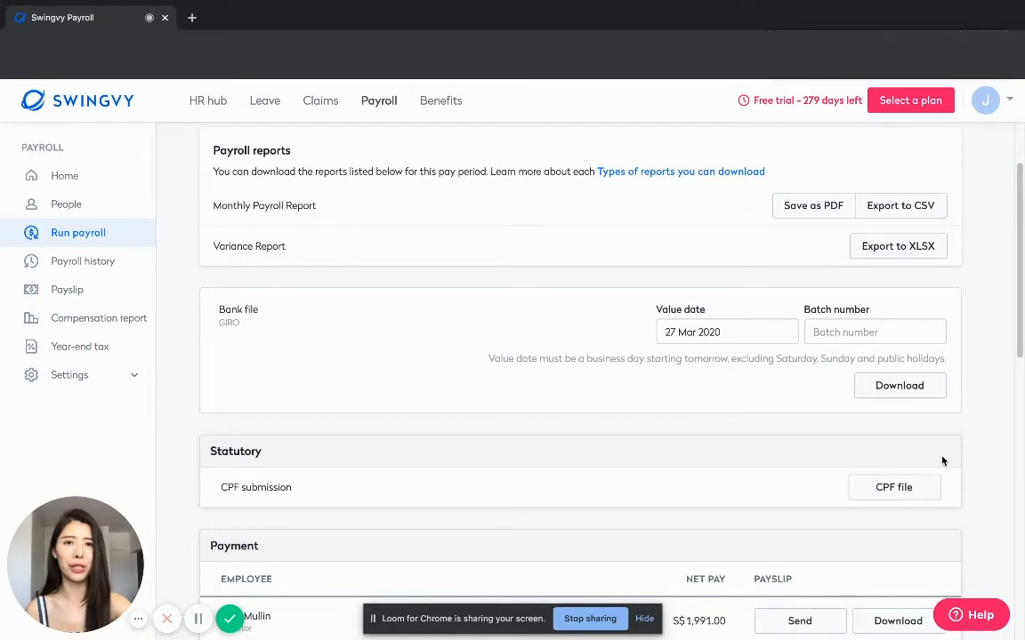
scroll(down, 3)
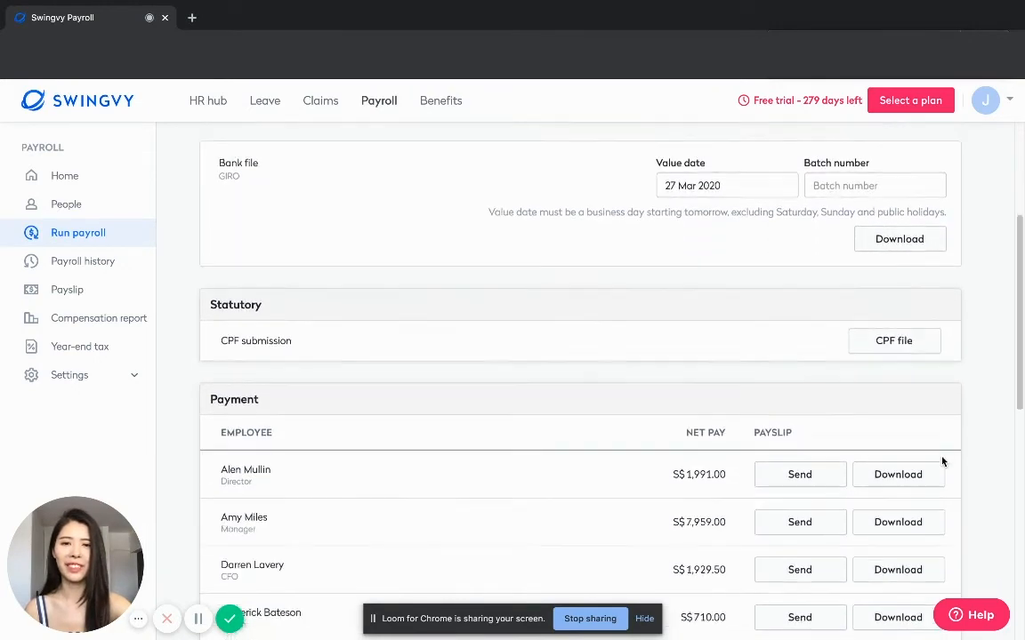
scroll(down, 3)
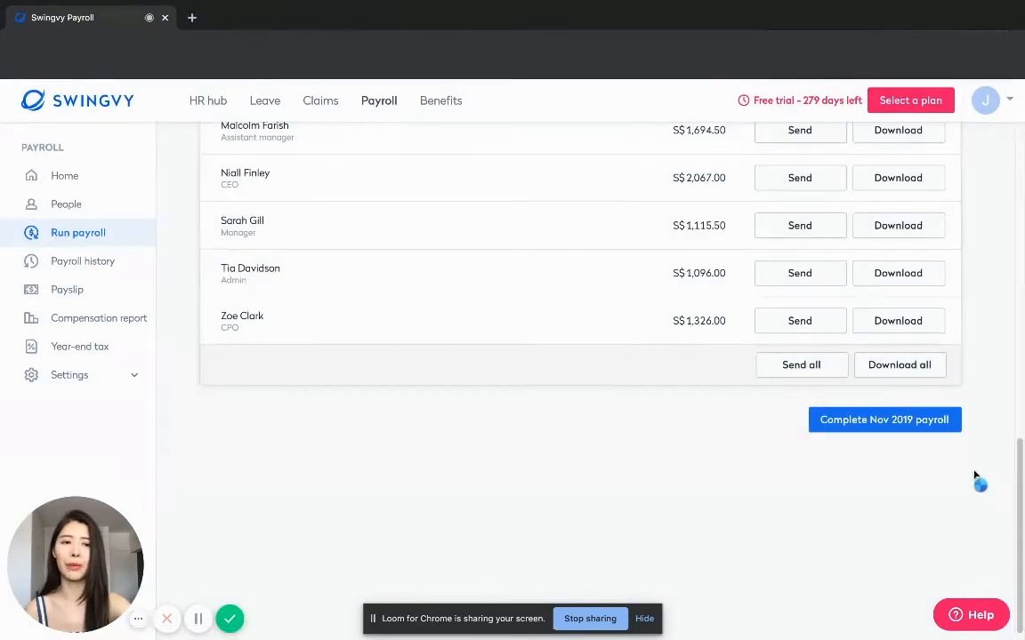
Step: Complete the Nov 2019 payroll run and go to the Year-end tax filing page
click(882, 419)
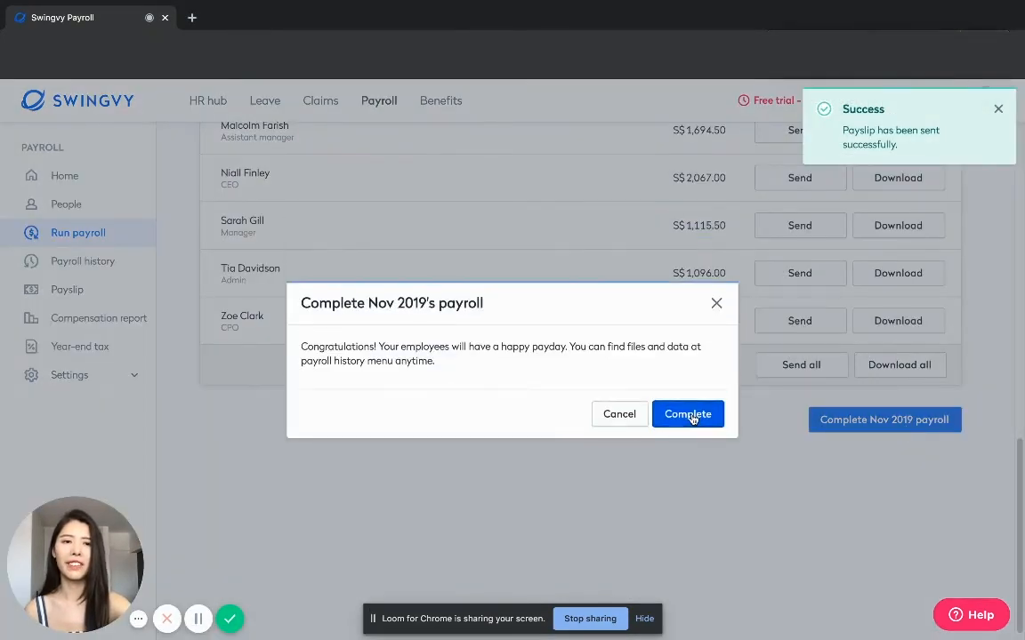
click(687, 413)
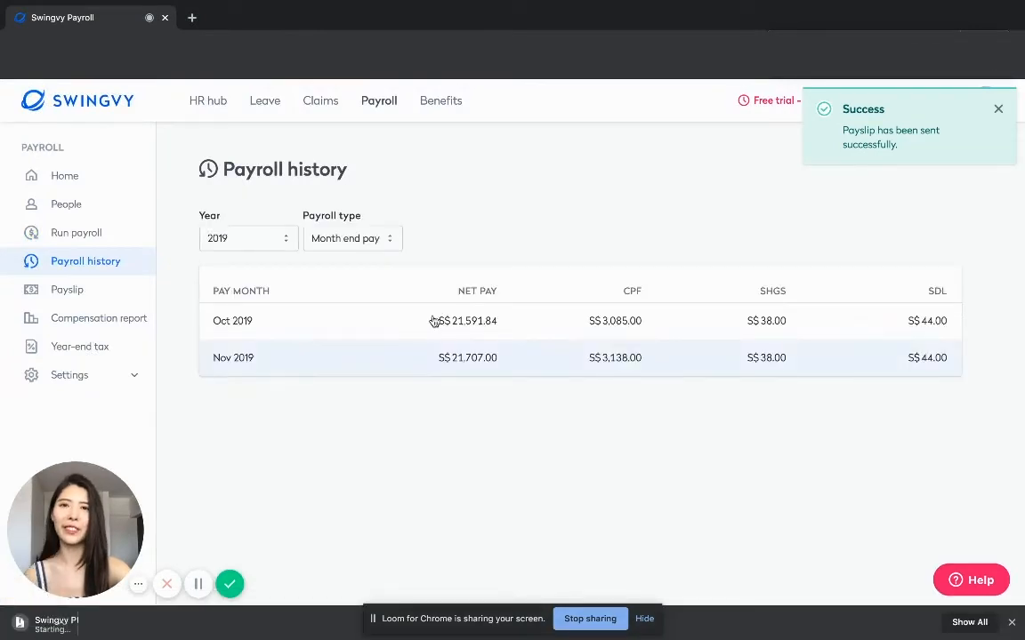
click(82, 345)
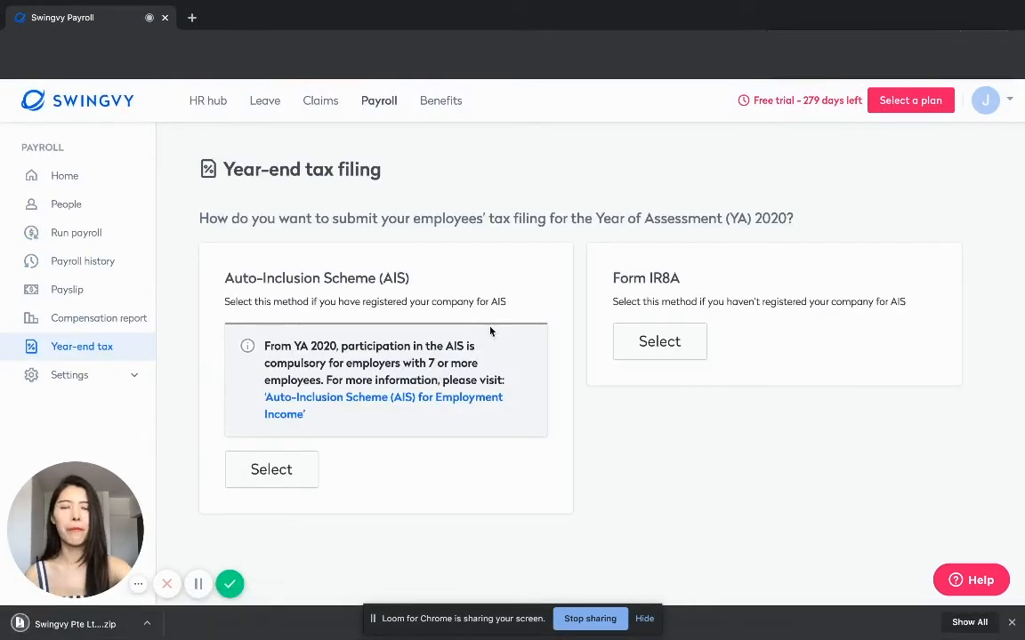
mouse_move(278, 235)
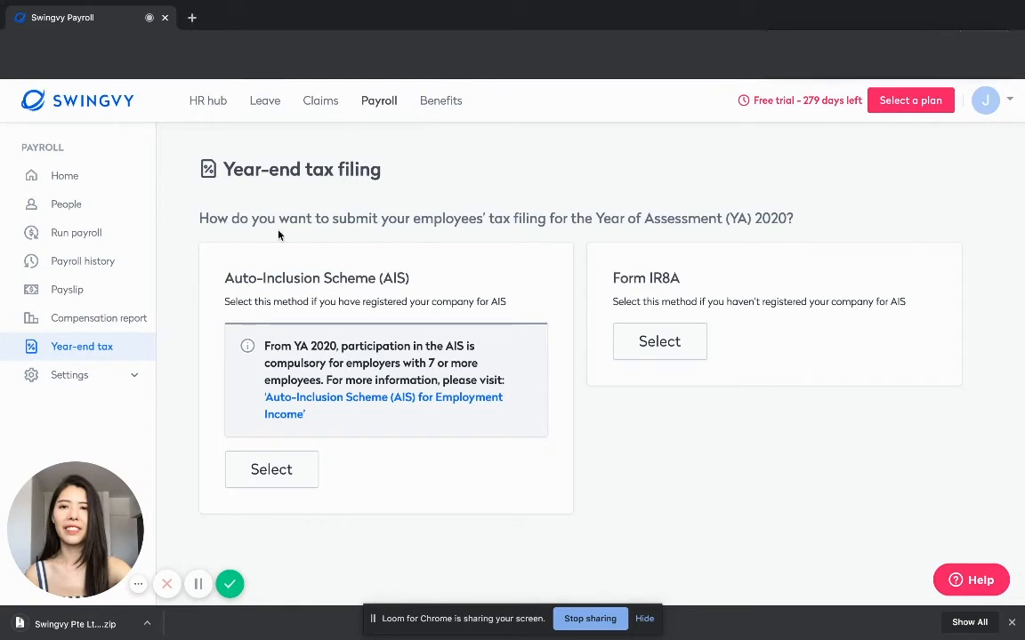
mouse_move(210, 498)
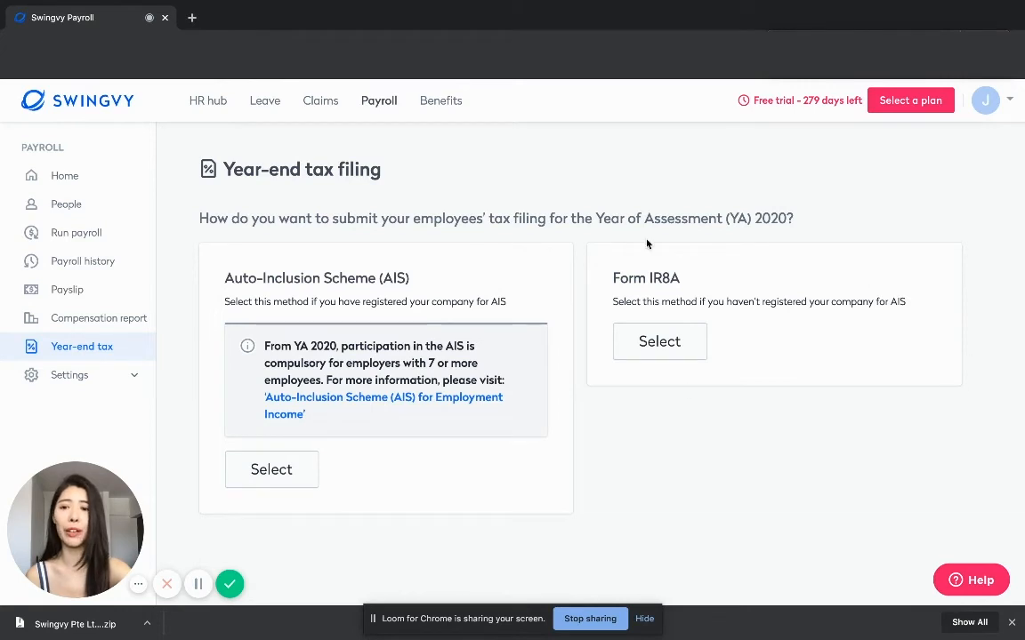
mouse_move(441, 100)
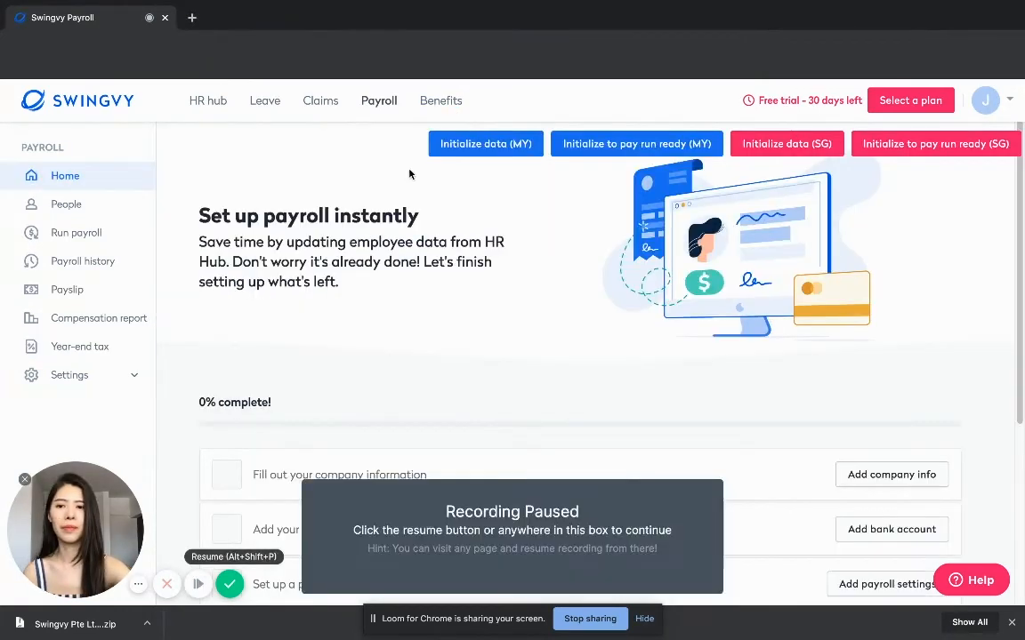
Step: Go to the Benefits section and start getting health insurance quotes
click(441, 99)
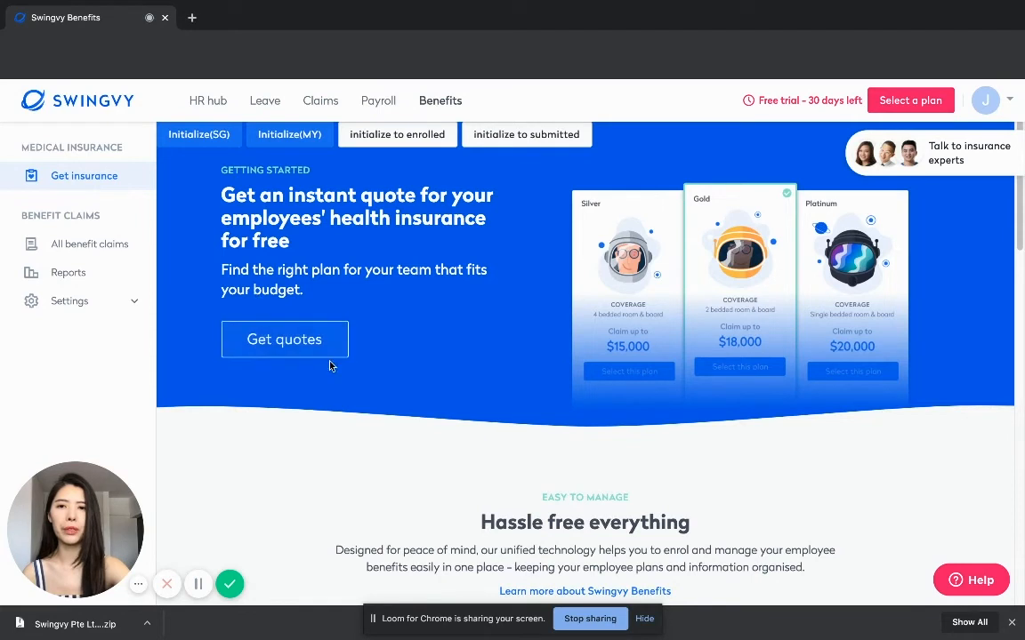
click(285, 338)
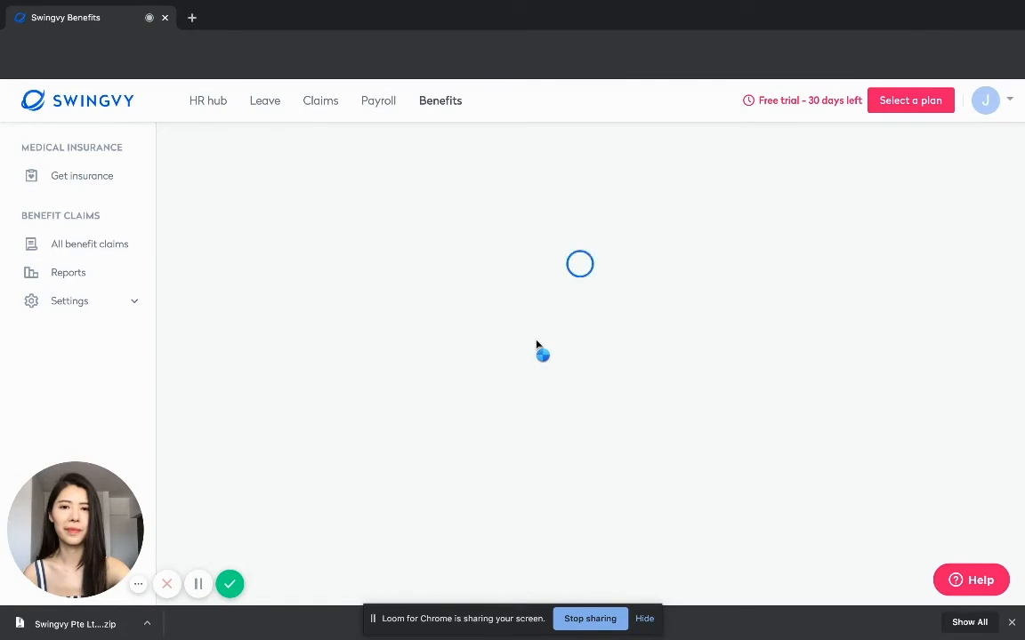
Step: Answer that the company doesn't have medical insurance and submit to see Aviva plan quotes for 11 employees
click(82, 176)
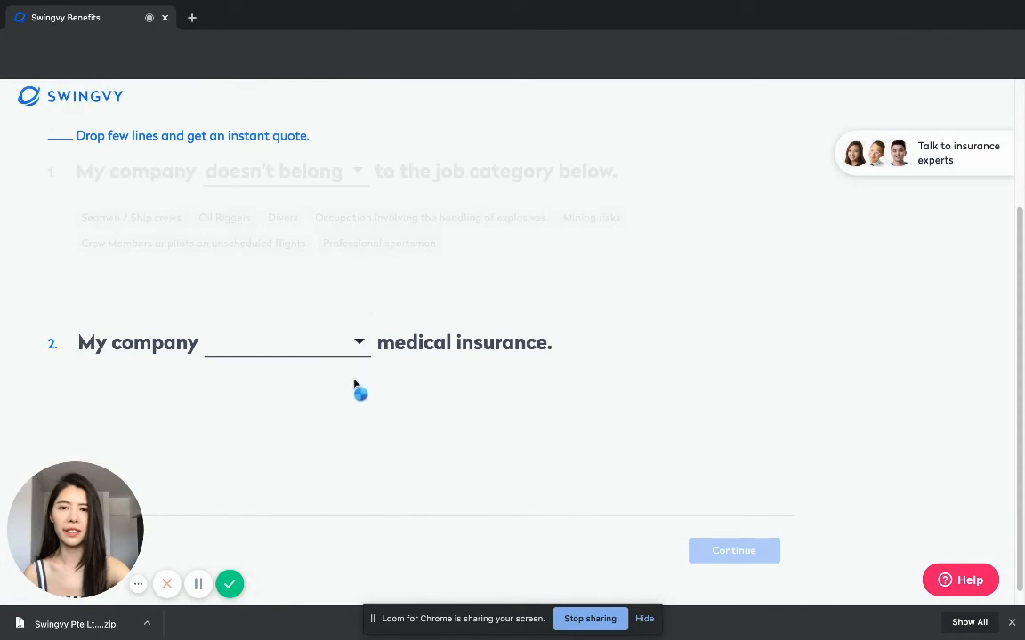
click(285, 341)
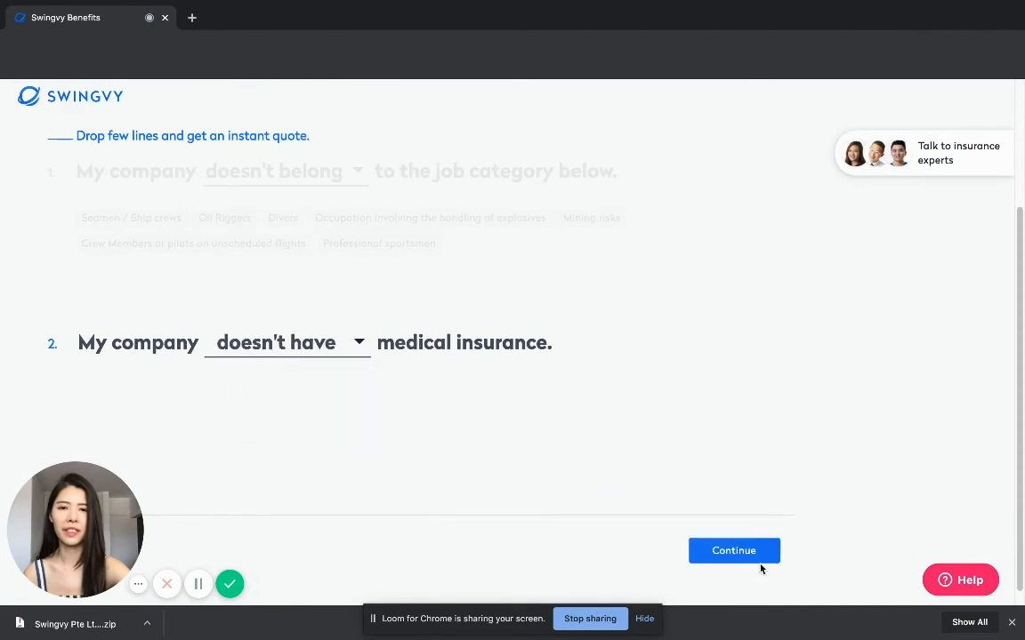
click(732, 552)
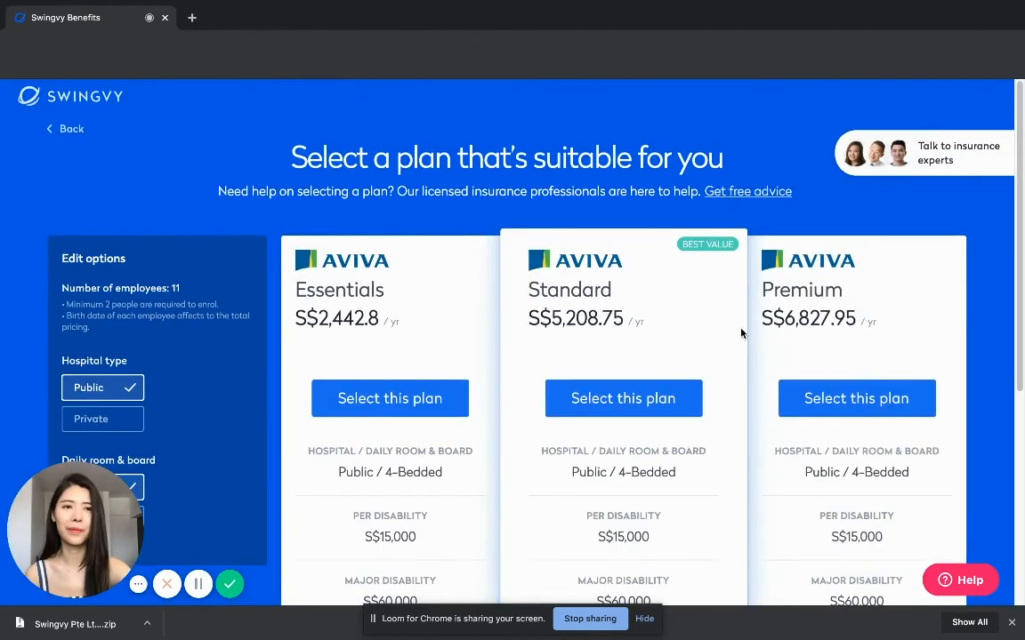
scroll(down, 3)
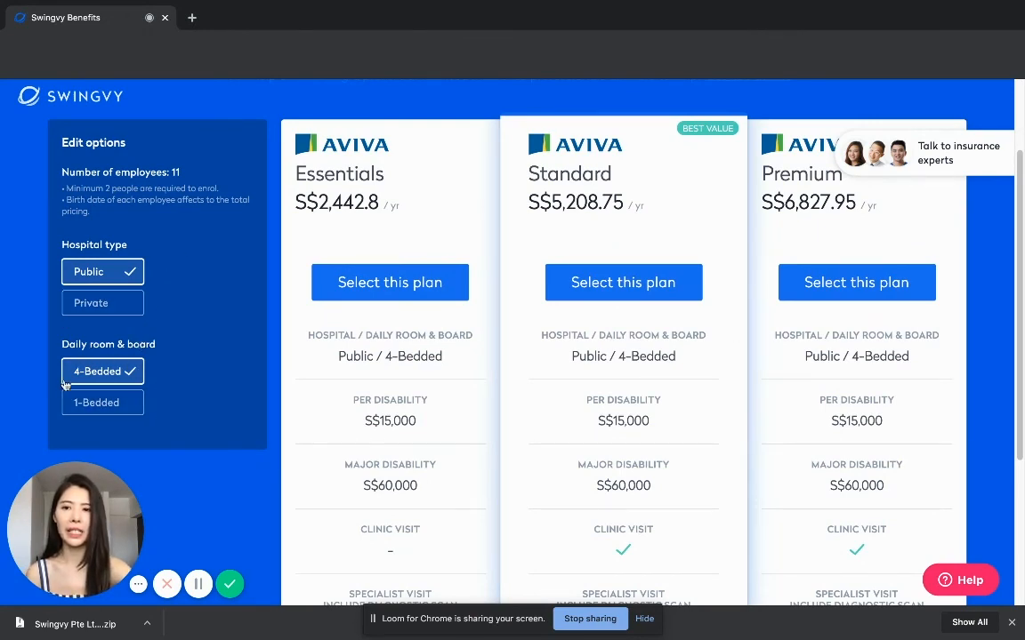
scroll(down, 3)
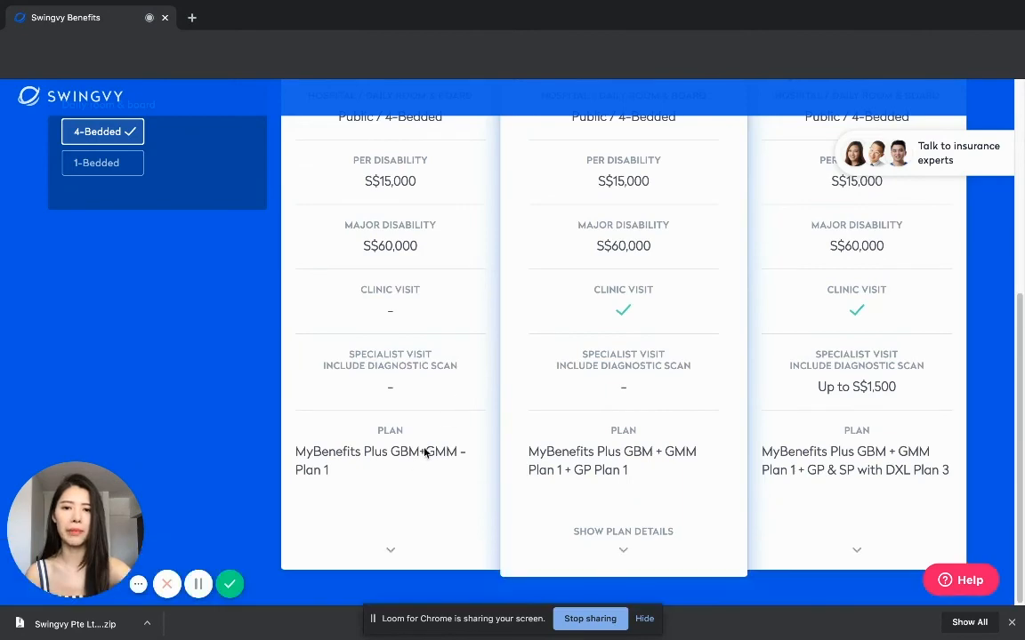
scroll(down, 3)
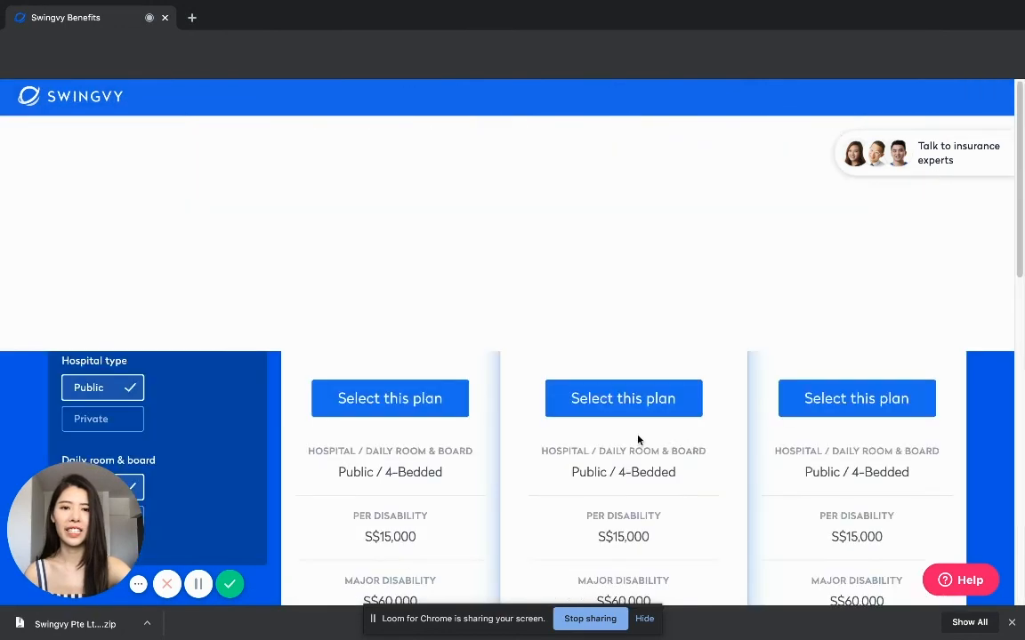
Step: Select the Aviva Essentials plan, showing its S$2,442.80 yearly estimate for 11 employees
click(623, 398)
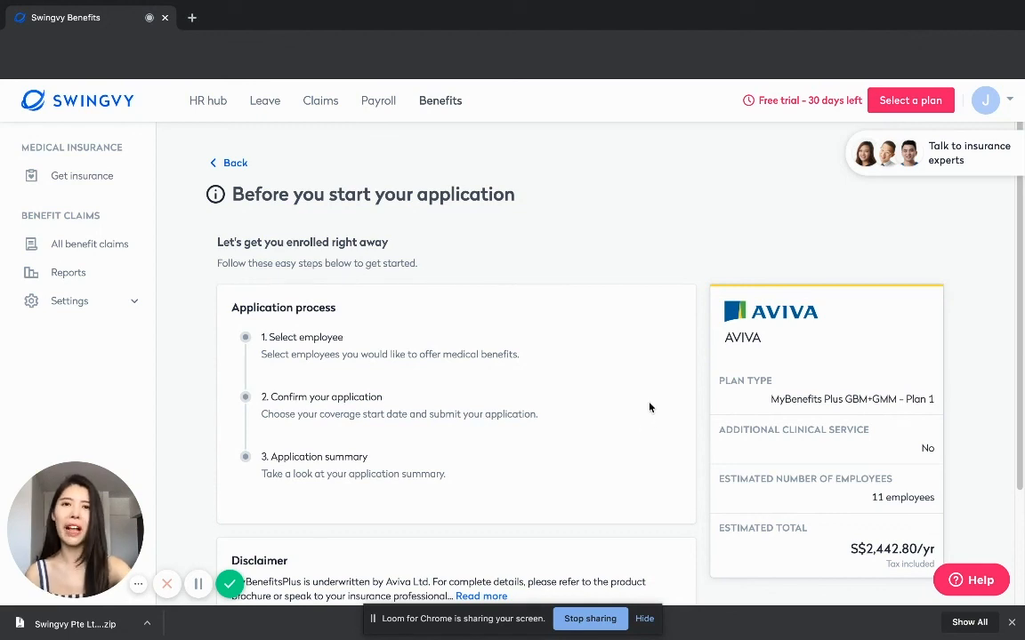
mouse_move(566, 405)
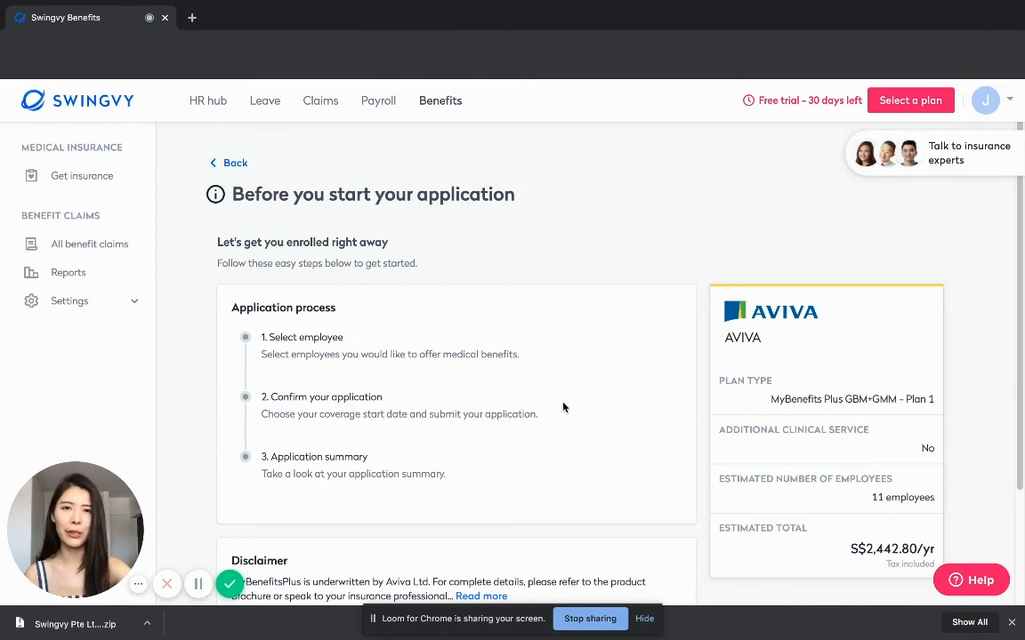
mouse_move(422, 427)
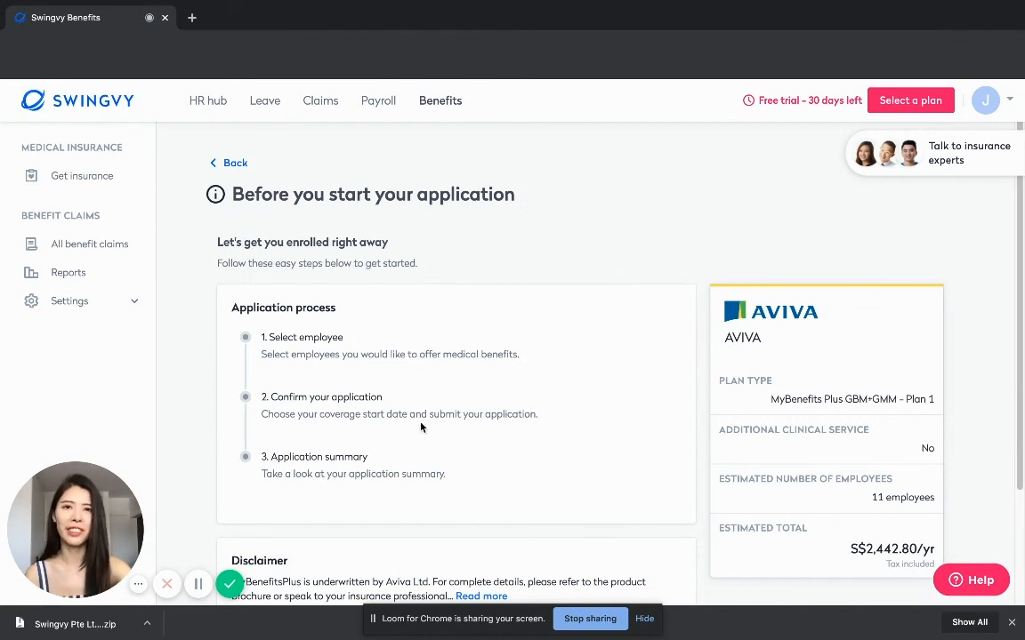